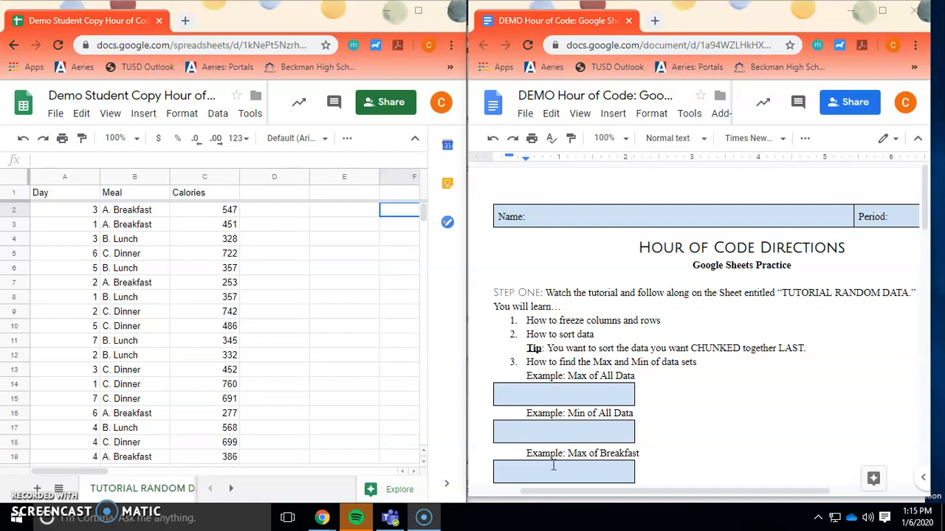
mouse_move(568, 458)
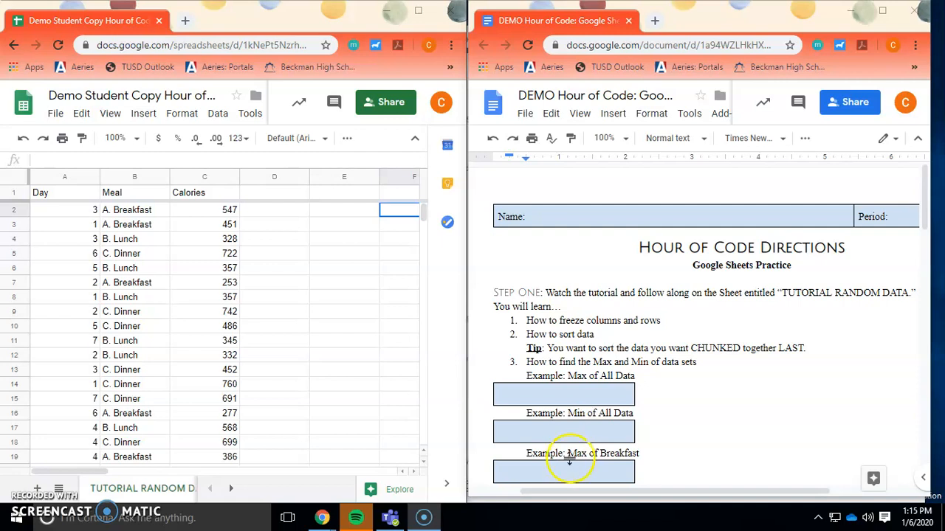
mouse_move(393, 326)
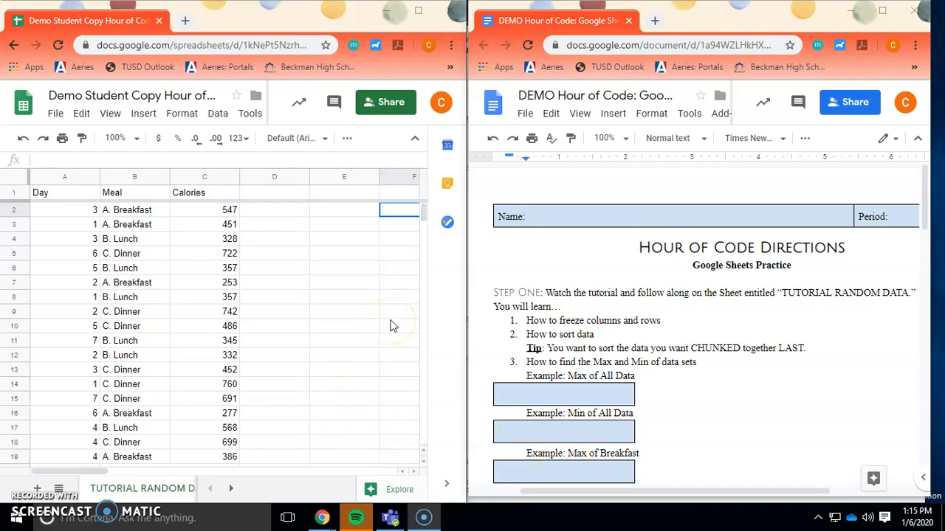
mouse_move(182, 152)
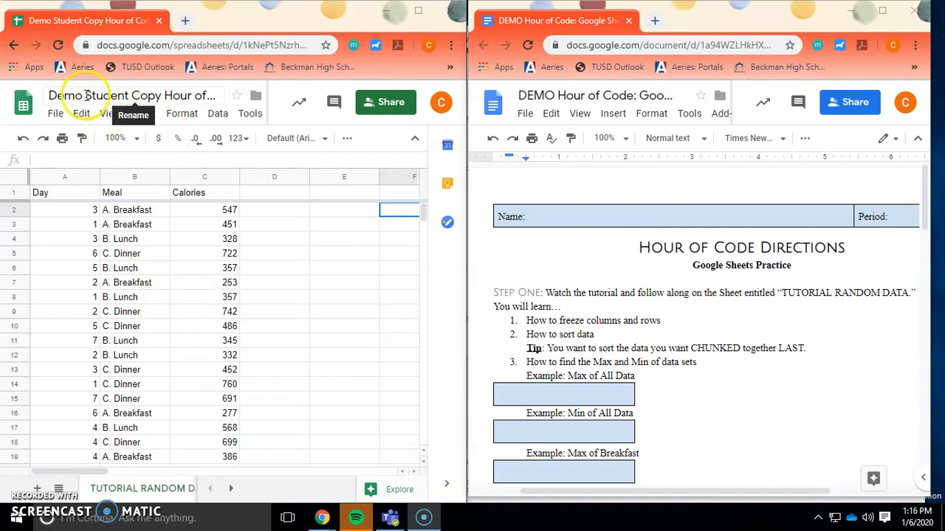
Select the Day and Meal header cells and review the column options menu
left_click(132, 95)
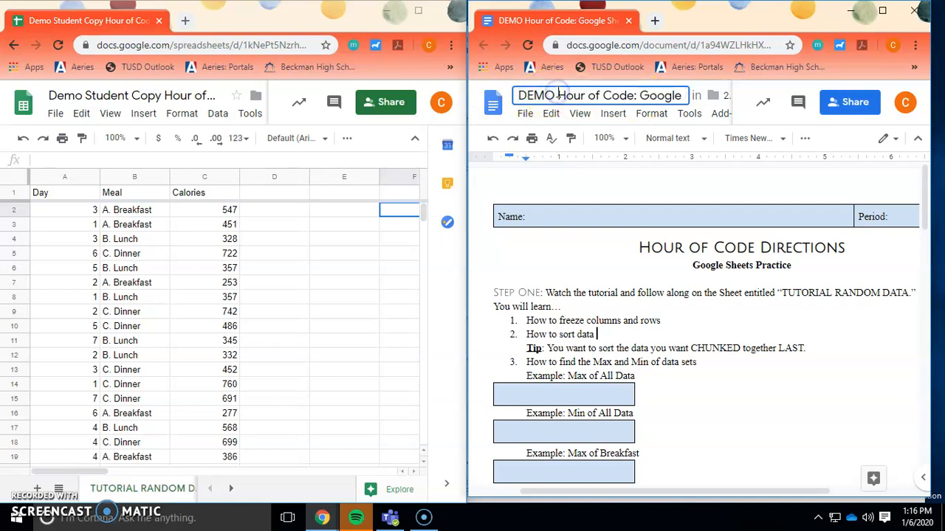
left_click(343, 296)
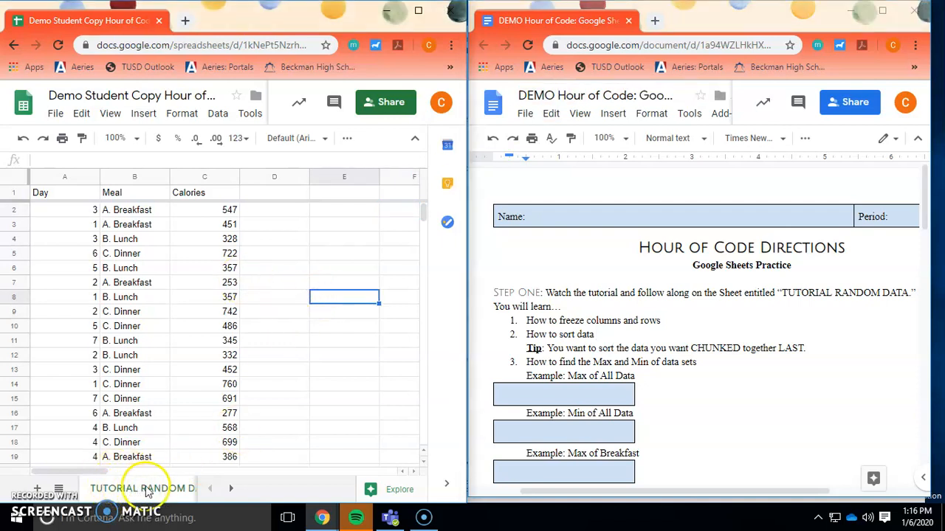
mouse_move(189, 487)
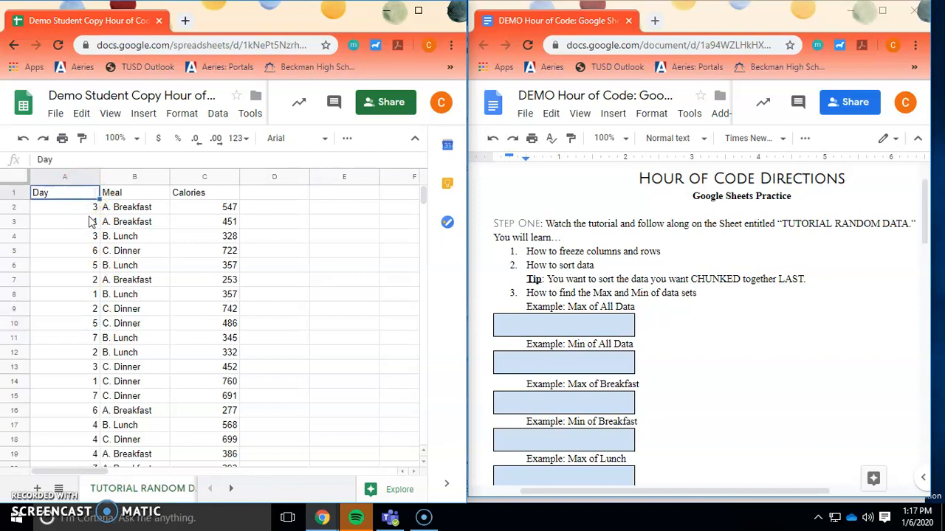
left_click(135, 192)
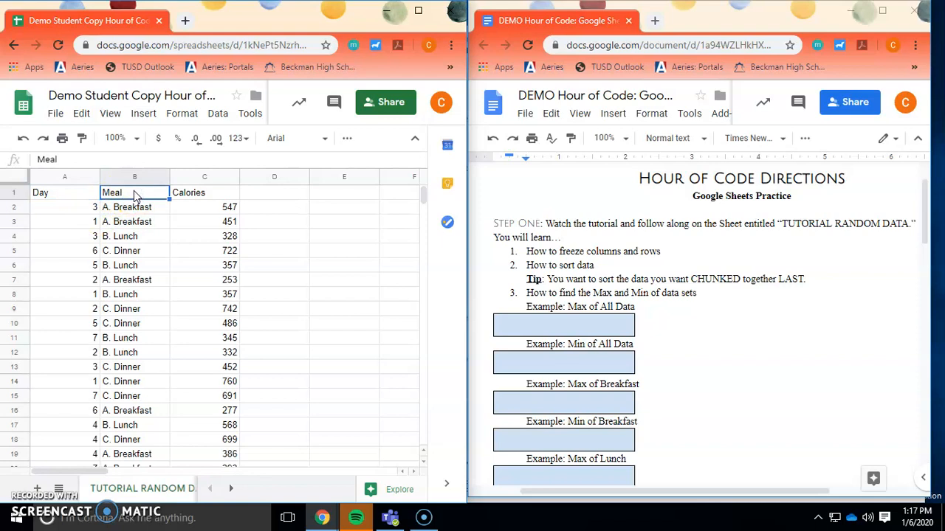
left_click(204, 192)
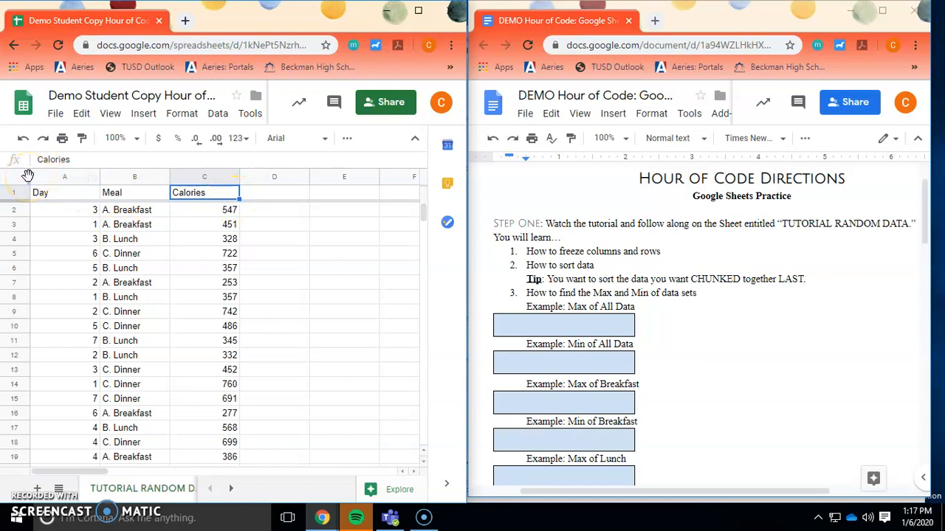
mouse_move(77, 221)
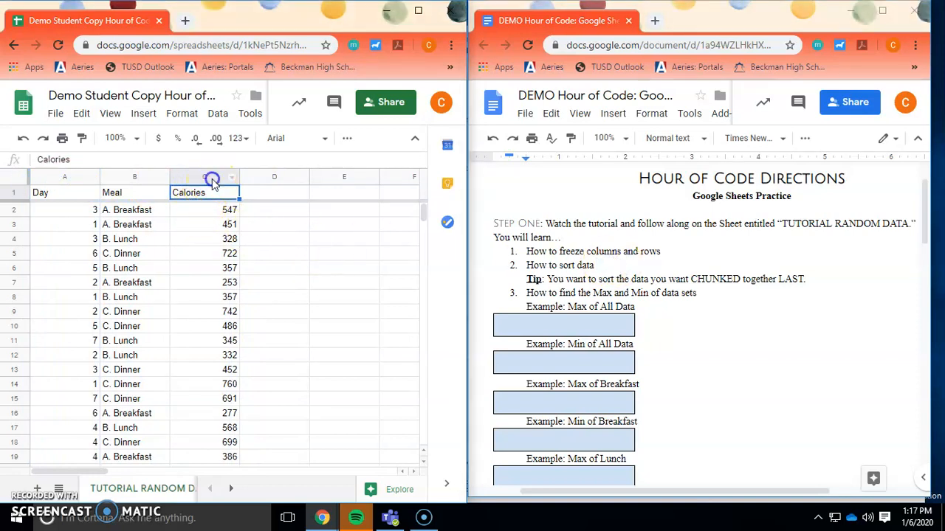
right_click(203, 191)
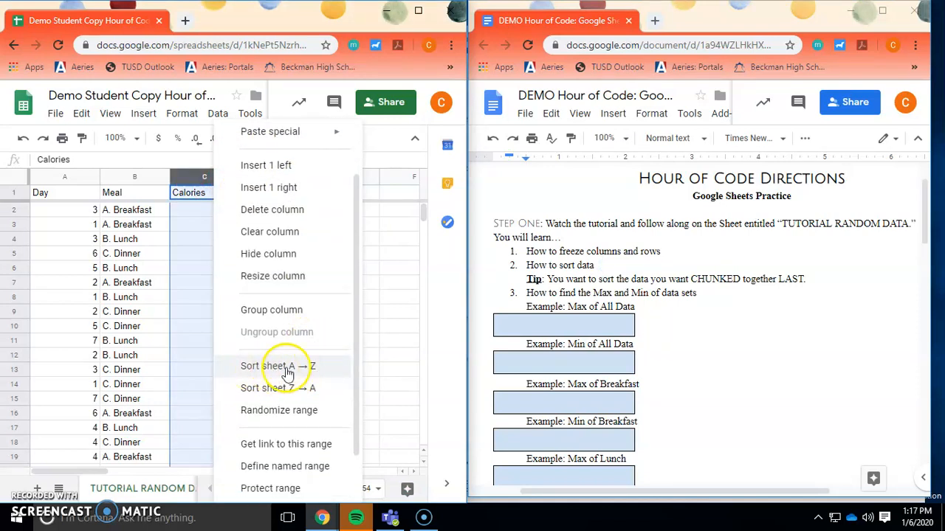
mouse_move(263, 369)
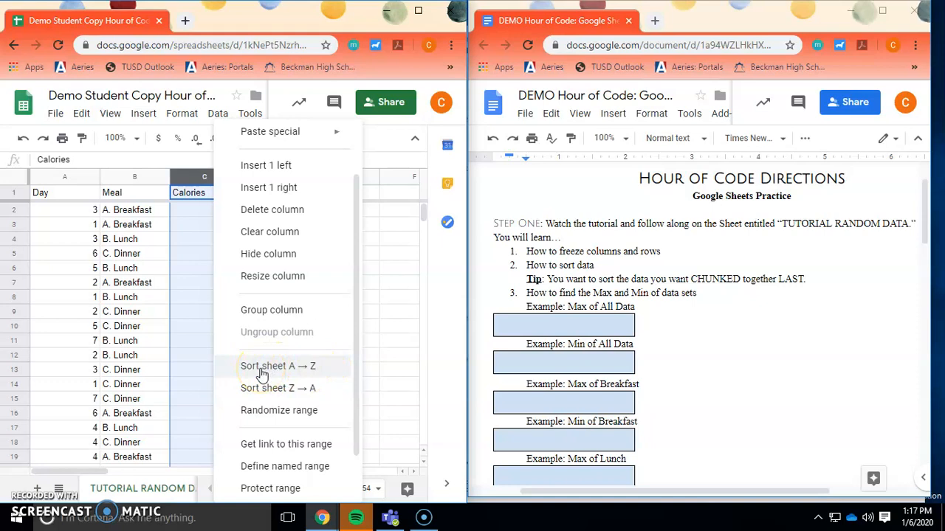
mouse_move(307, 388)
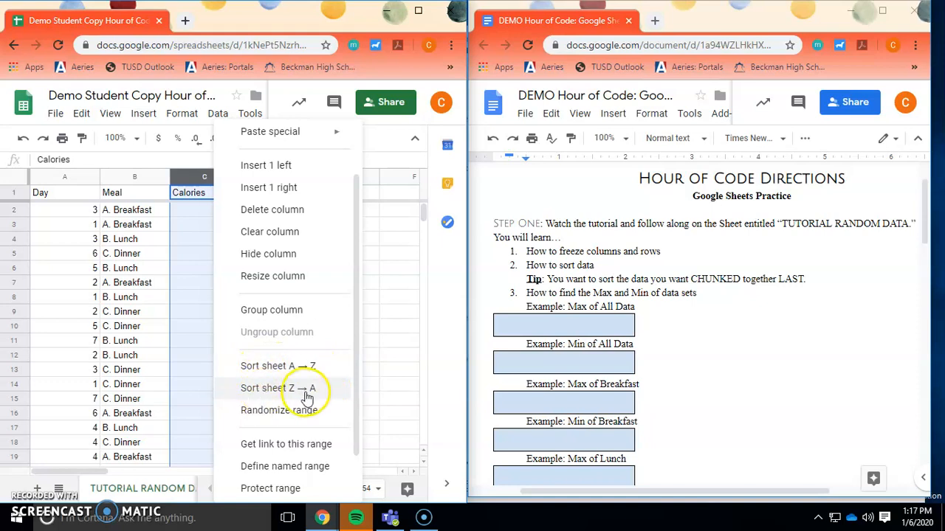
mouse_move(322, 391)
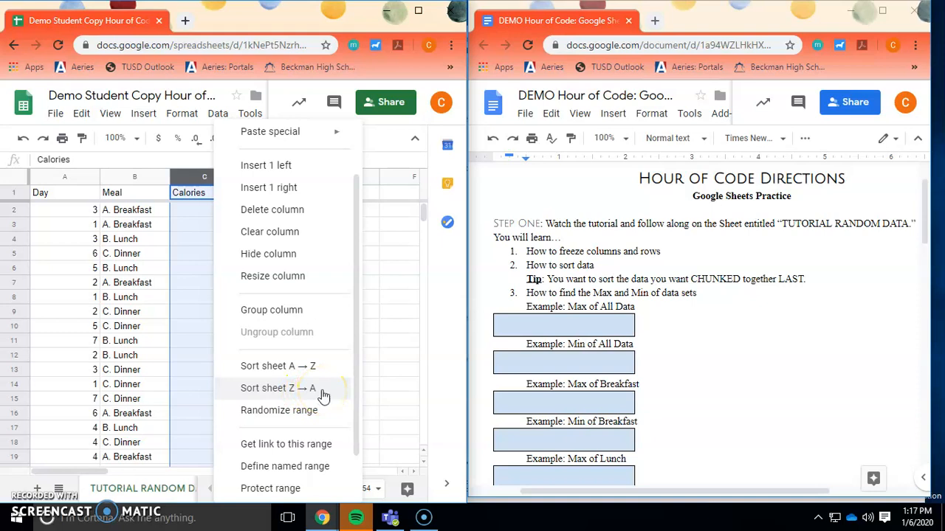
mouse_move(320, 366)
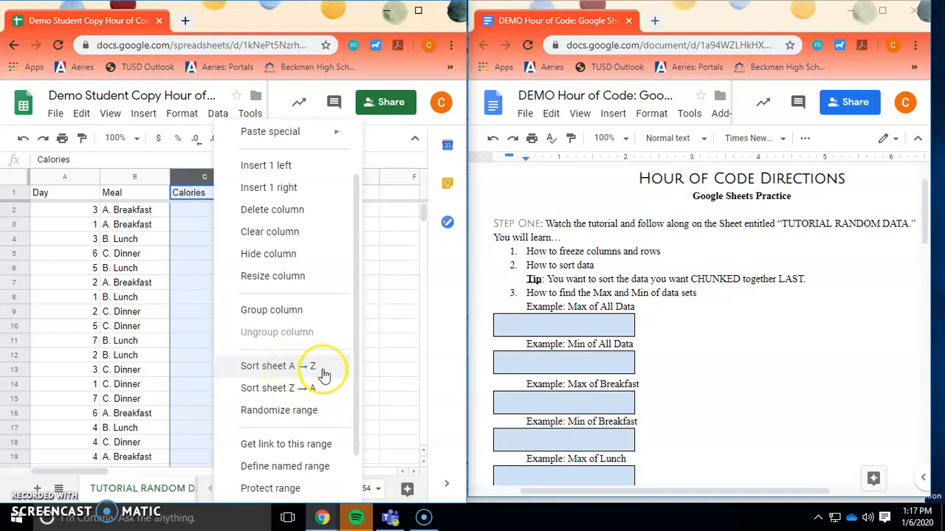
mouse_move(383, 358)
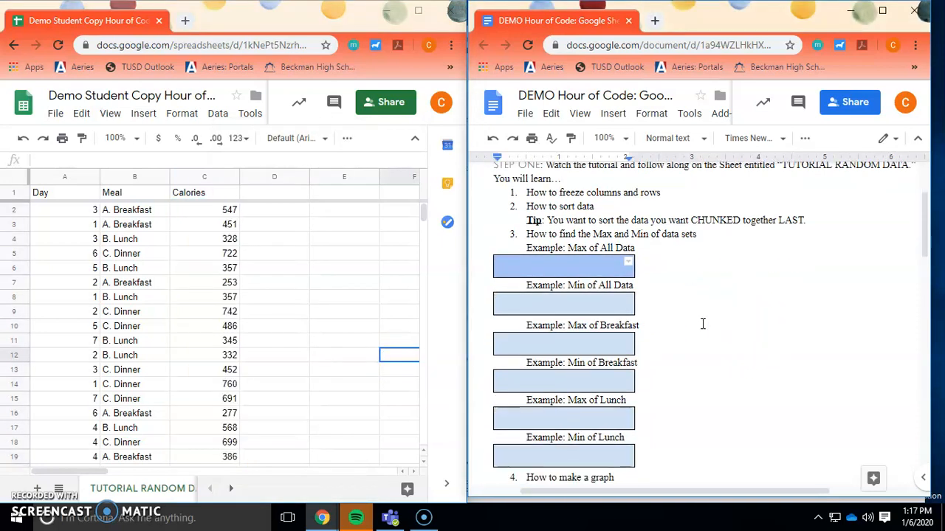
scroll("down", 3)
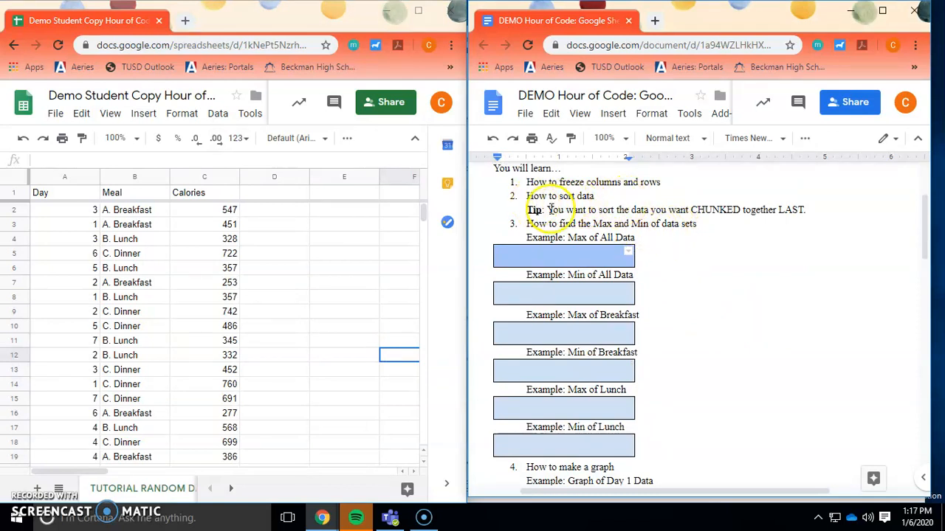
left_click(274, 282)
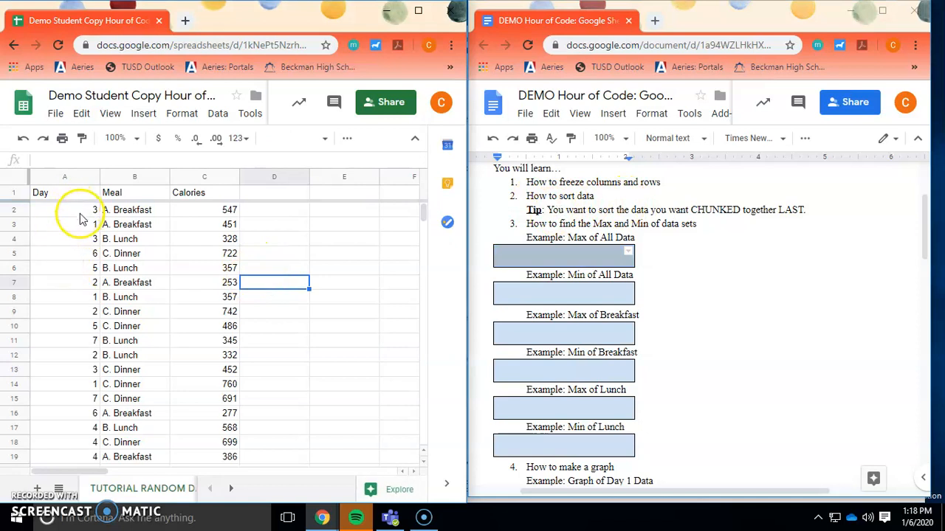
mouse_move(156, 205)
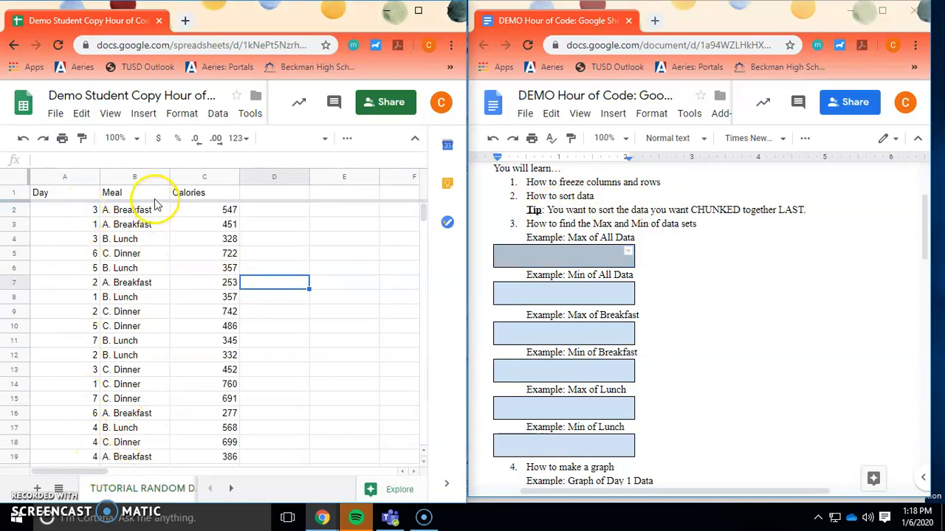
mouse_move(155, 245)
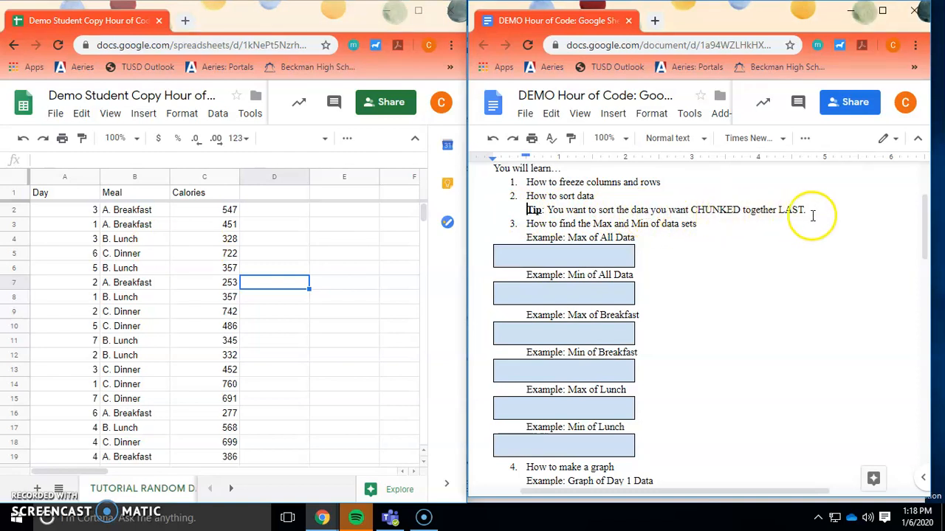
mouse_move(59, 225)
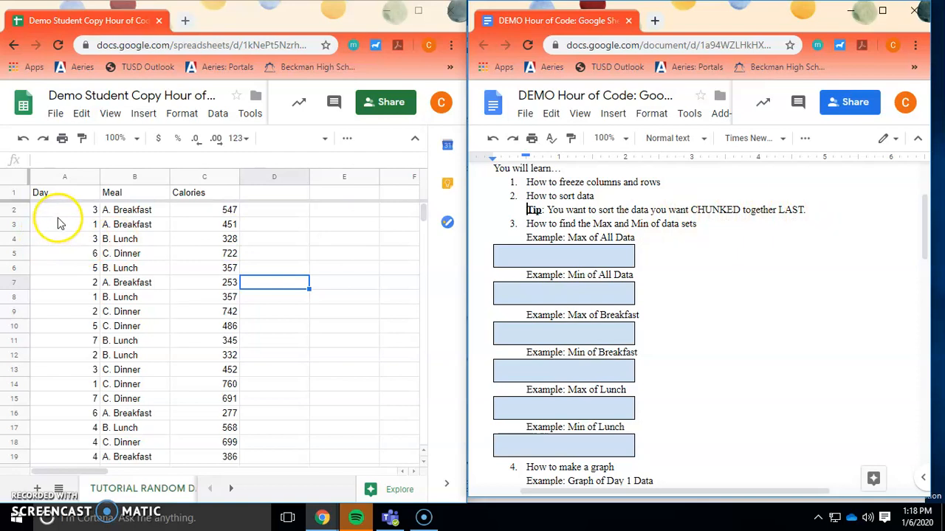
mouse_move(62, 221)
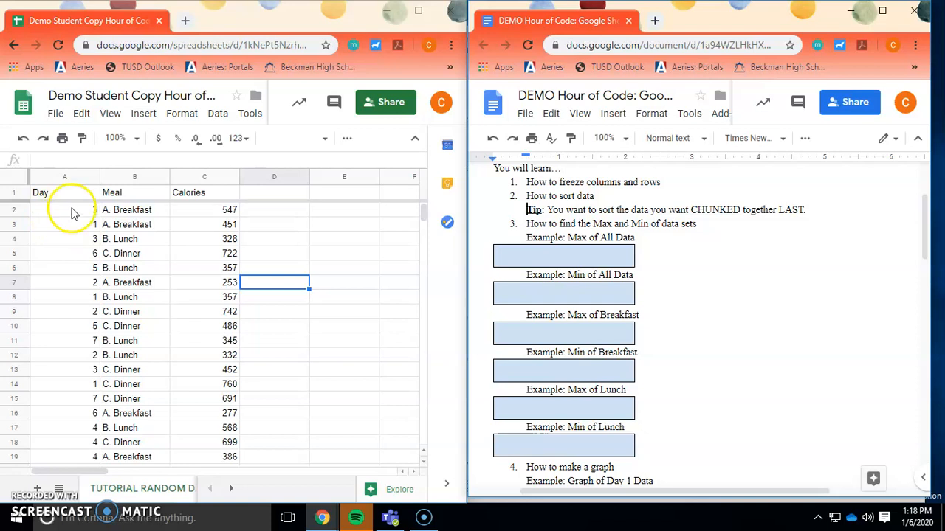
Sort the whole sheet by Meal A to Z, then by Day lowest first
left_click(134, 177)
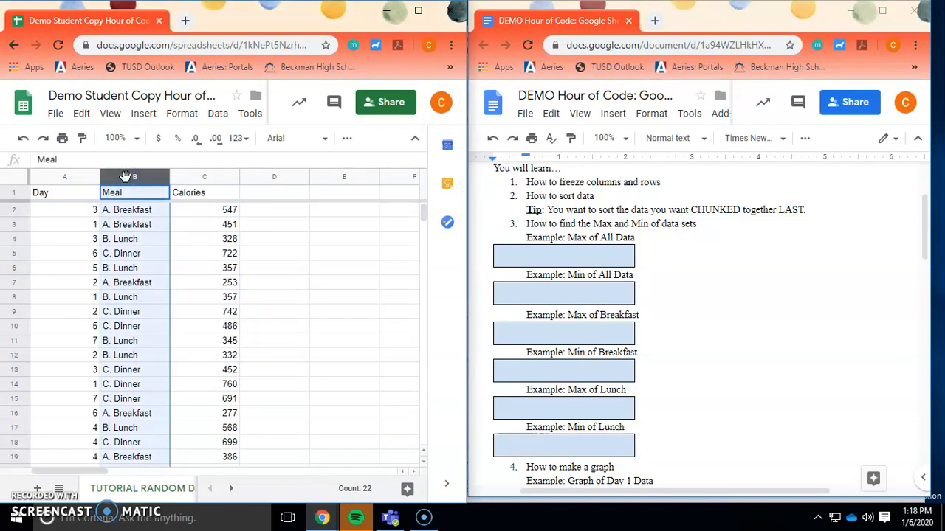
right_click(135, 177)
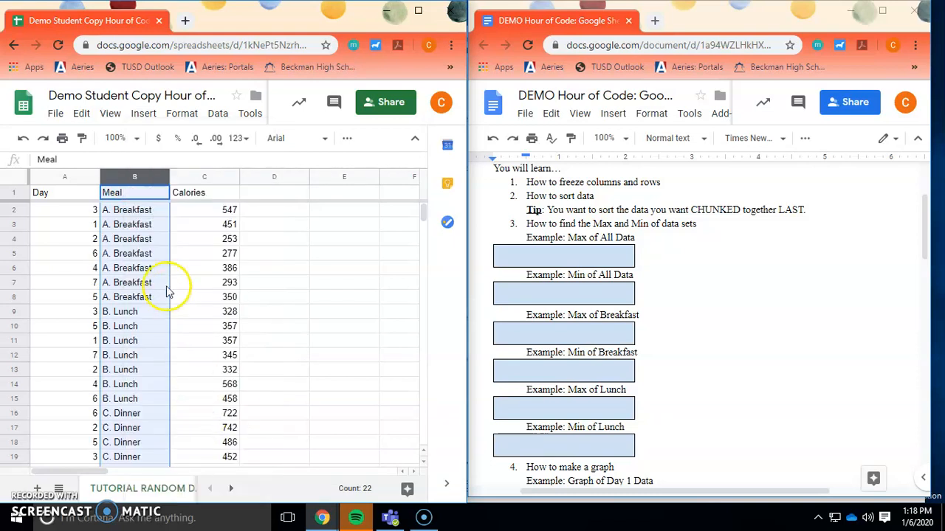
left_click(134, 209)
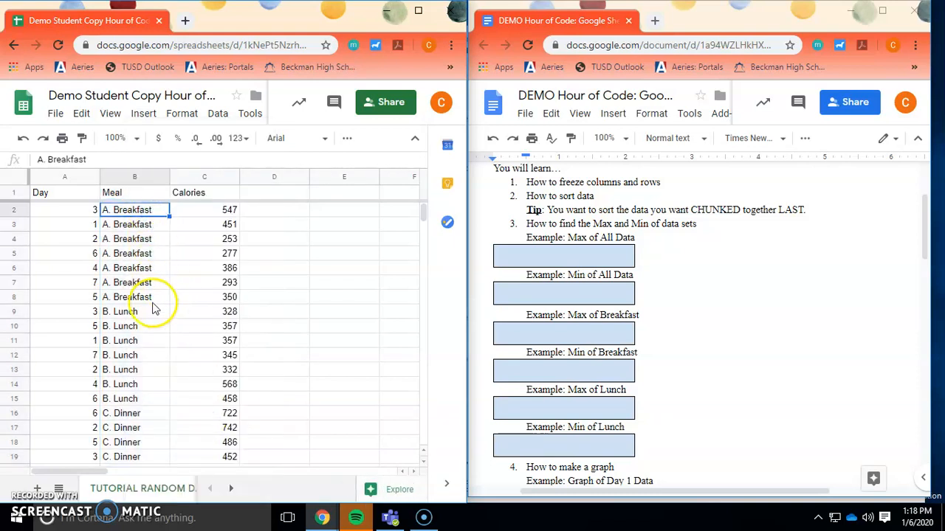
mouse_move(155, 354)
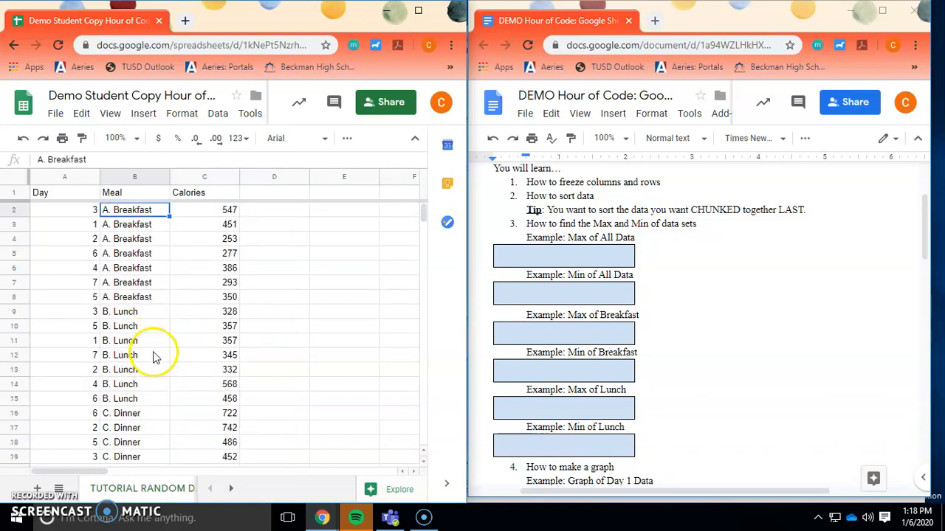
mouse_move(177, 236)
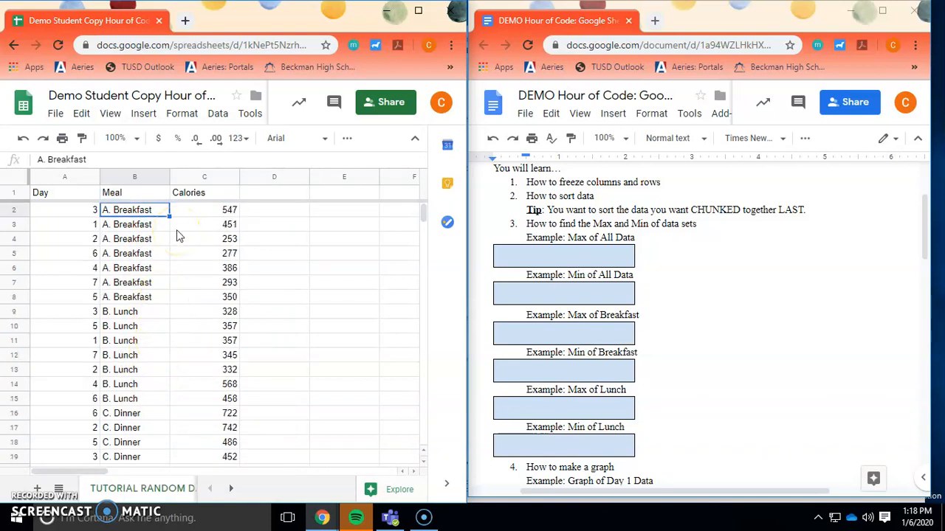
mouse_move(79, 183)
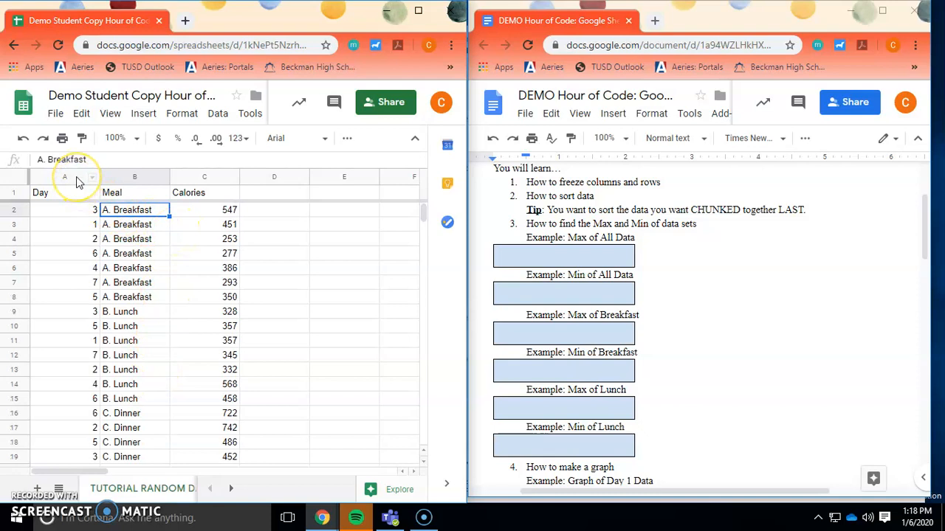
right_click(65, 177)
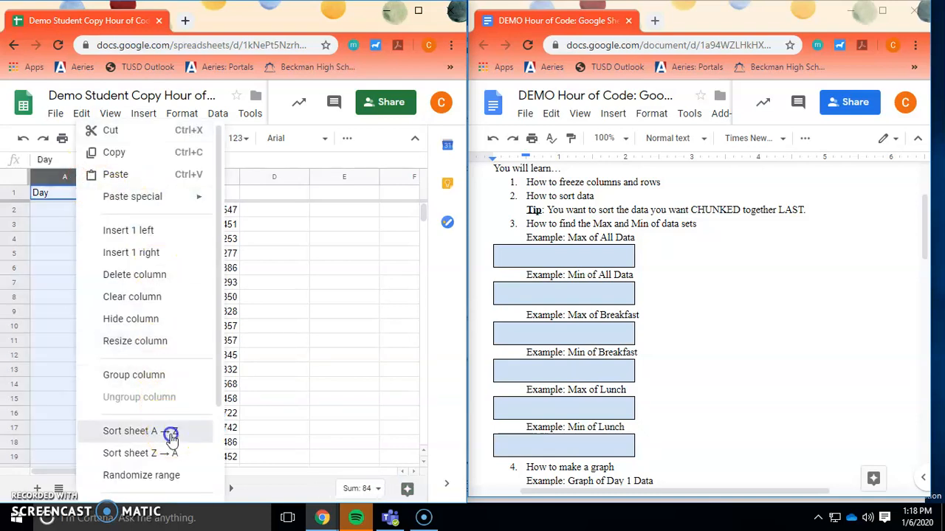
left_click(130, 431)
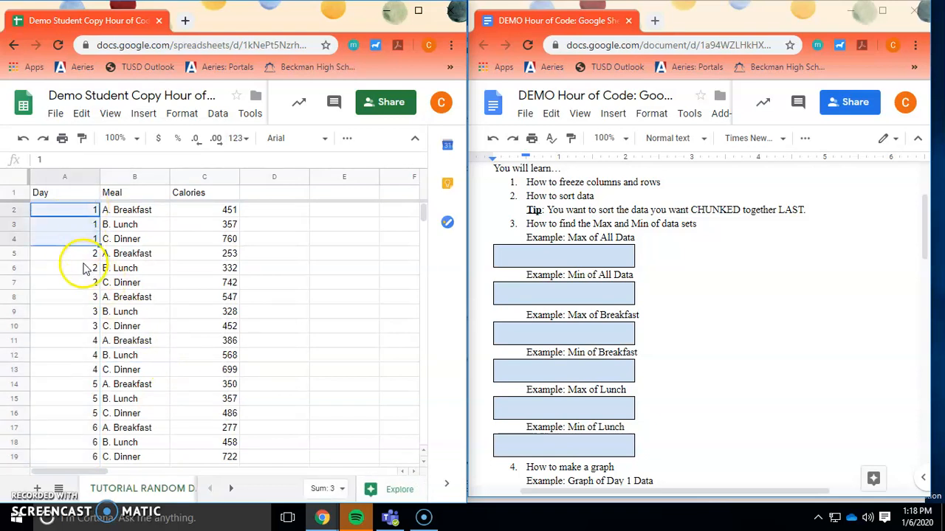
mouse_move(89, 440)
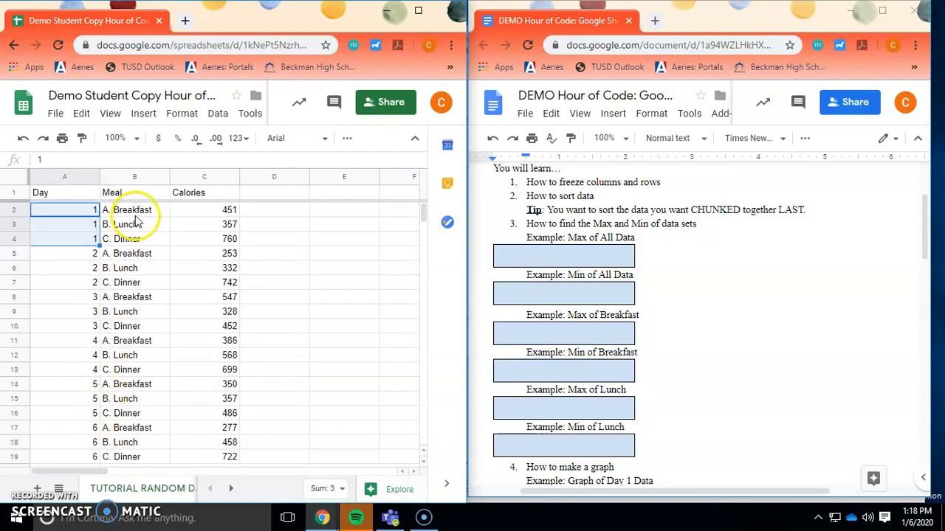
mouse_move(135, 254)
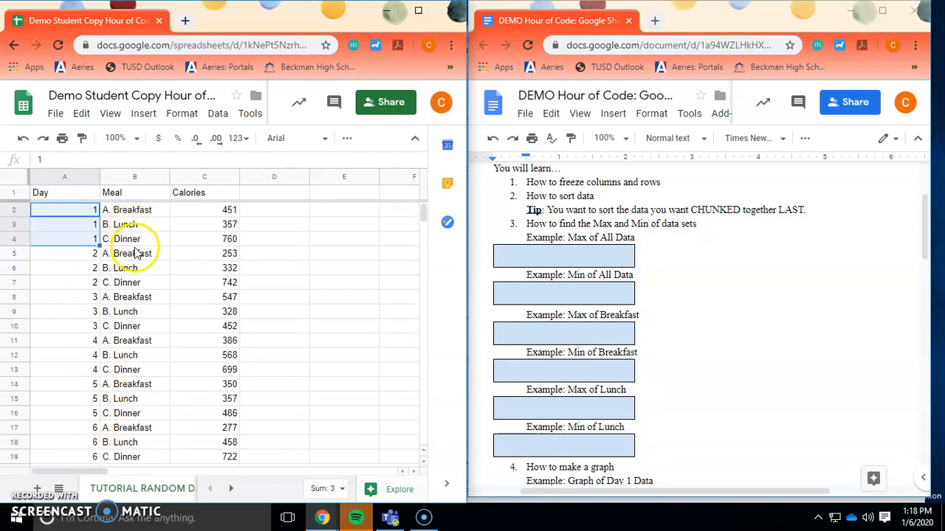
left_click(135, 239)
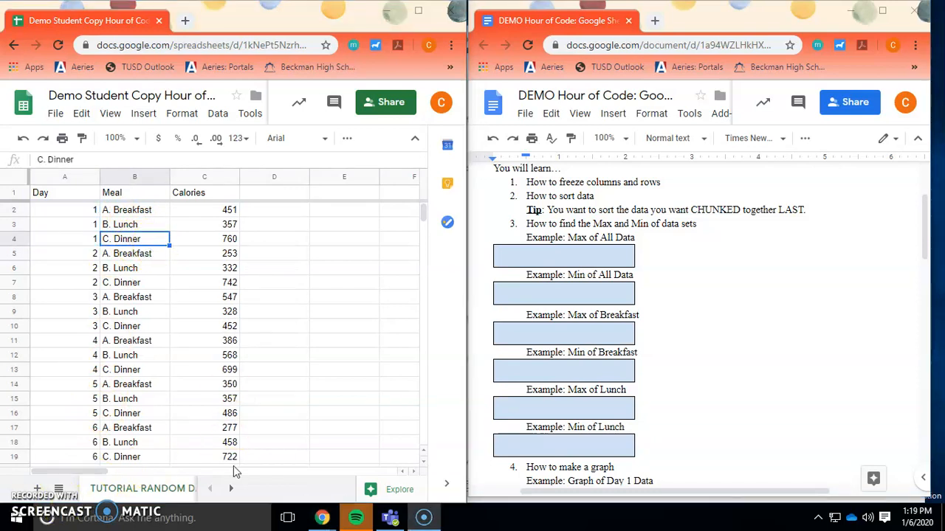
mouse_move(165, 308)
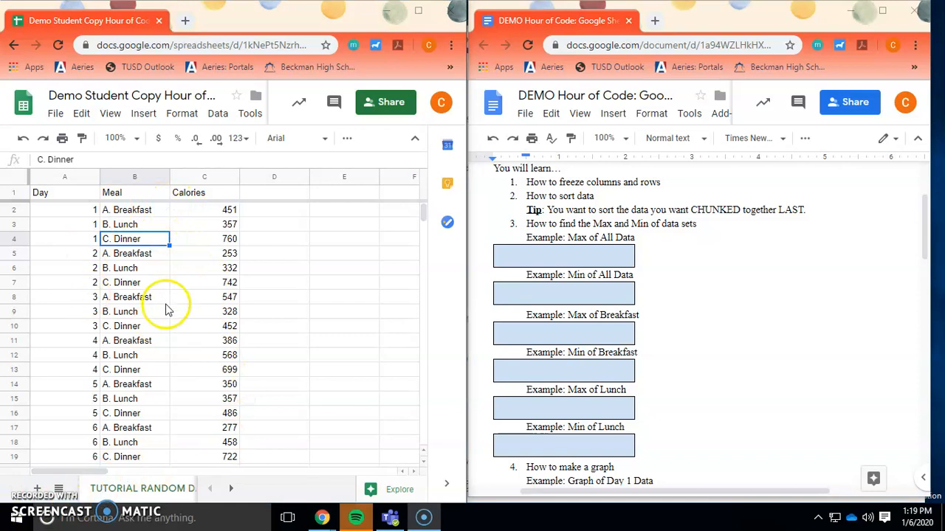
mouse_move(162, 428)
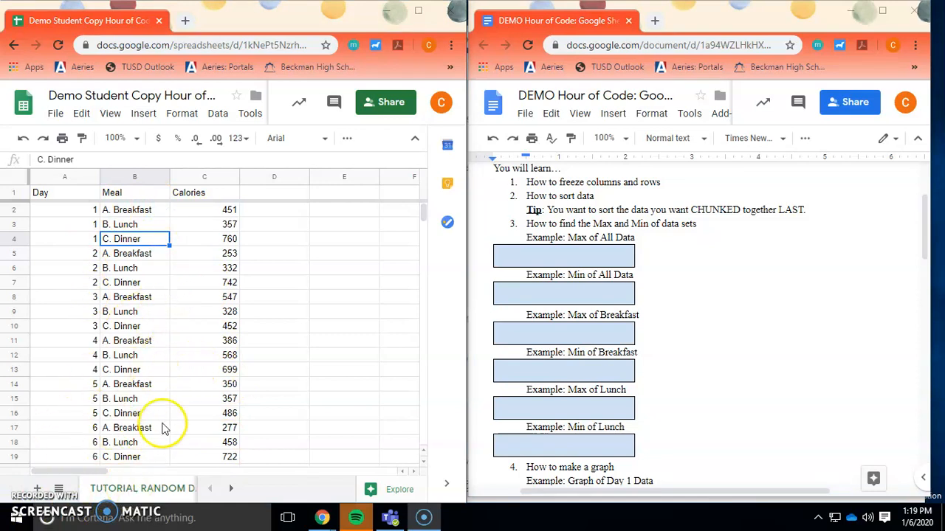
mouse_move(83, 412)
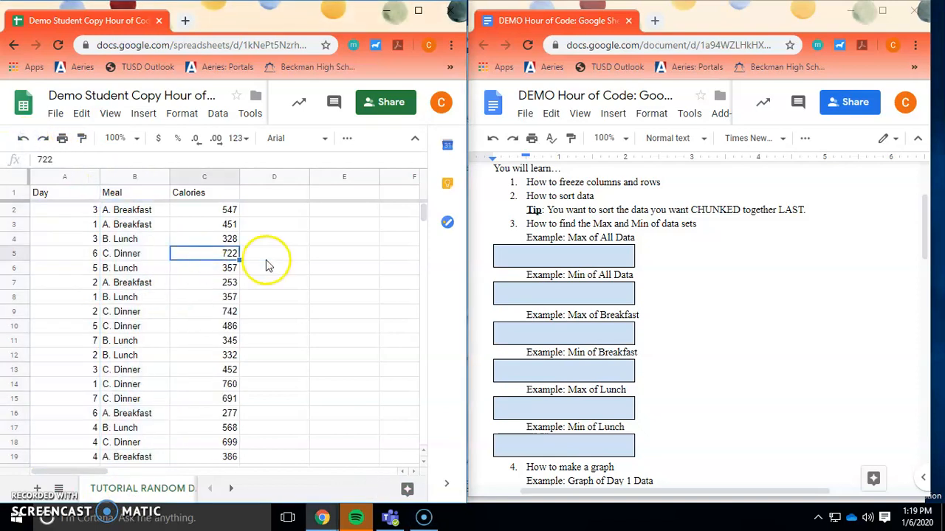
left_click(275, 254)
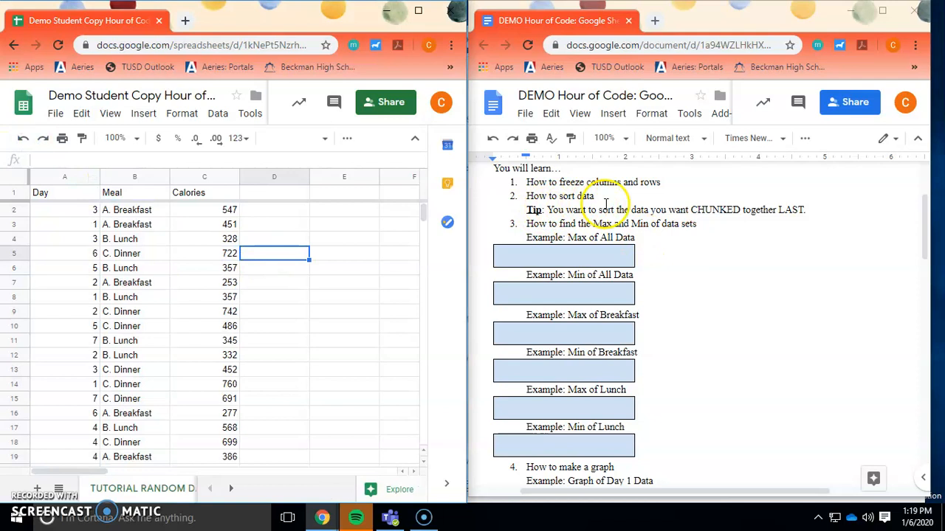
mouse_move(720, 209)
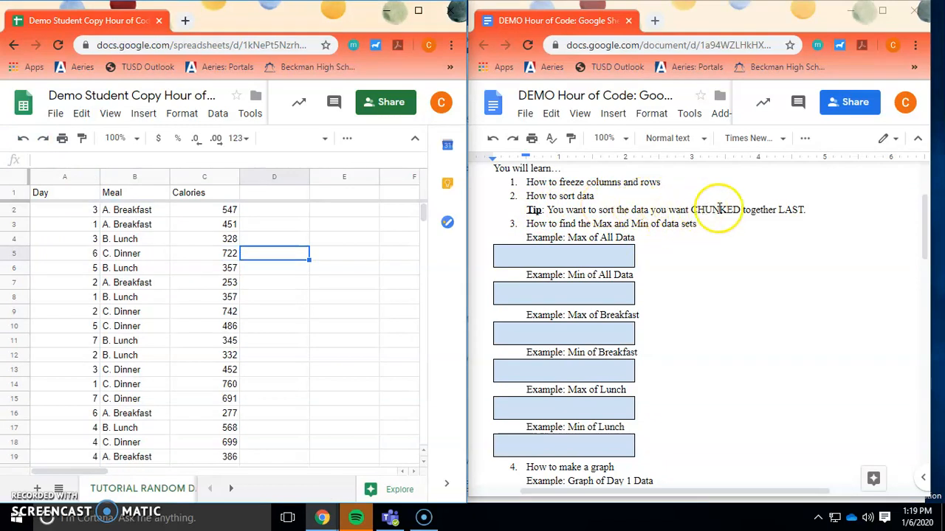
mouse_move(818, 204)
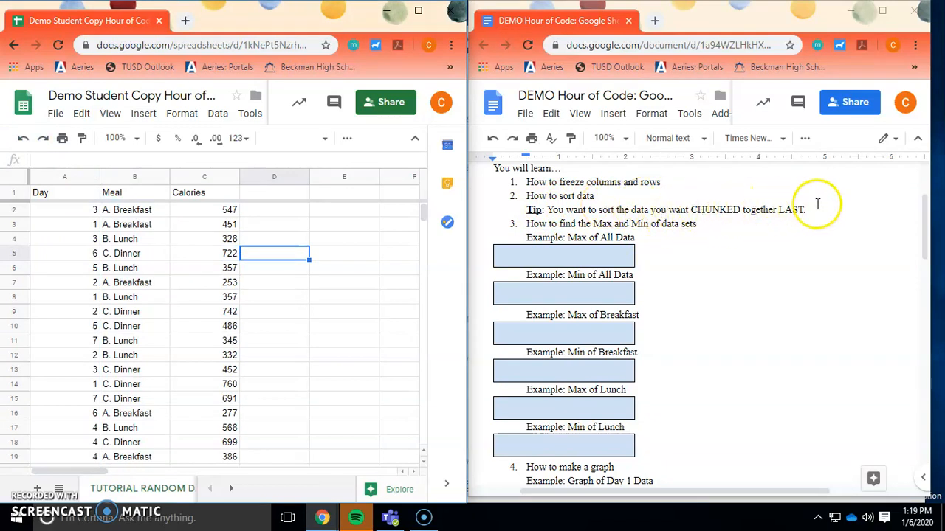
mouse_move(121, 232)
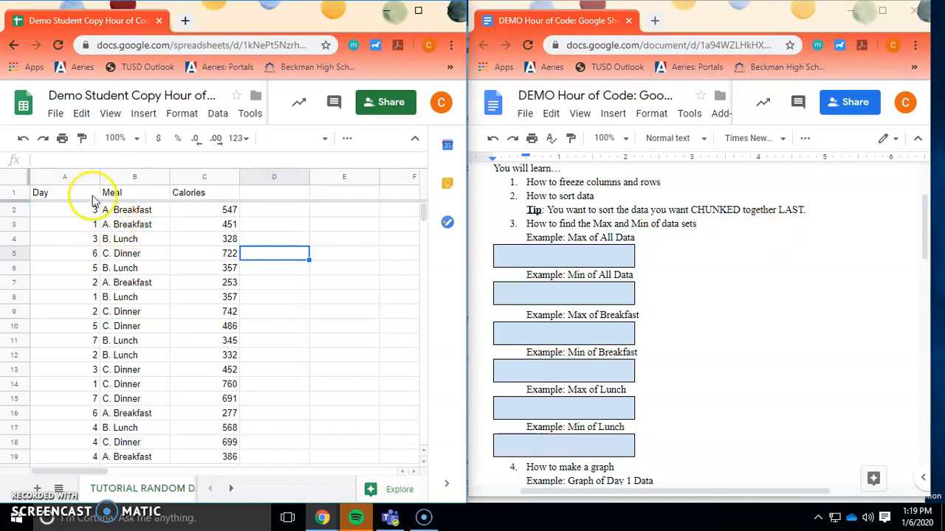
Sort the sheet by the Meal column A to Z to group breakfasts, lunches and dinners
left_click(65, 177)
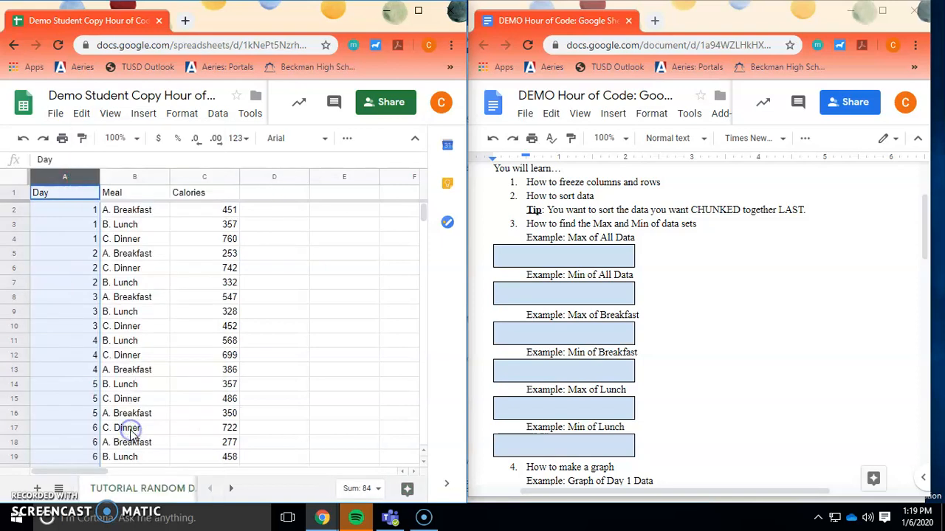
mouse_move(135, 180)
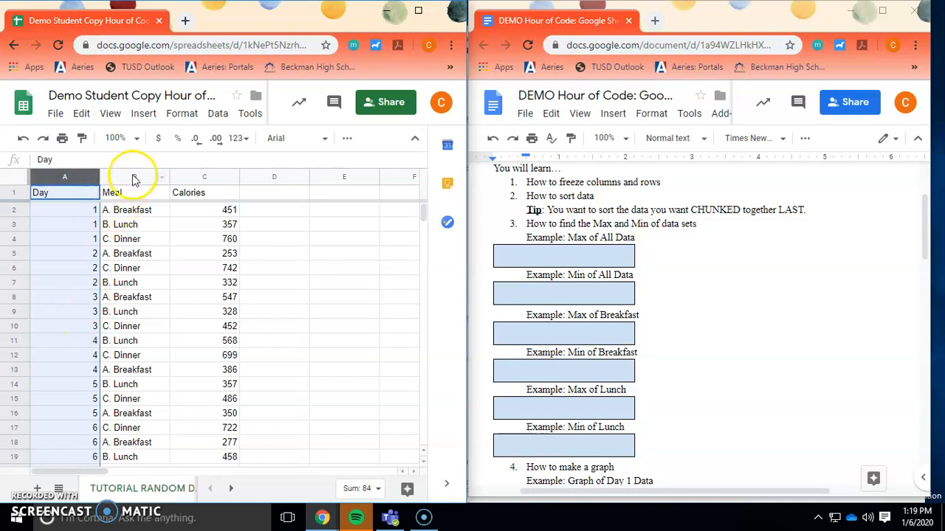
right_click(111, 192)
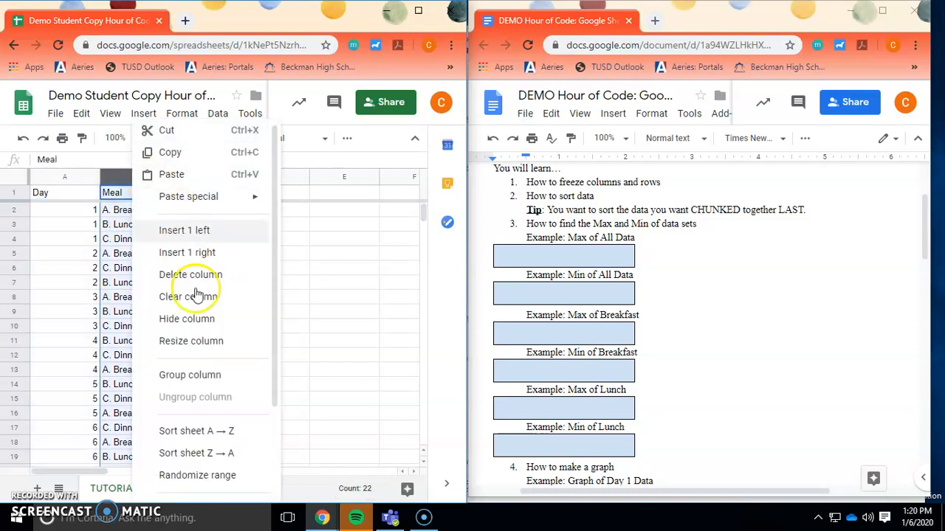
left_click(196, 431)
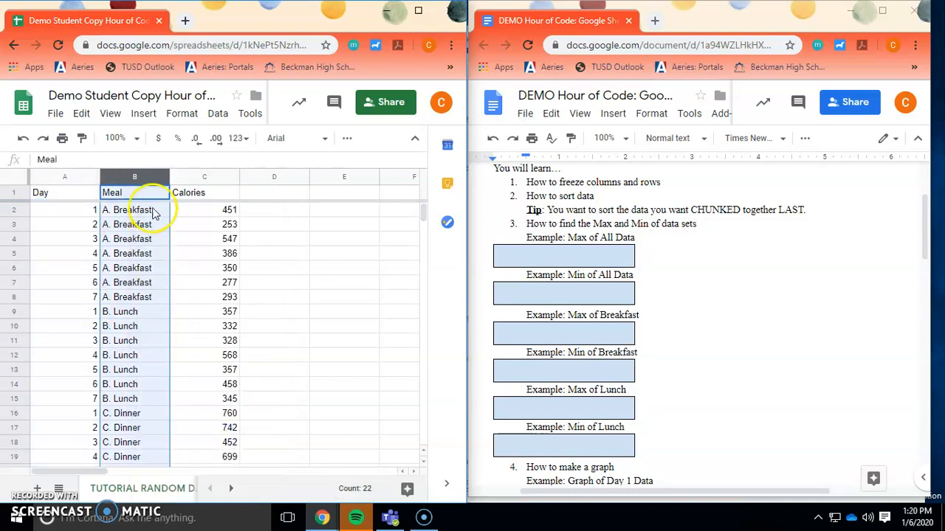
left_click(133, 210)
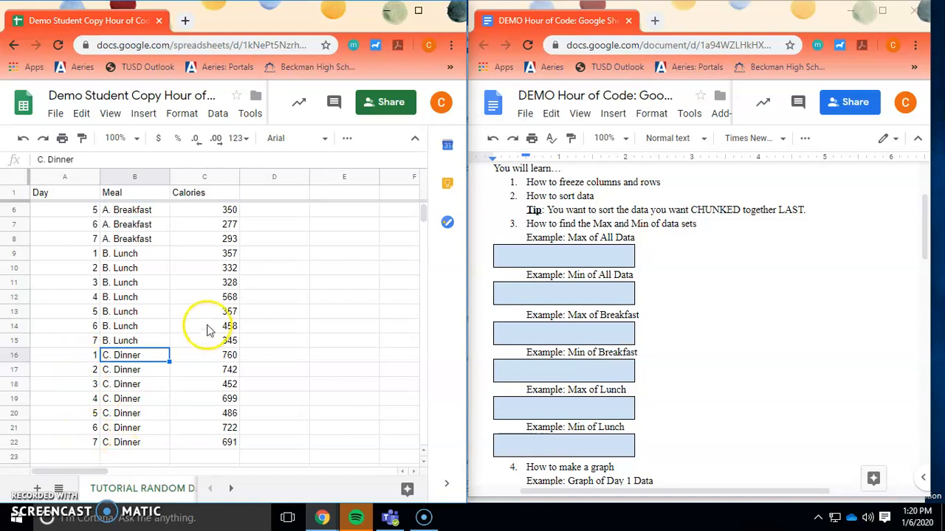
scroll("up", 3)
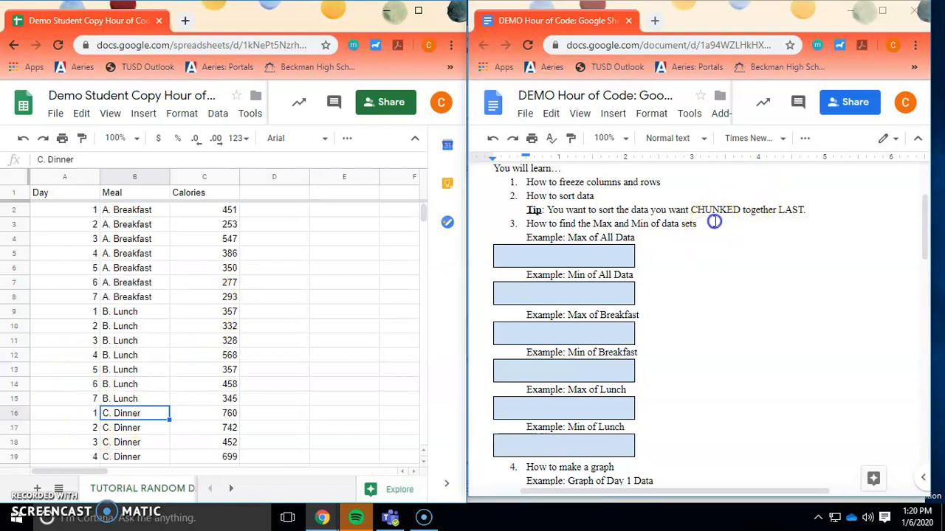
mouse_move(676, 181)
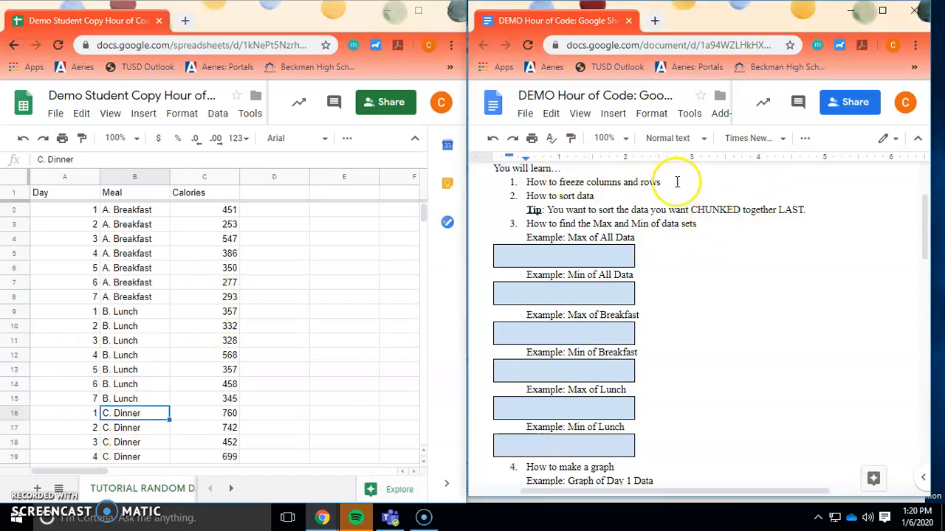
mouse_move(647, 197)
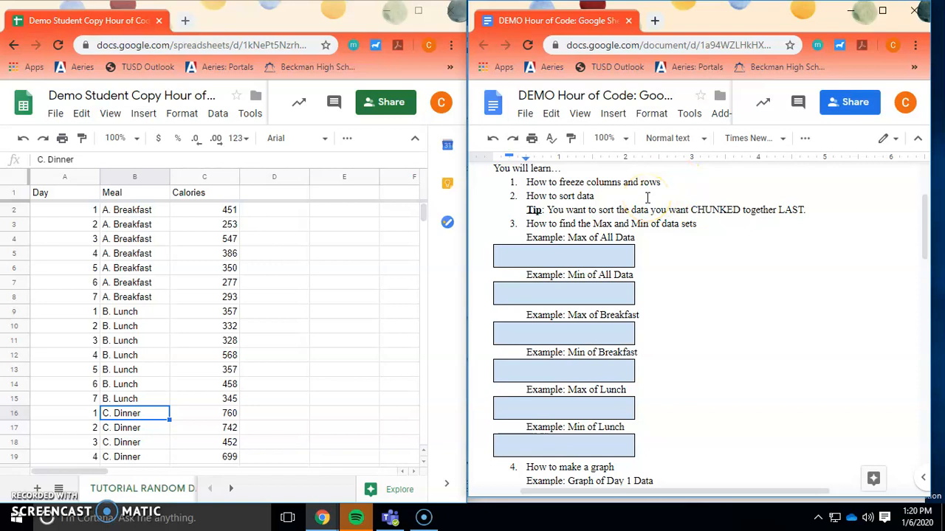
mouse_move(648, 251)
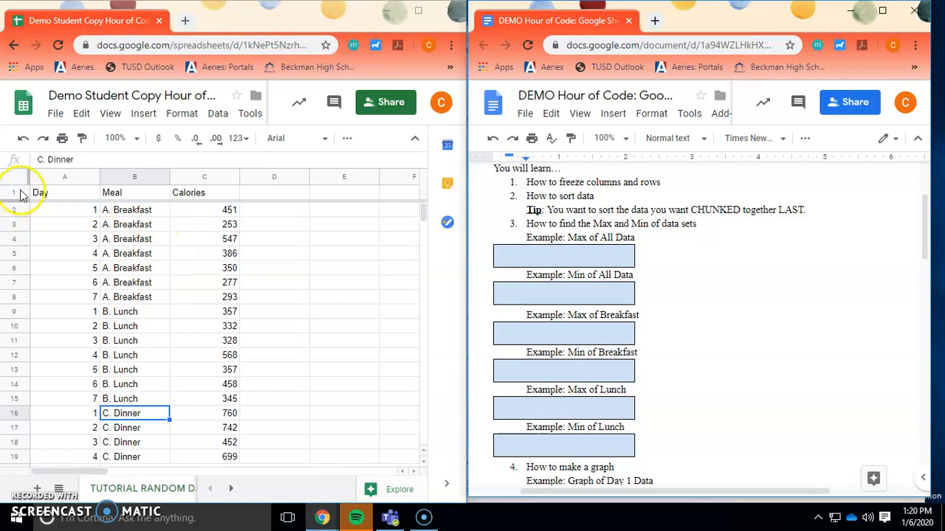
mouse_move(74, 200)
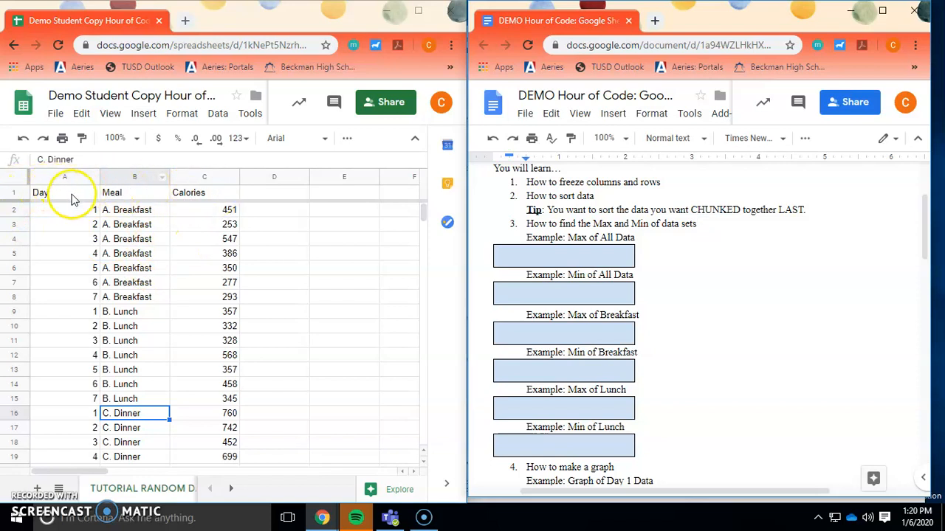
mouse_move(702, 236)
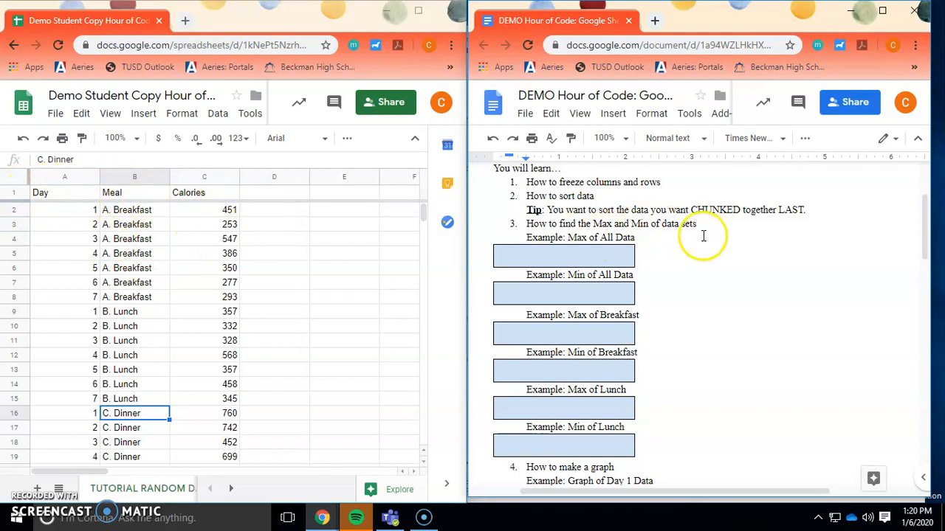
mouse_move(617, 224)
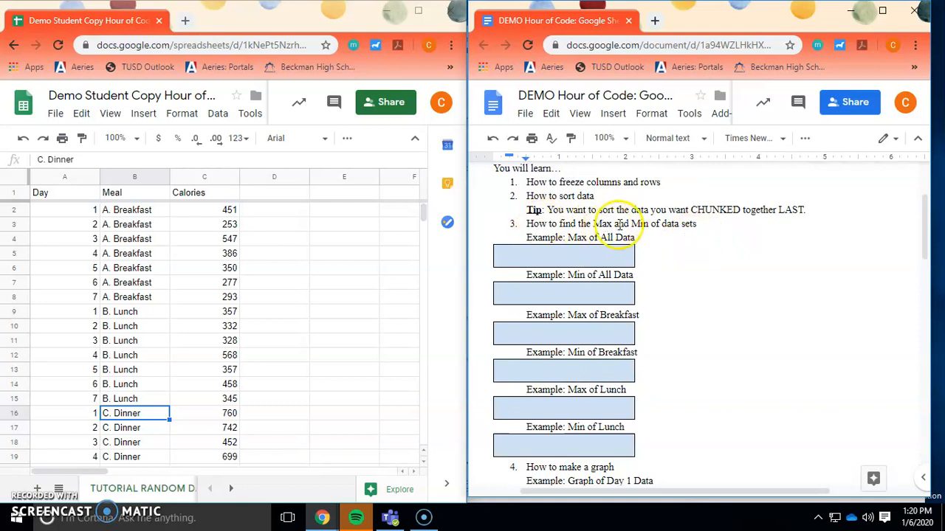
Add 'Max of All Data' and 'Min of All Data' labels beside the table
left_click(275, 269)
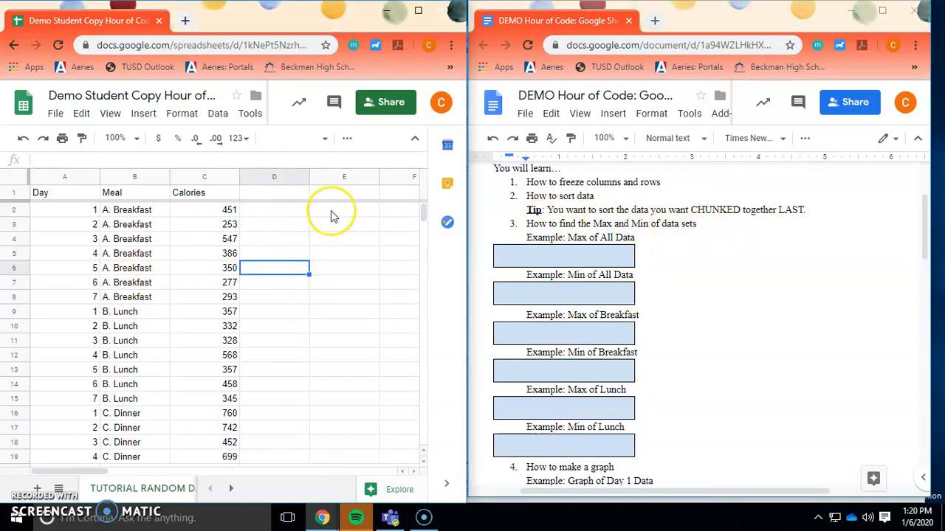
left_click(344, 210)
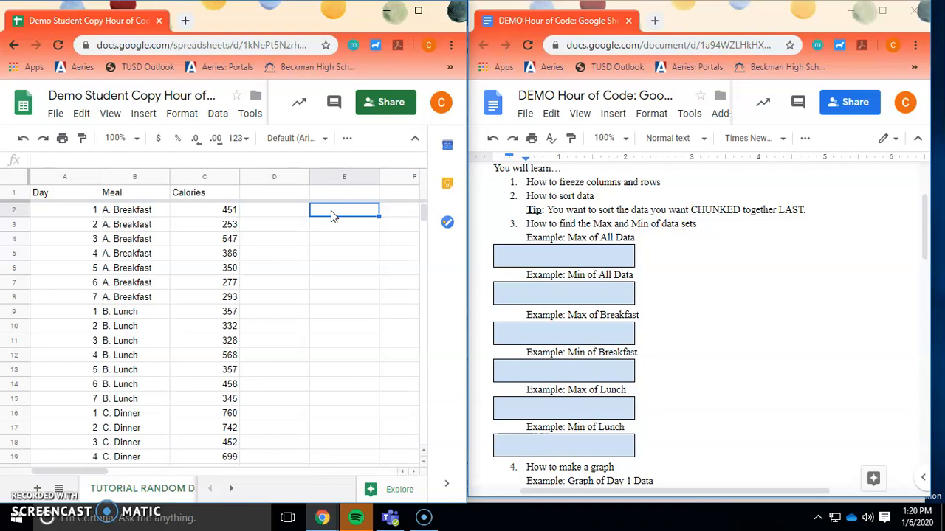
mouse_move(568, 244)
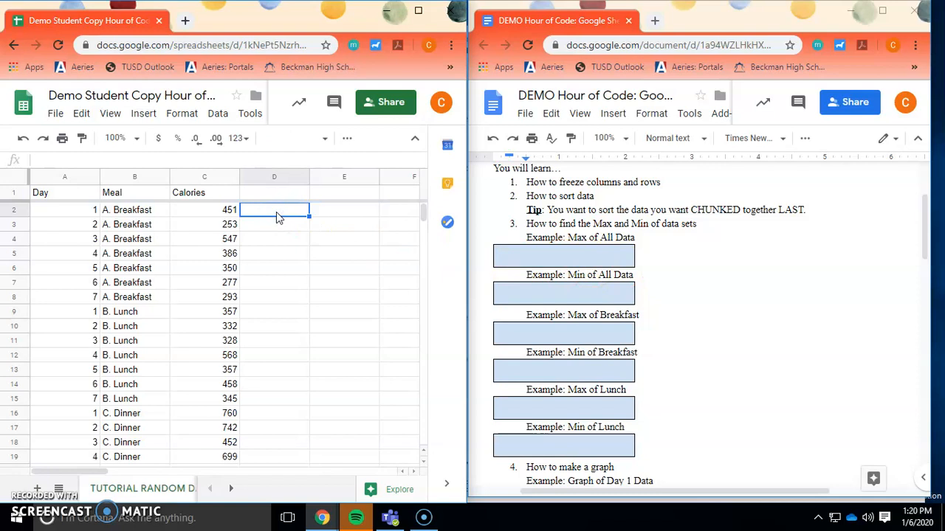
type("Max of All Data")
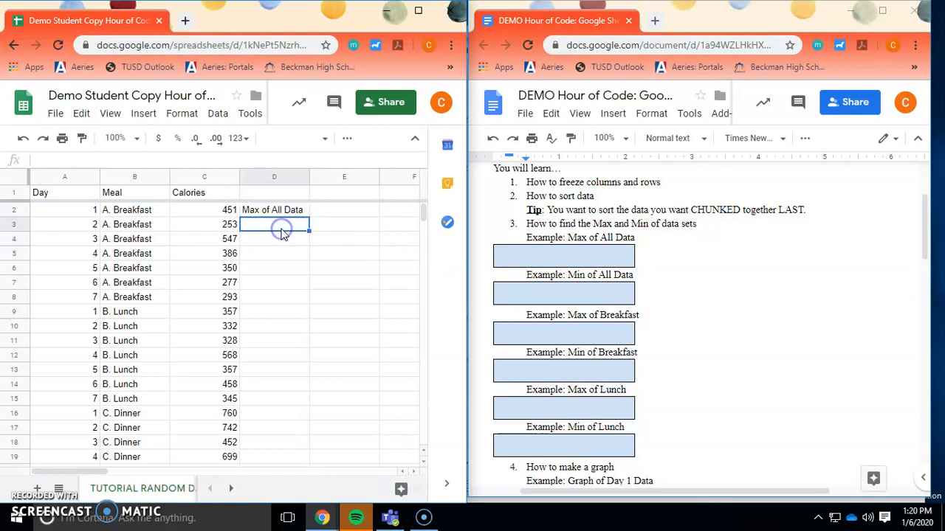
type("Min of All Data")
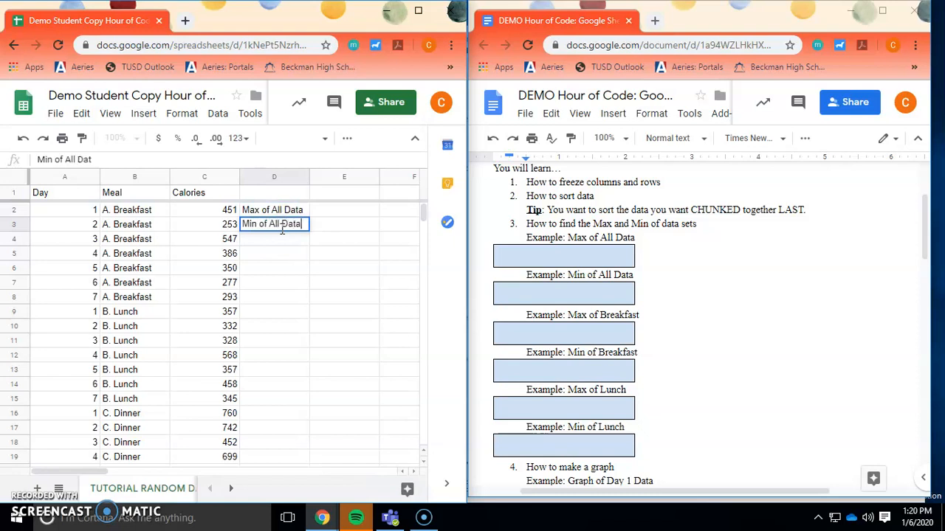
Compute the maximum calories with =max(C2:C22), giving 760
left_click(344, 210)
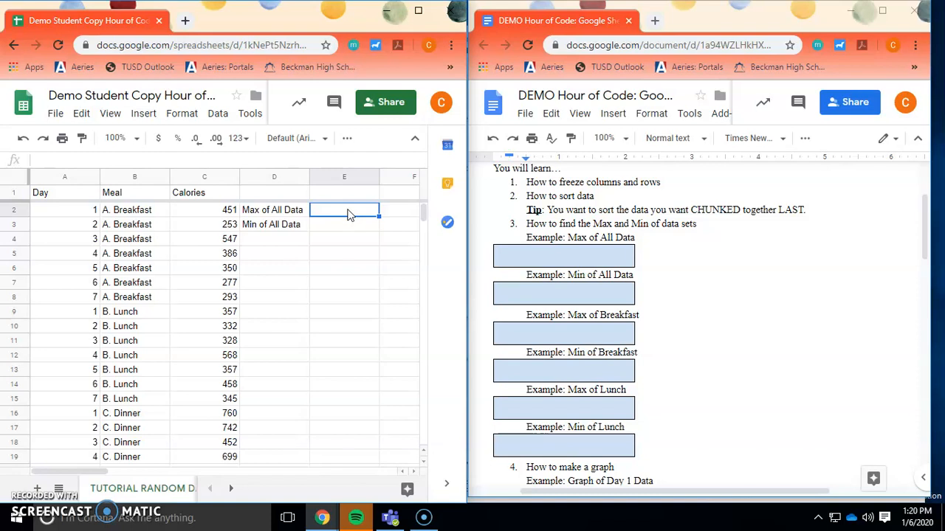
type("=")
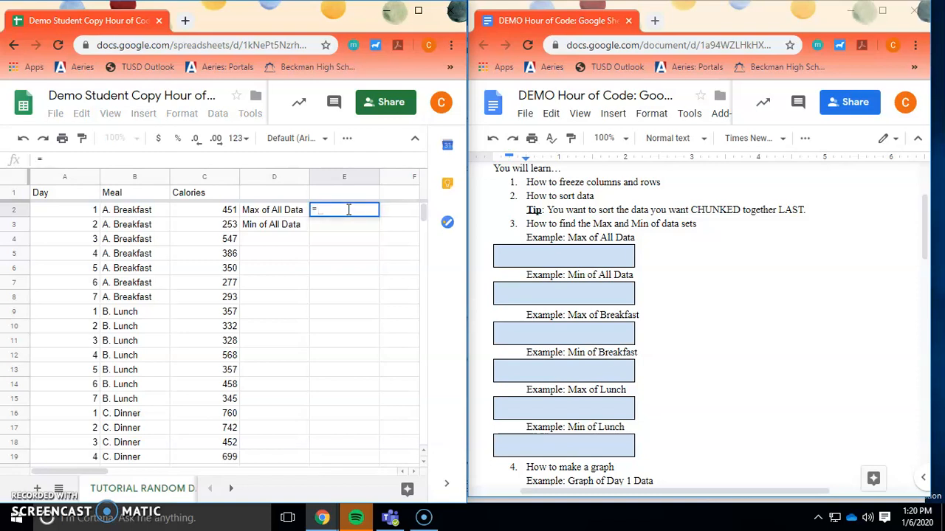
type("max")
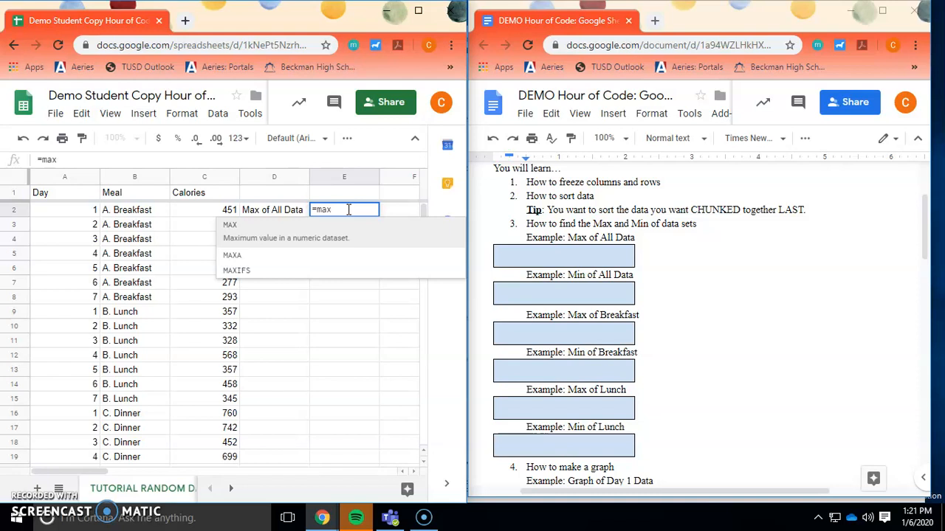
type("(")
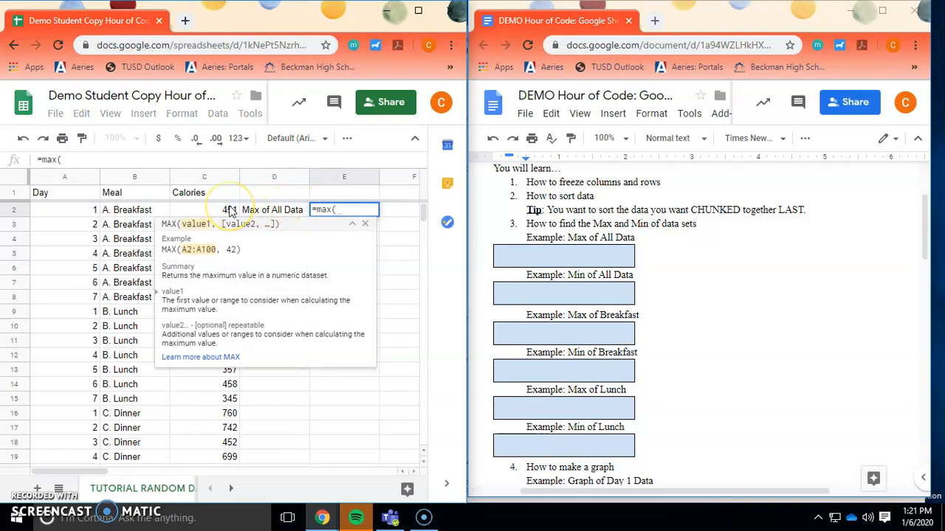
left_click_drag(204, 209, 204, 369)
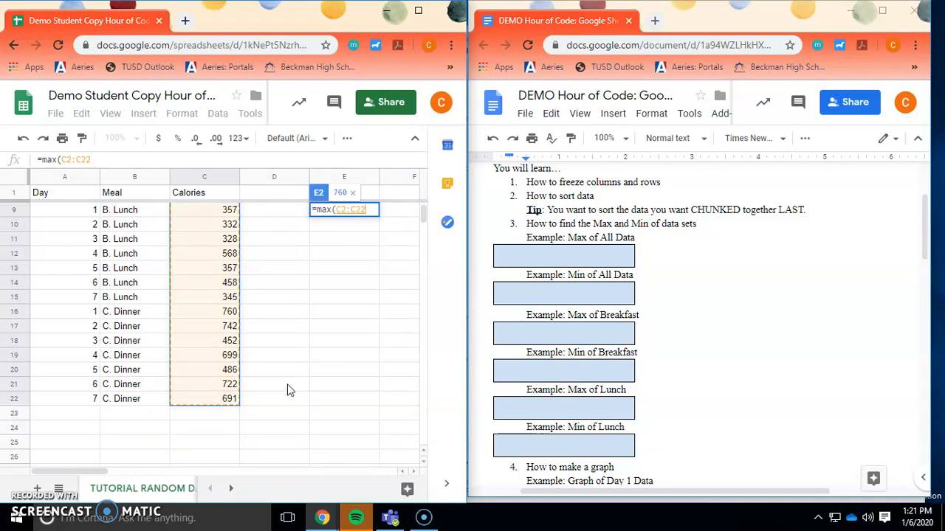
type(")")
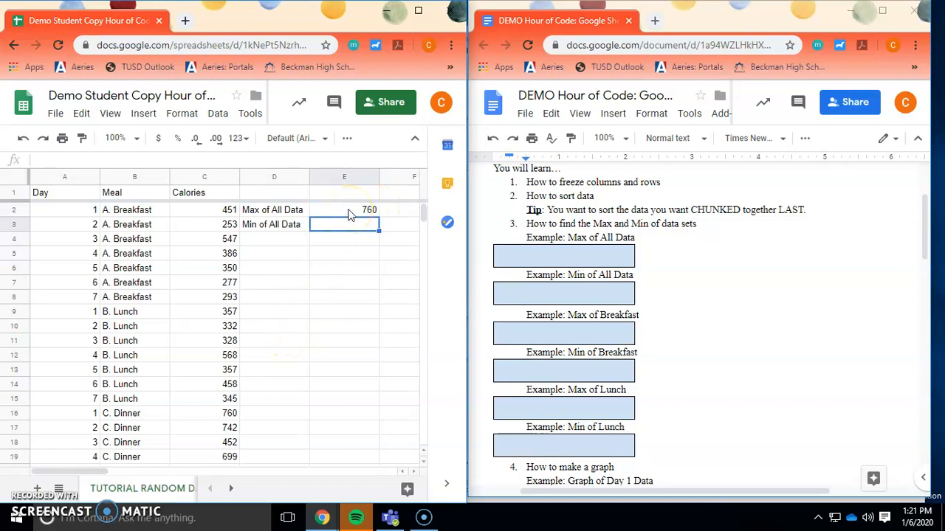
Write '760 calories, Monday dinner' in the Docs Max of All Data box
left_click(564, 255)
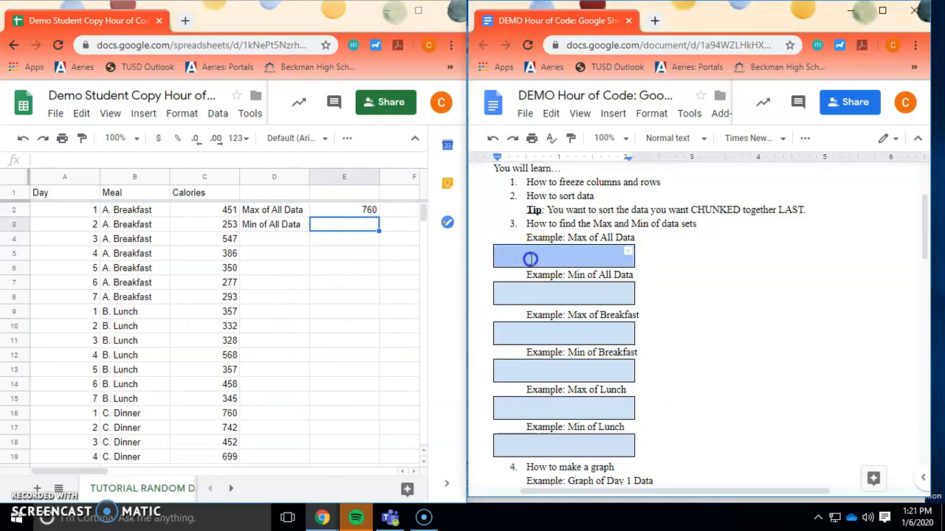
type("760")
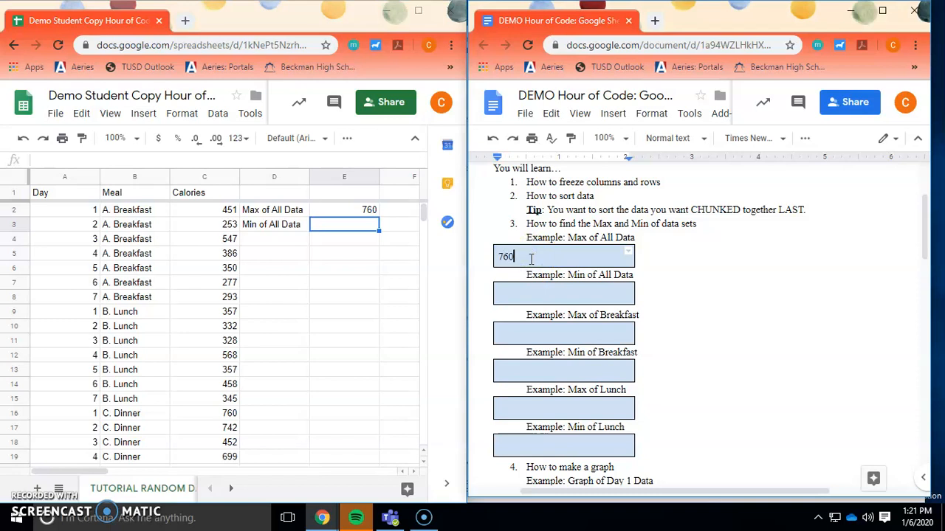
type("calories,")
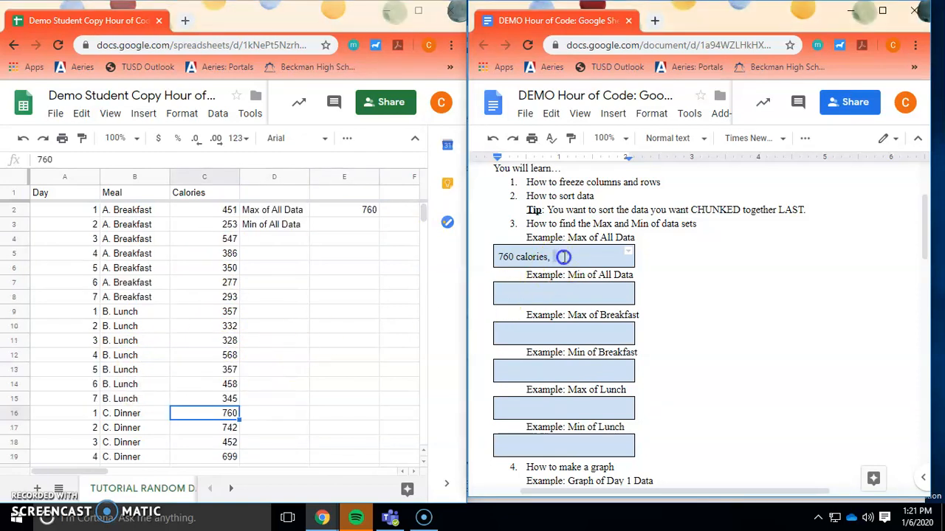
type("Monday dinner")
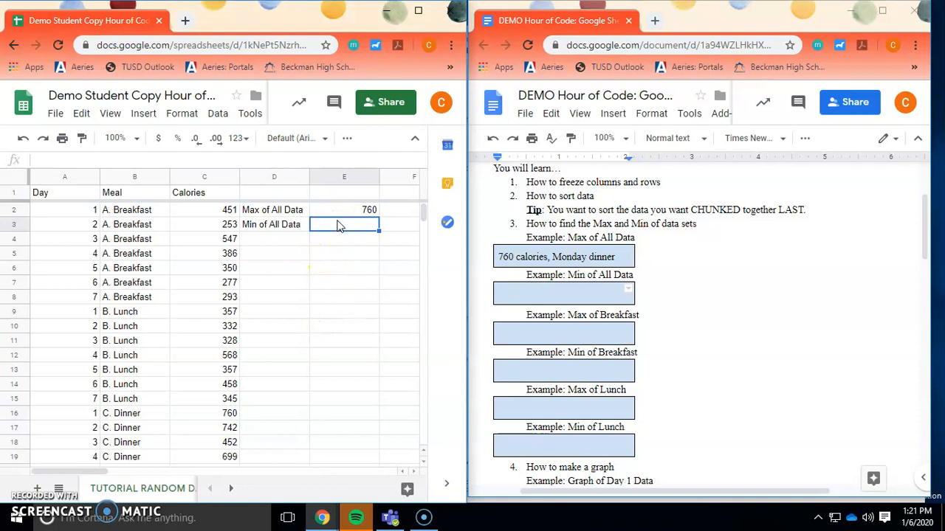
Compute the minimum 253 with =min(C2:C22) and note '253 calories, Tuesday breakfast' in the Docs box
type("=min(C2:C22")
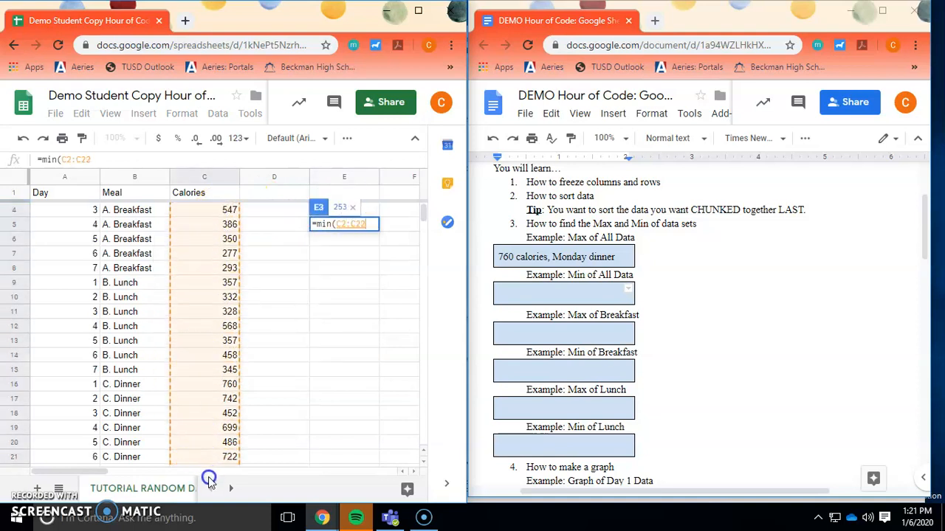
scroll("down", 3)
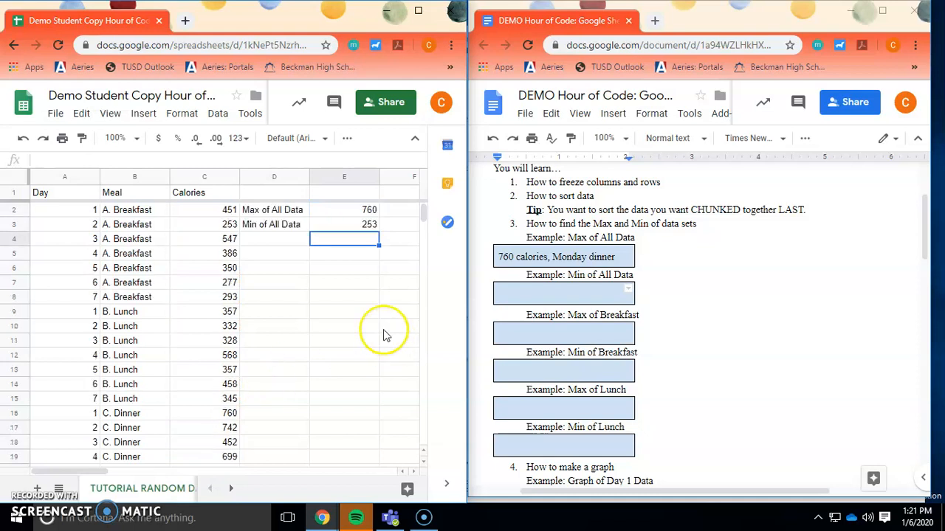
left_click(564, 292)
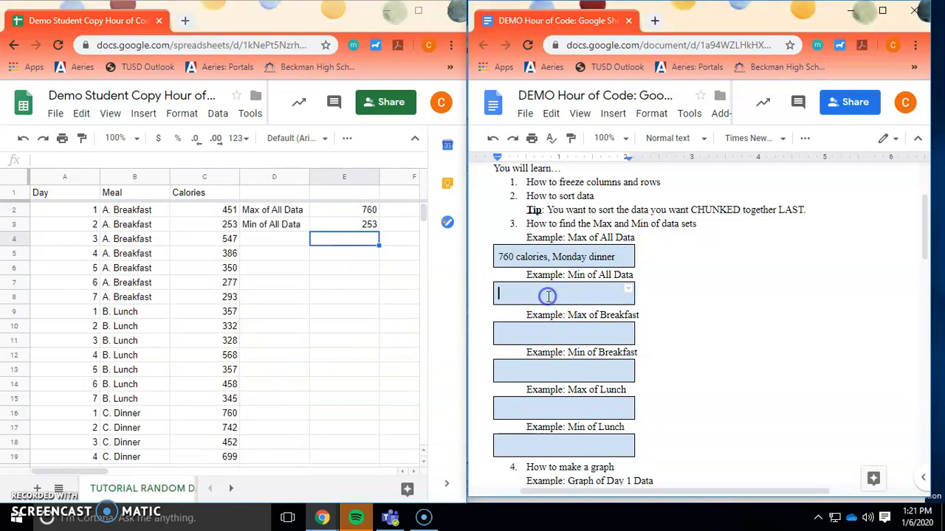
type("253 calor")
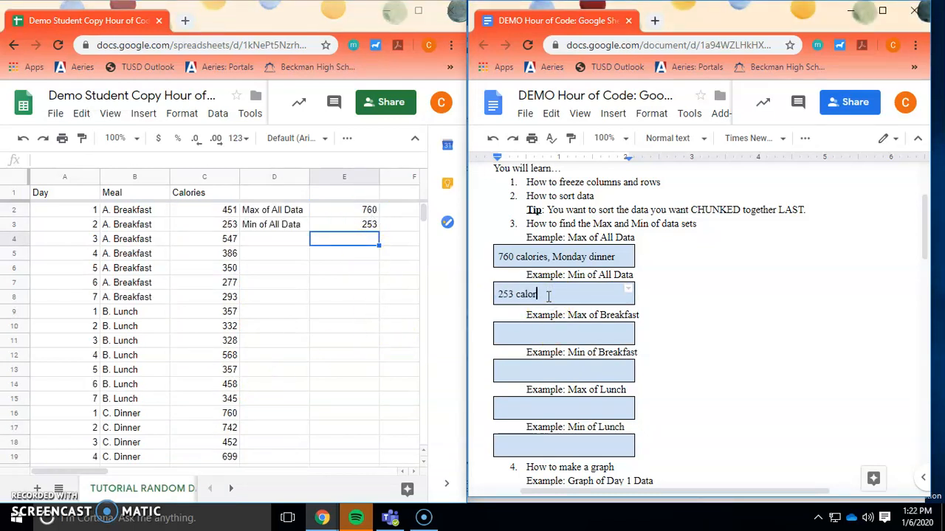
type("ies,")
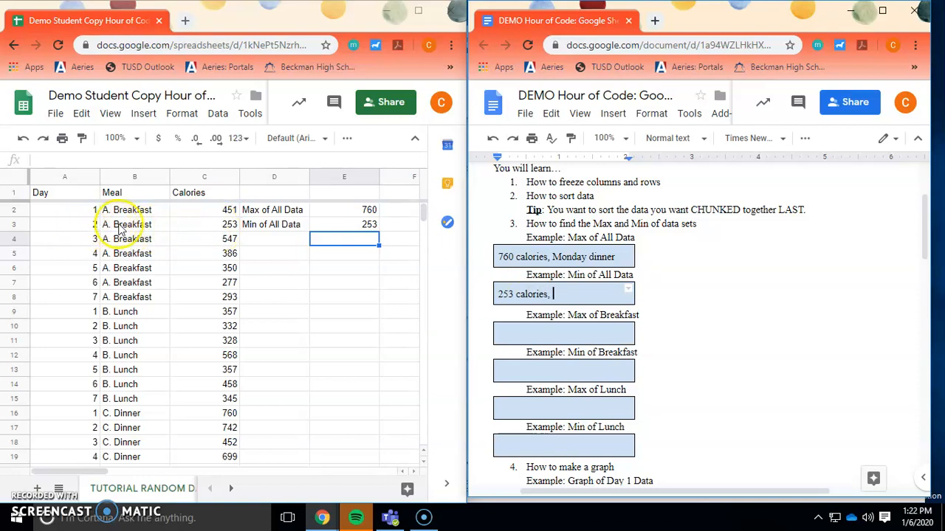
type("Tues")
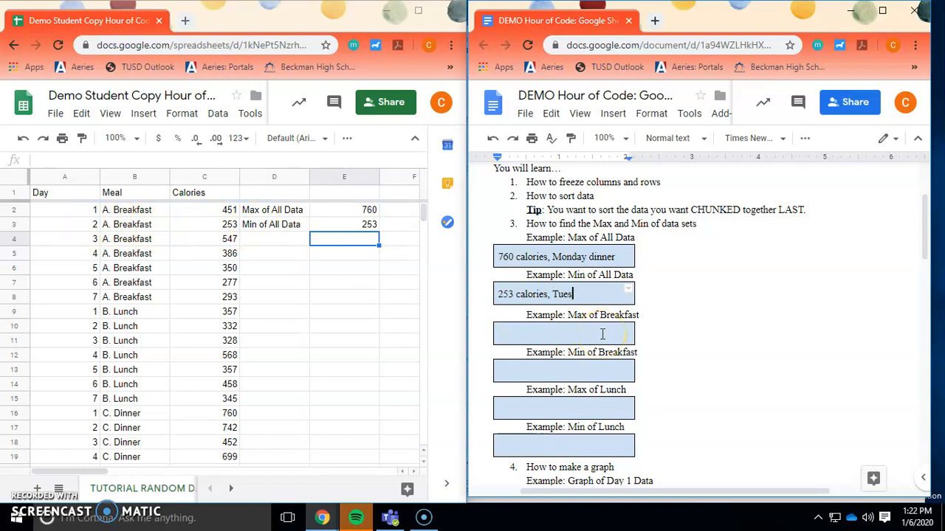
type("day breakfast")
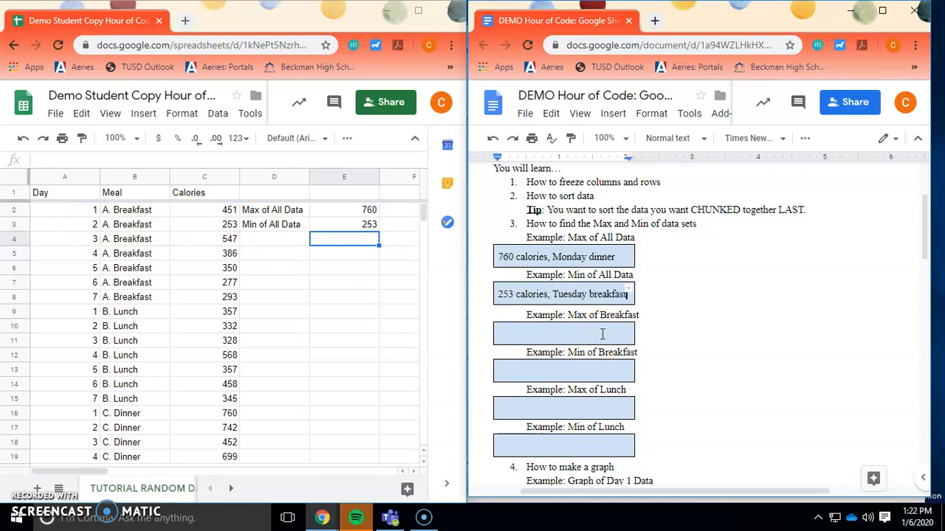
left_click(564, 333)
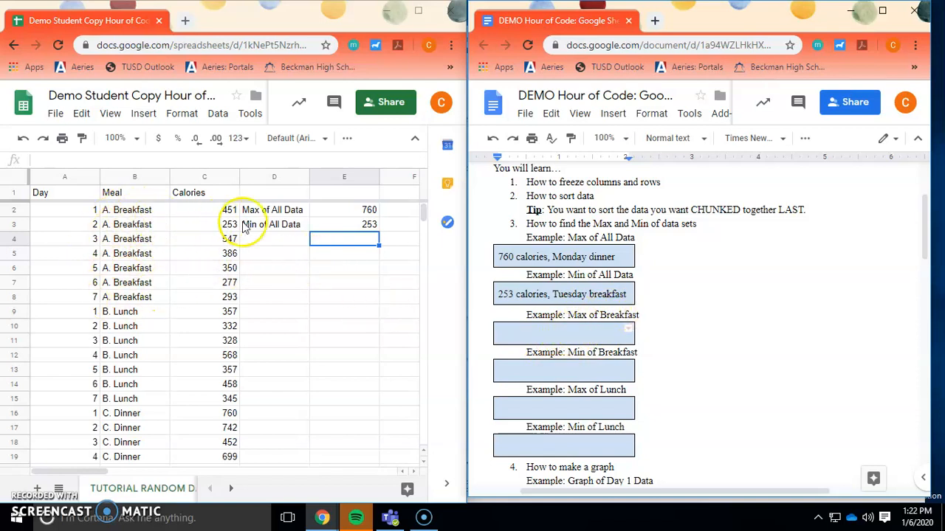
Add a Max of Break label with =max(C2:C8), giving 547
type("Max of Break")
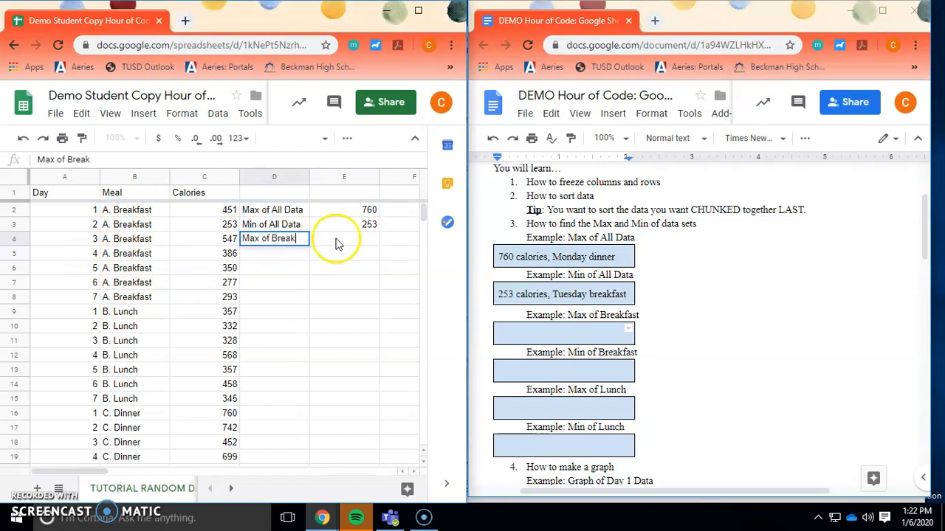
left_click(342, 239)
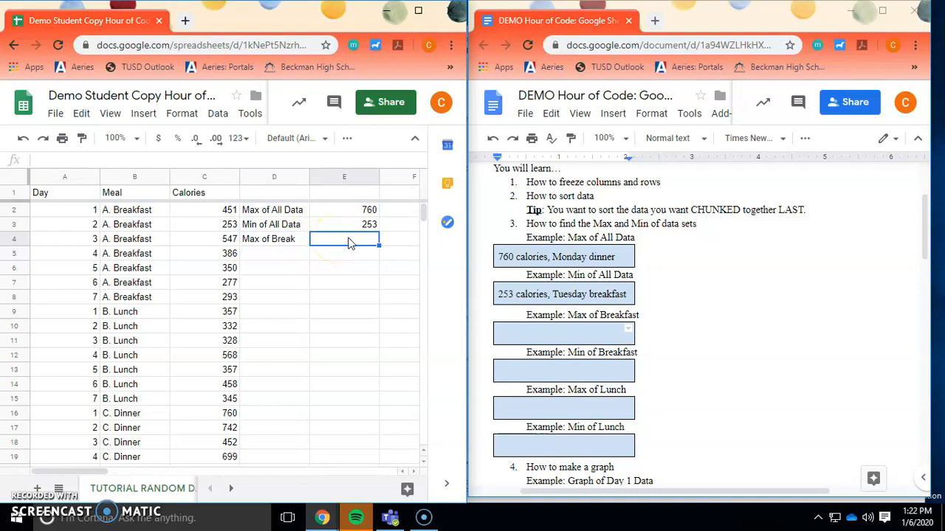
type("=max(")
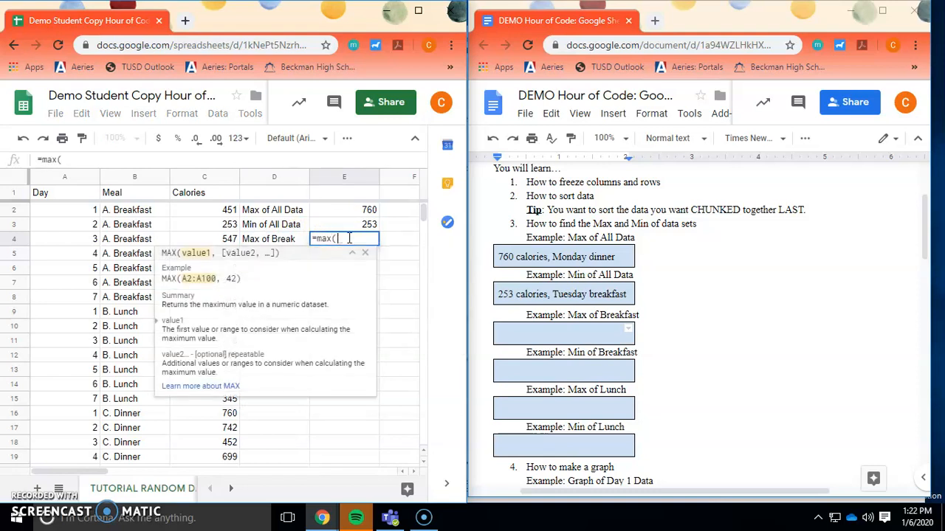
left_click(203, 209)
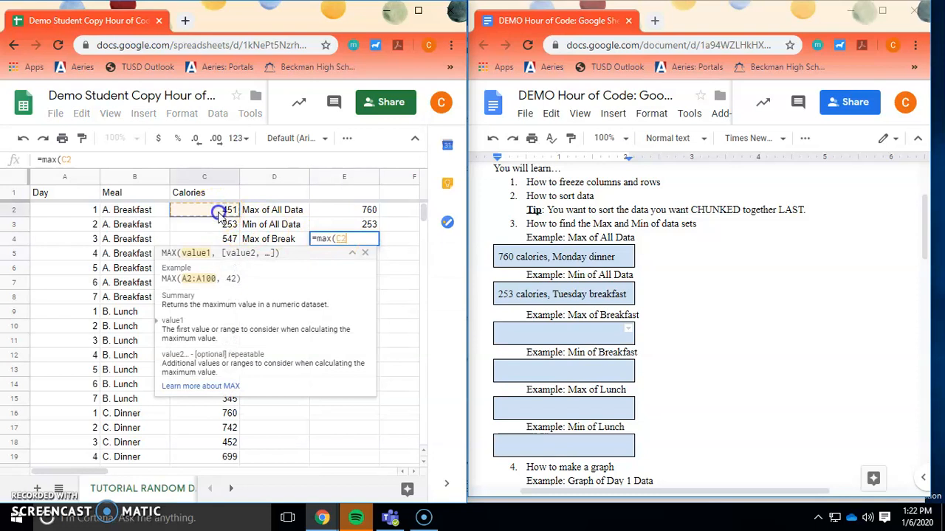
left_click_drag(203, 210, 204, 296)
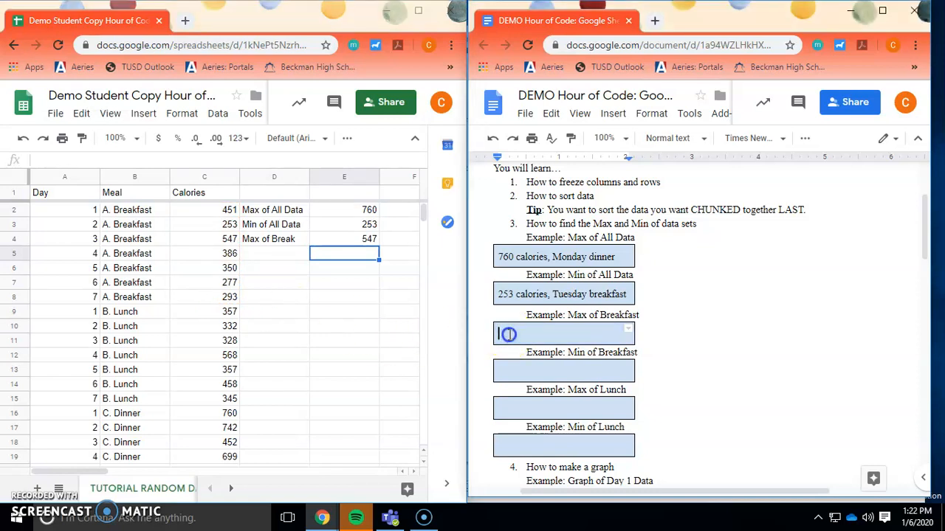
Note '547 calories, Wednesday' in the Docs Max of Breakfast box
type("547 Calories,")
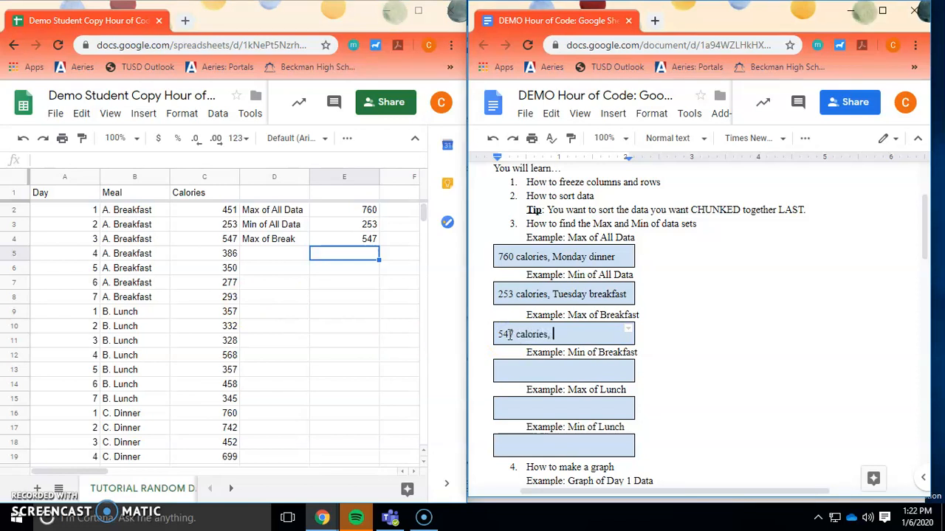
type("Wedne")
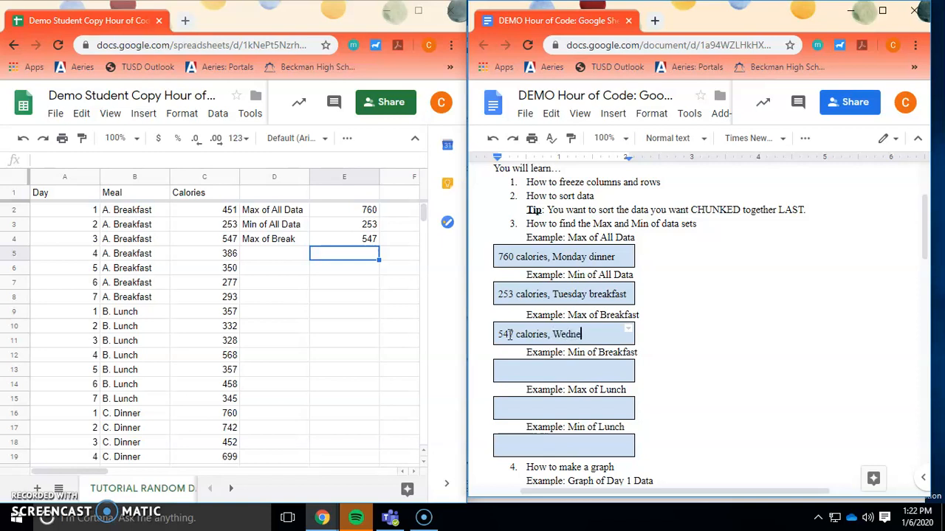
type("sday")
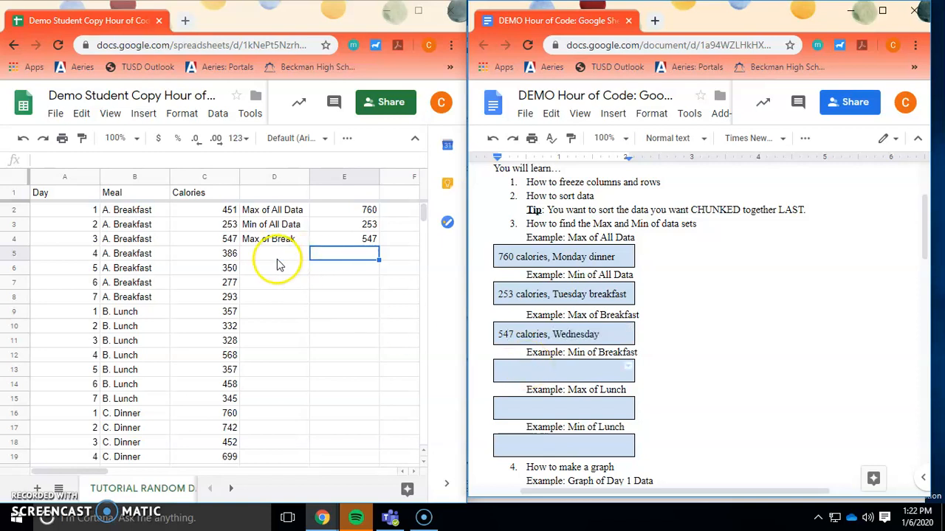
Add a Min of Break label with =min(C2:C8), giving 253
type("Min of Break")
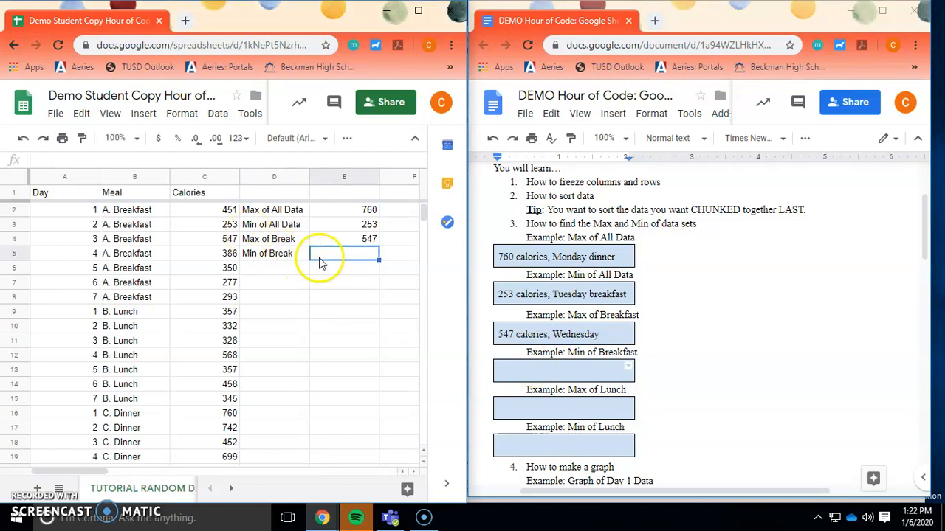
type("=min(")
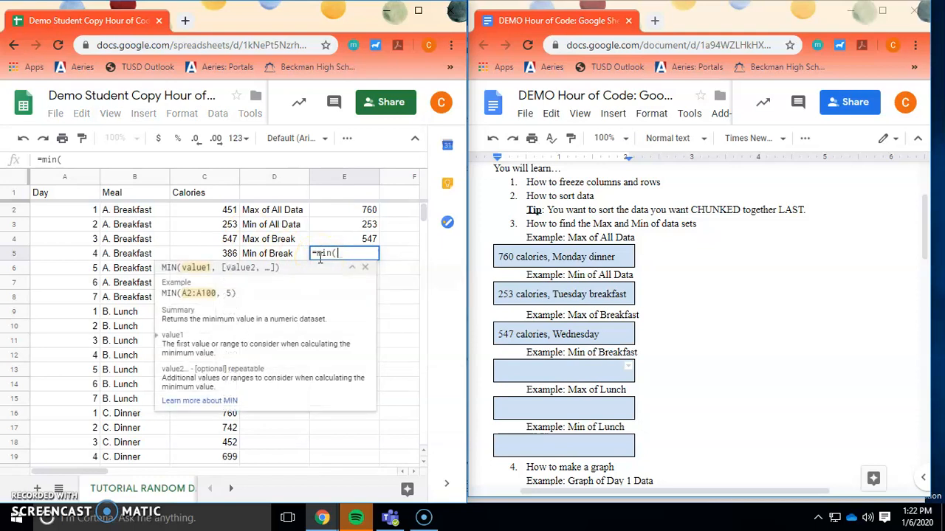
left_click_drag(204, 210, 207, 297)
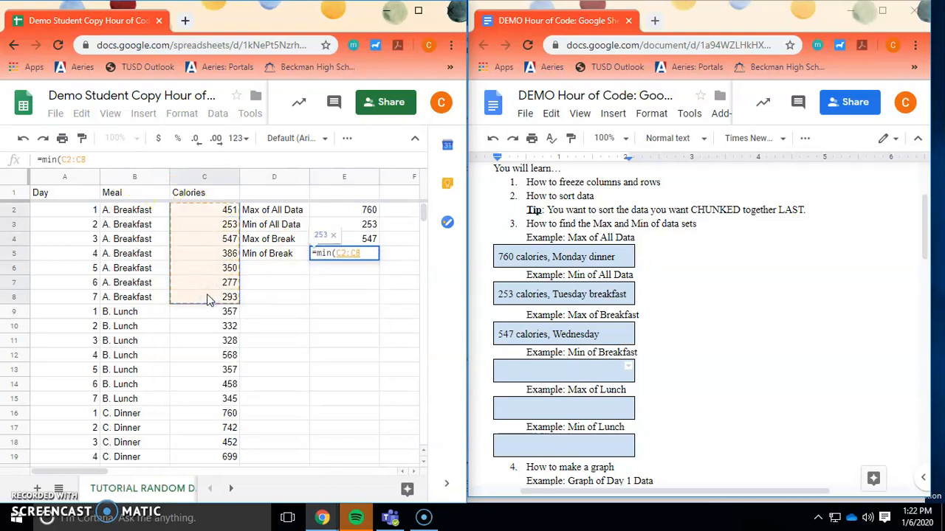
type(")")
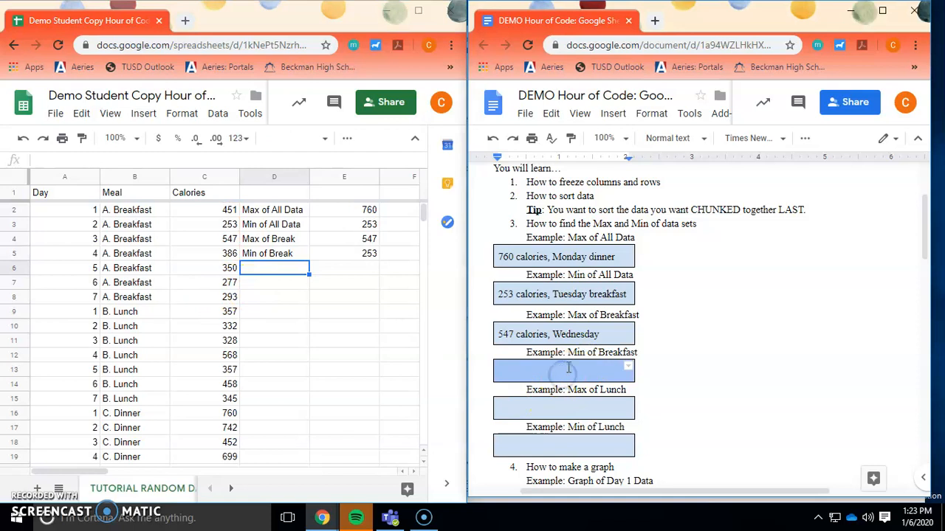
Note '253 calories, Tuesday' in the Docs Min of Breakfast box
type("253")
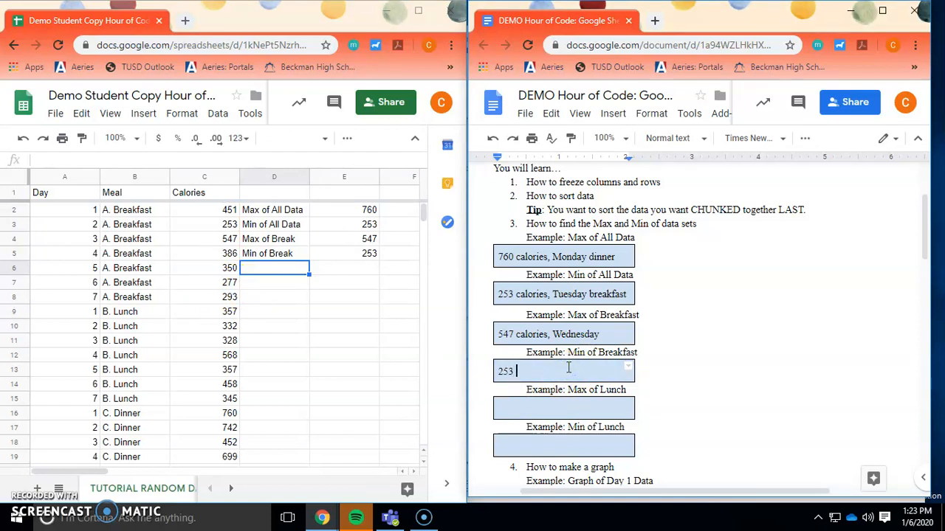
type("calories, Tuesday")
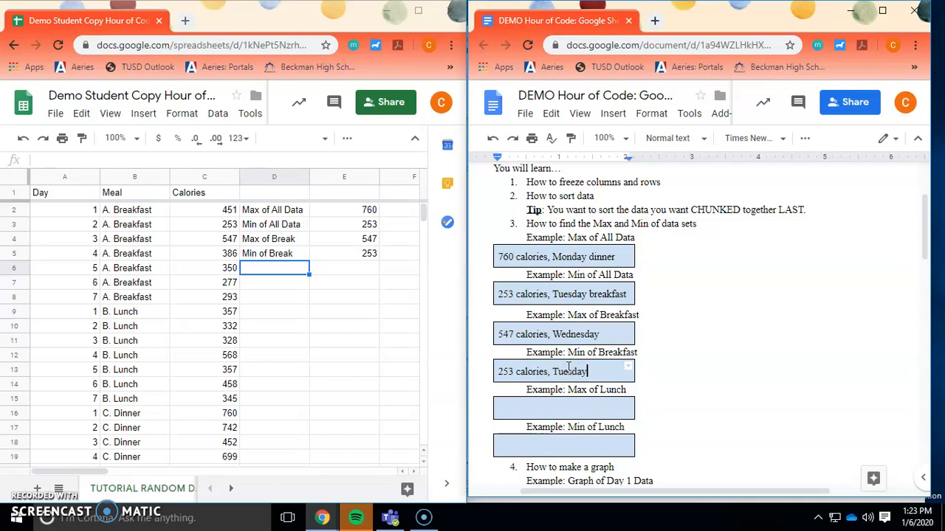
left_click(564, 407)
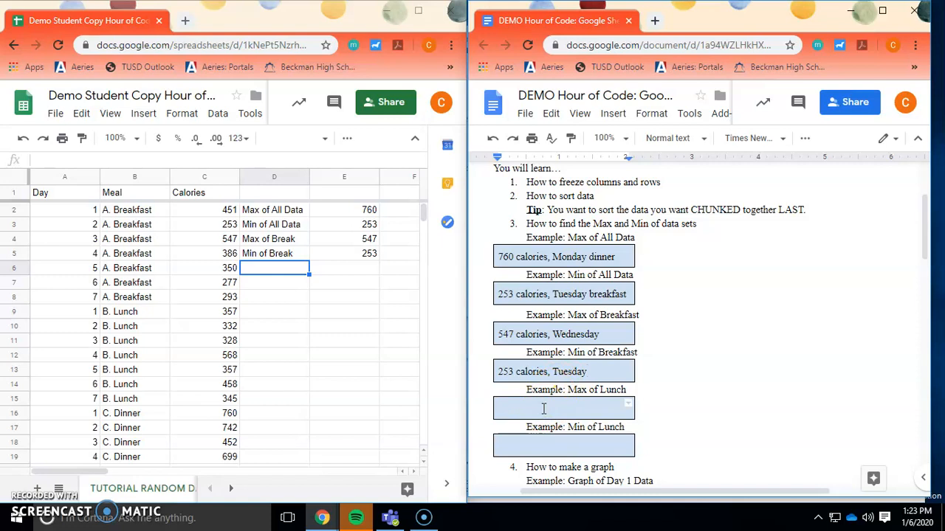
mouse_move(475, 385)
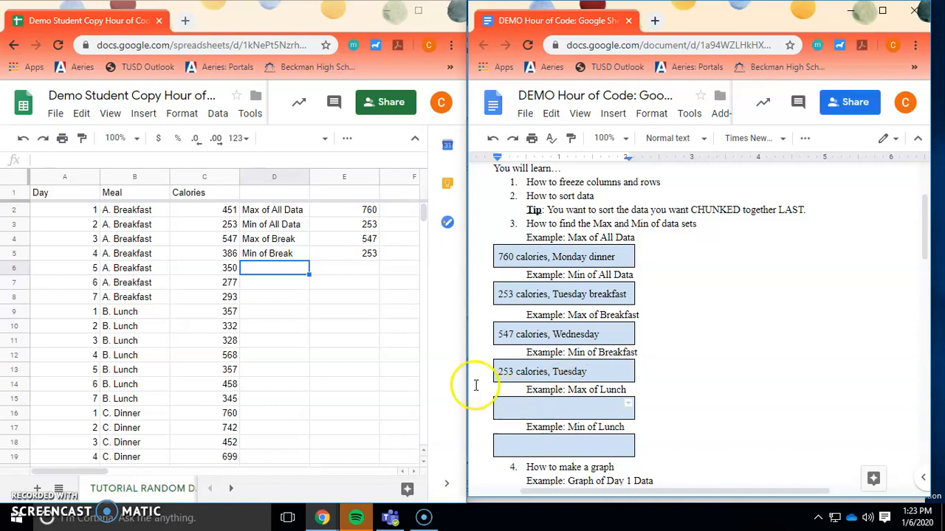
Compute Max of Lunch with =max over the lunch calories C9:C15, giving 568
scroll("down", 3)
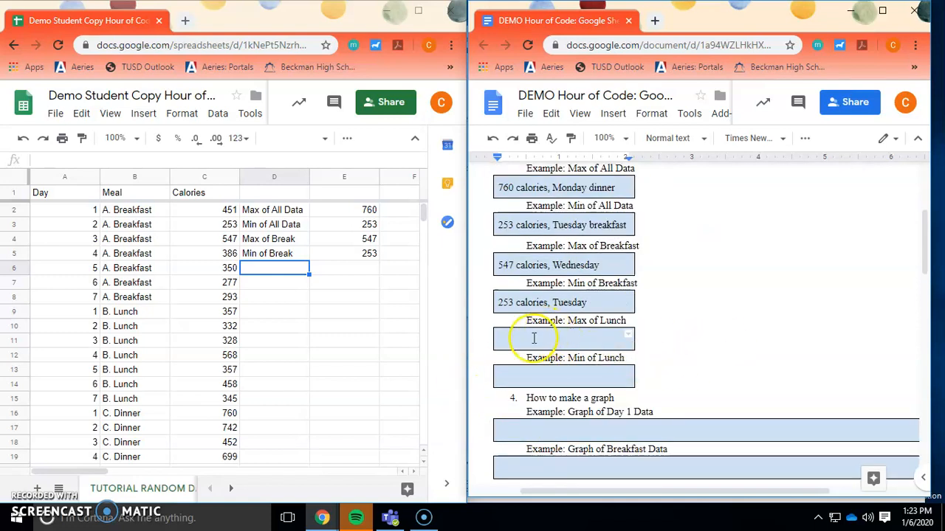
mouse_move(425, 339)
type("Max of Lunch")
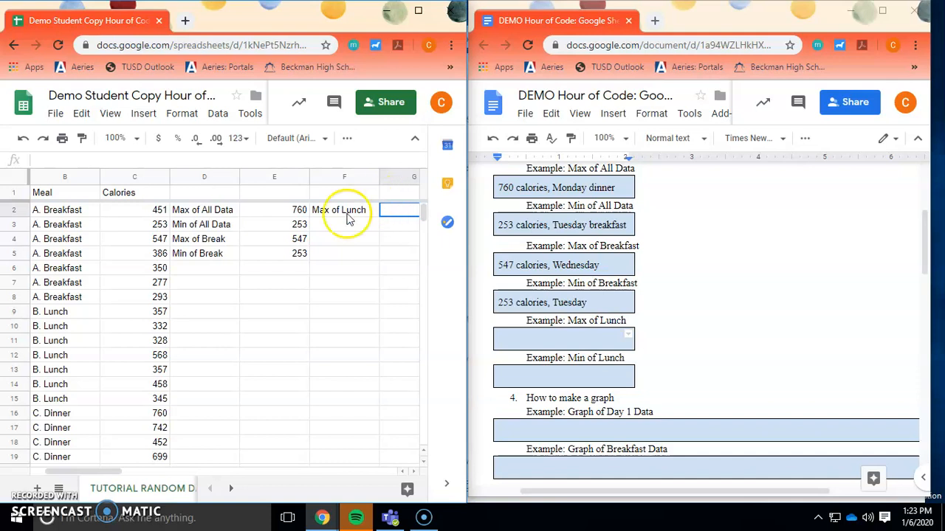
left_click(342, 224)
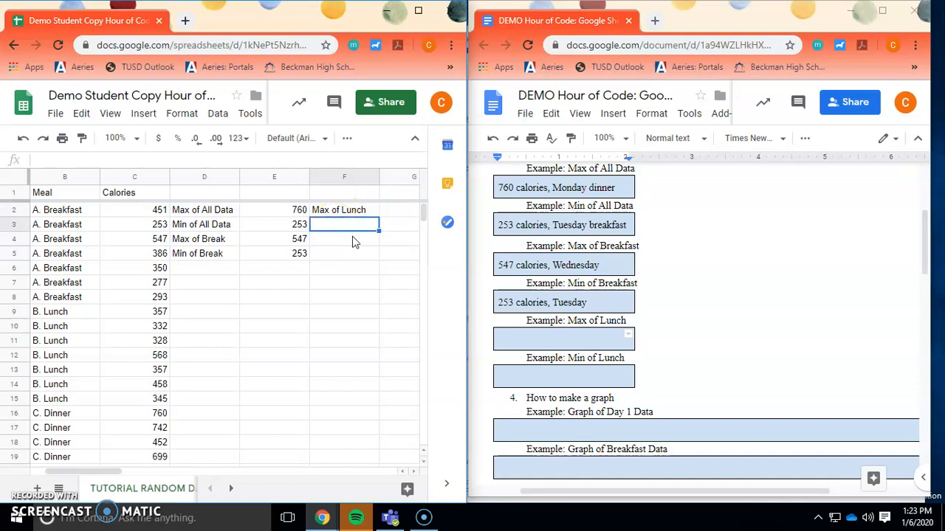
type("=")
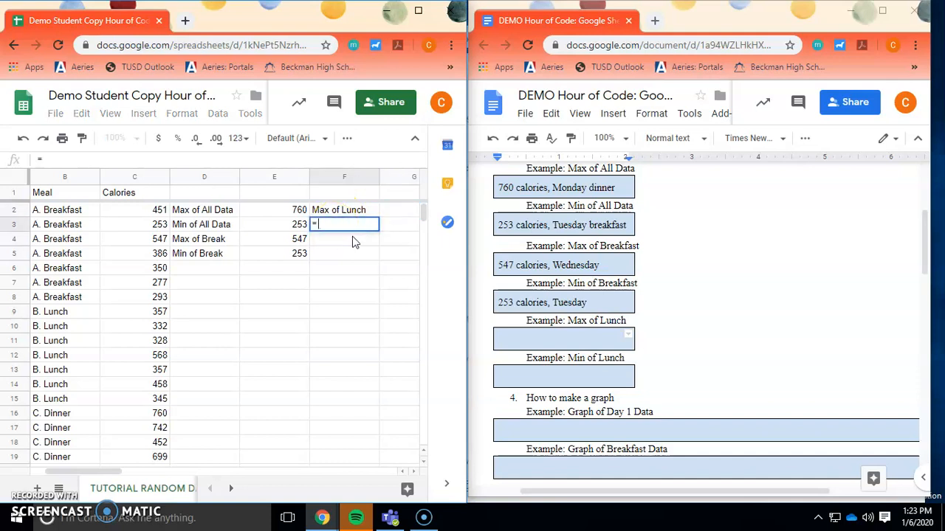
type("=max(")
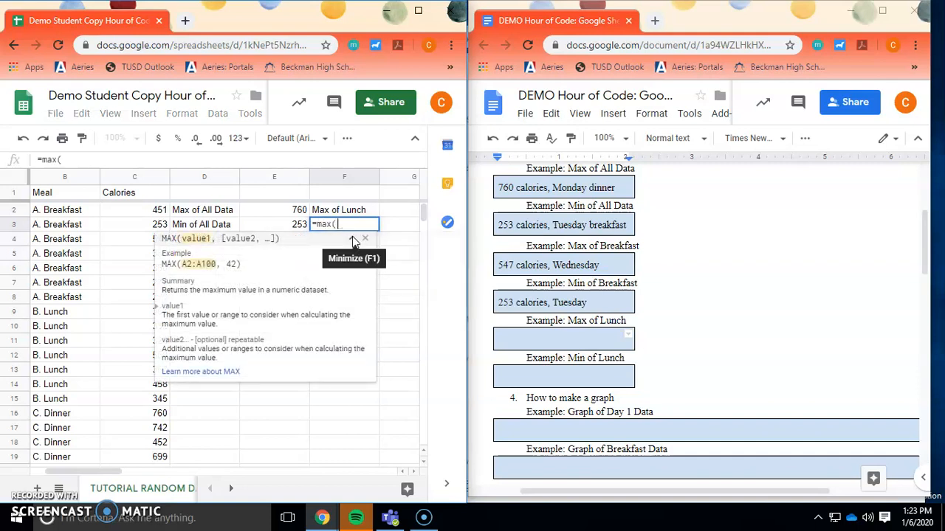
left_click(134, 310)
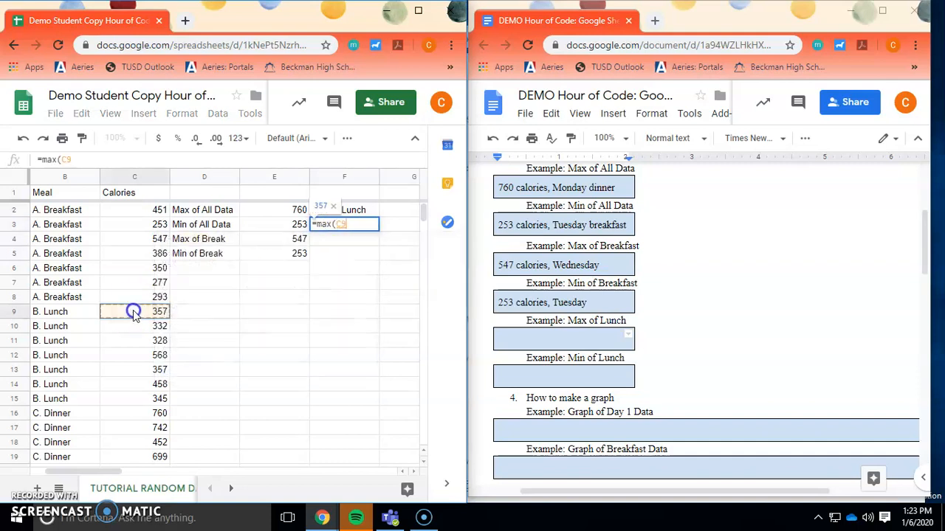
left_click_drag(134, 310, 121, 399)
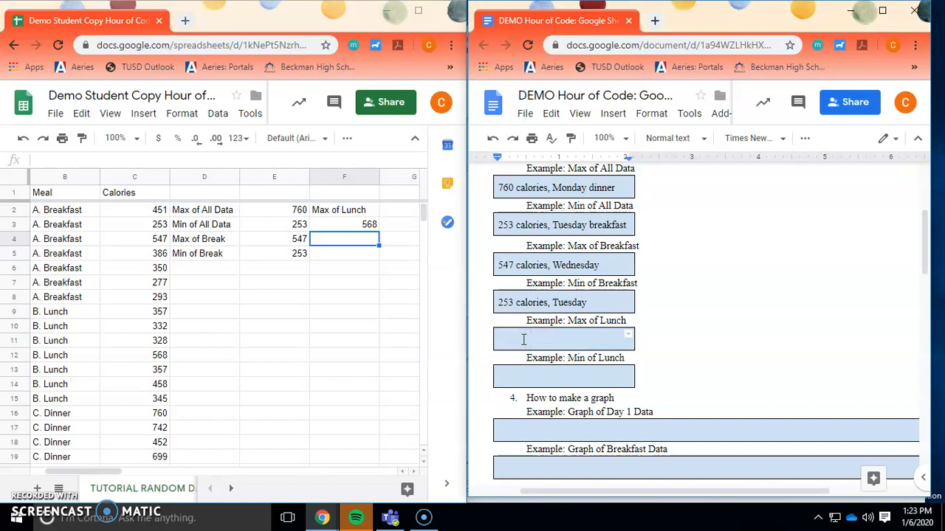
Note '568 calories,' in the Docs Max of Lunch box
type("568 cal")
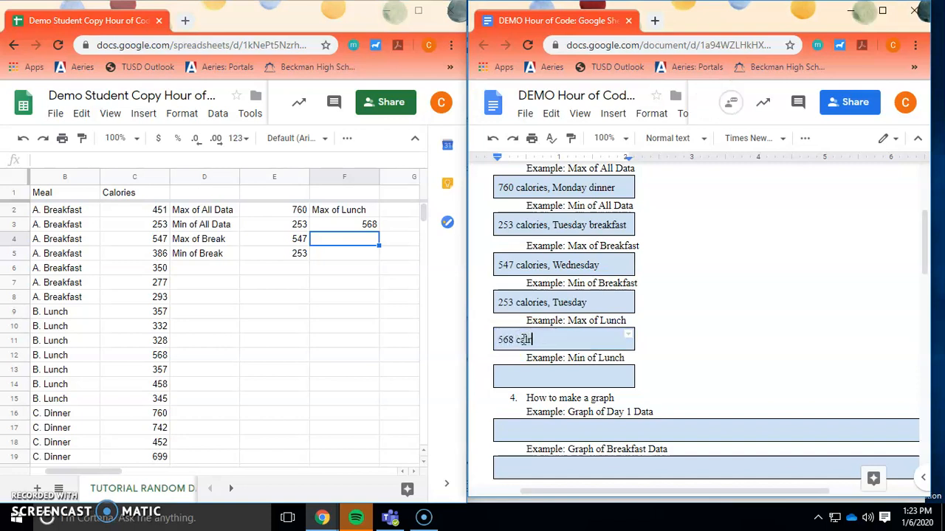
type("ories,")
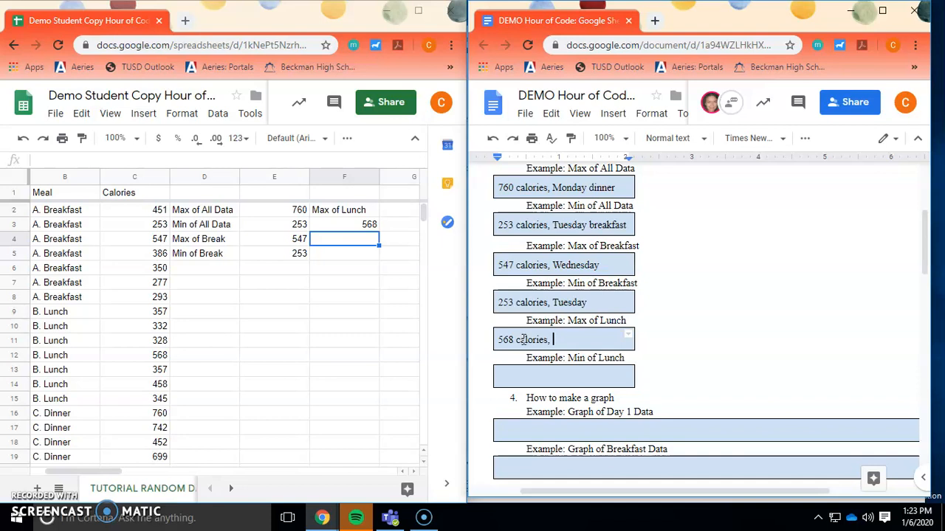
left_click(134, 354)
type("=min(")
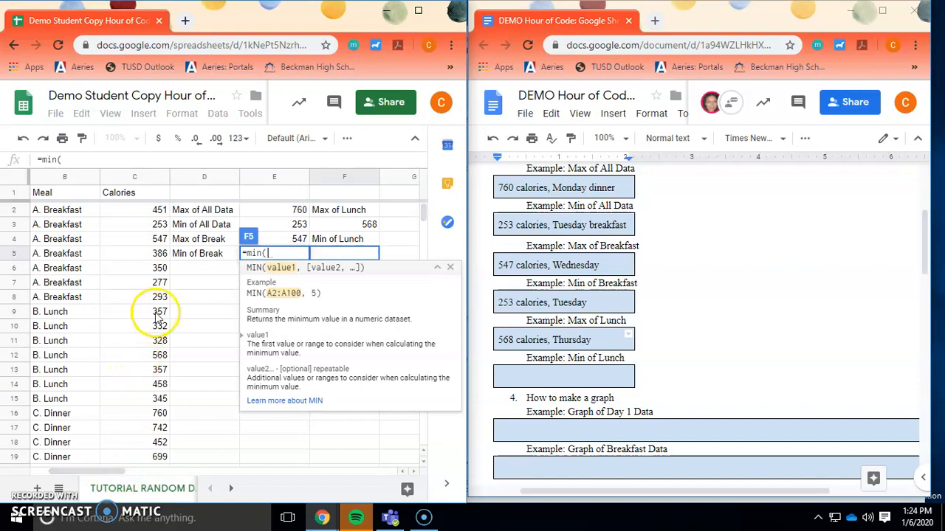
Compute Min of Lunch 328 with =min(C9:C15) and note '328 calories, Wednesday' in the Docs box
left_click_drag(134, 310, 144, 399)
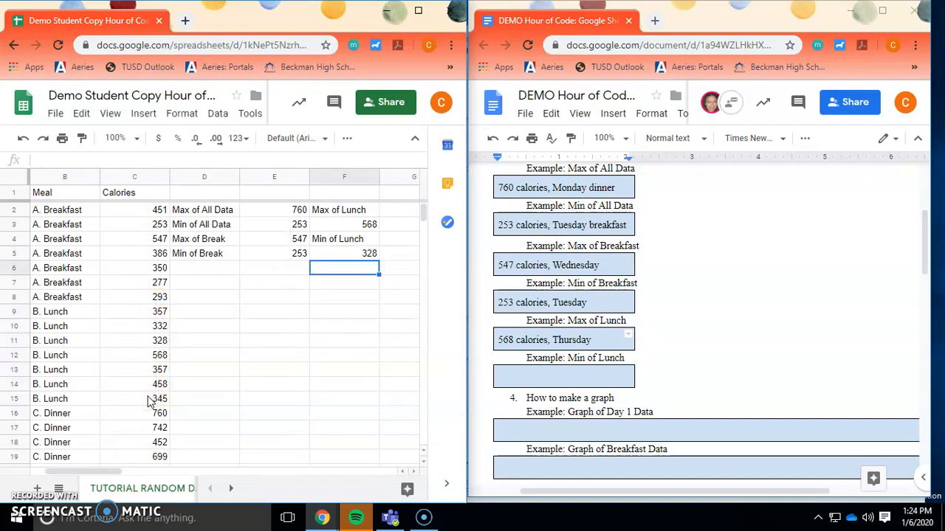
left_click(526, 377)
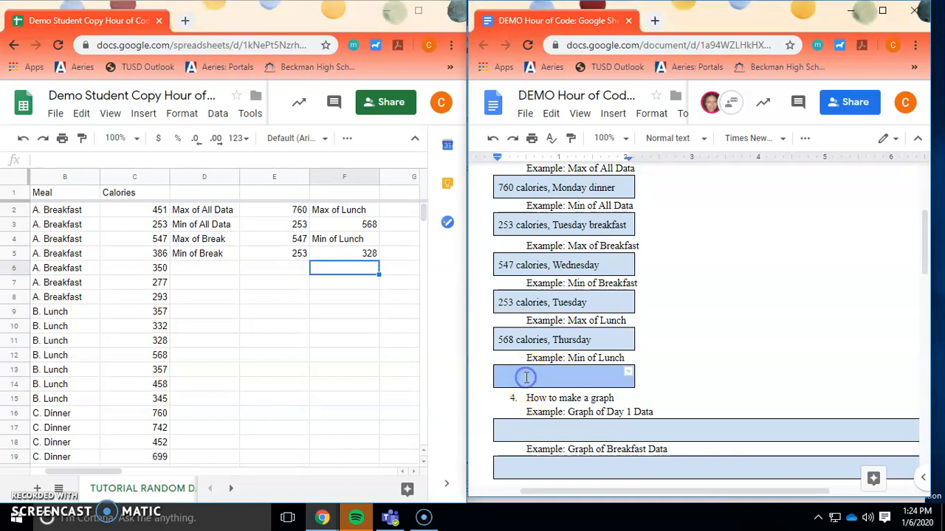
type("328 xc")
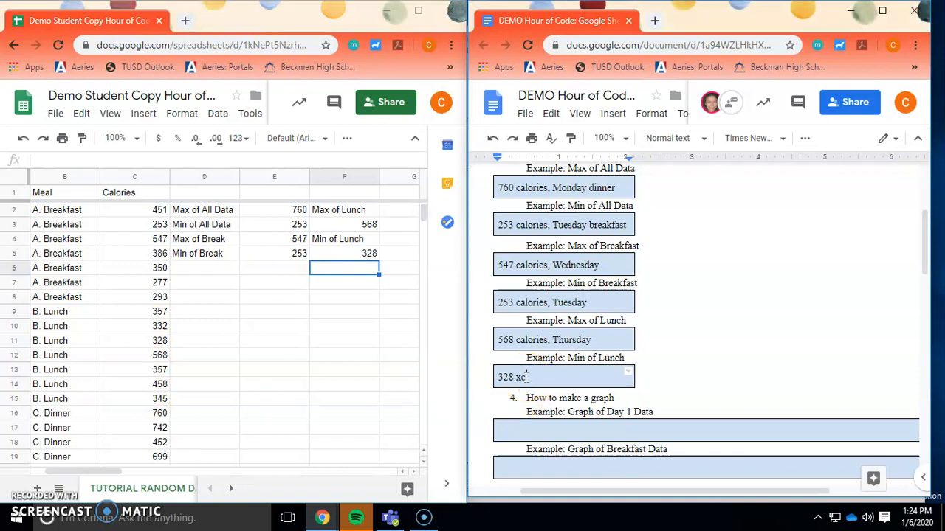
type("cajro")
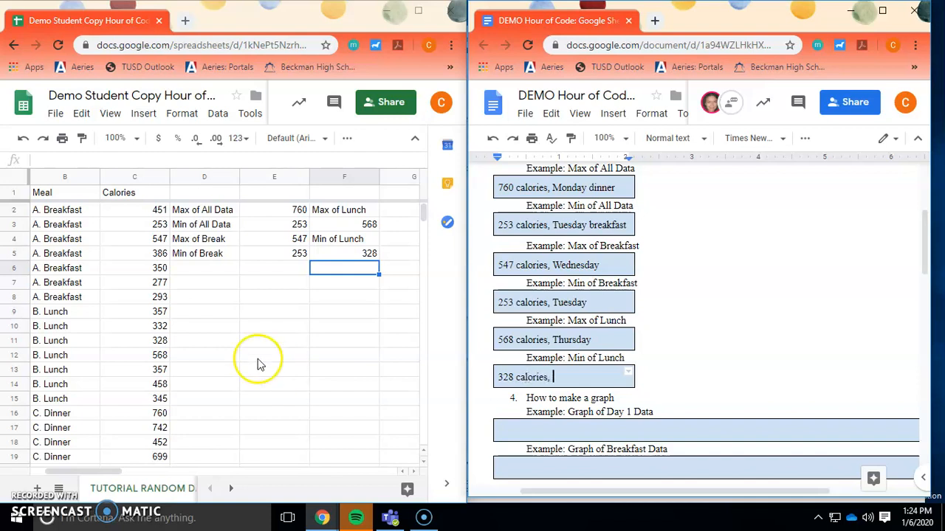
type("Wed")
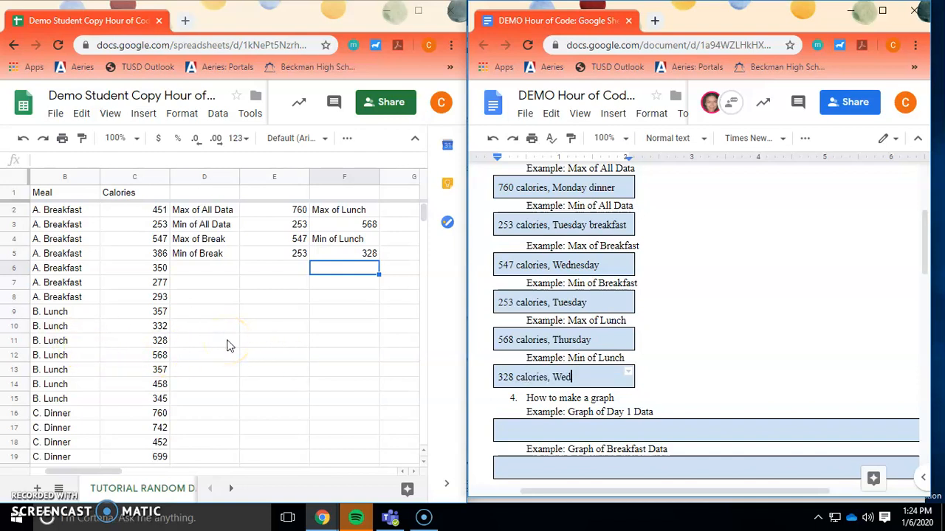
type("nesday")
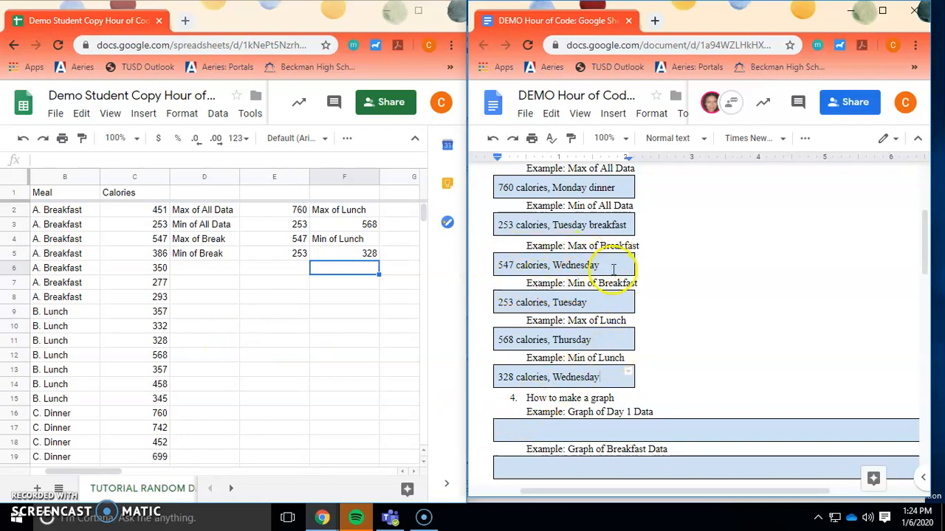
mouse_move(622, 362)
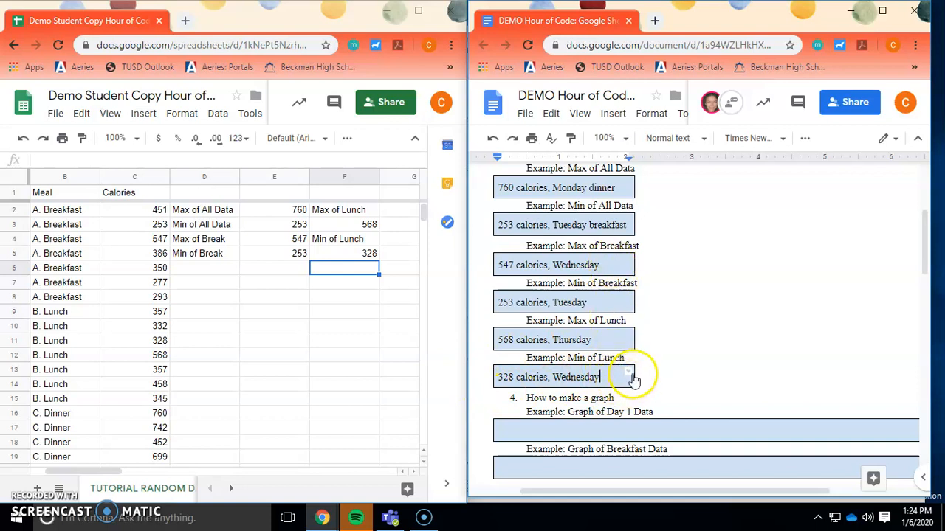
mouse_move(619, 272)
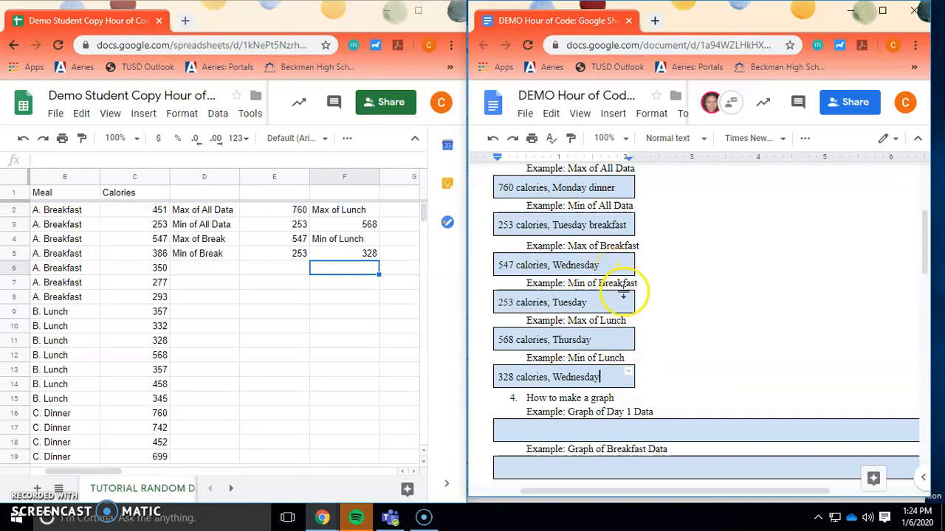
scroll("up", 3)
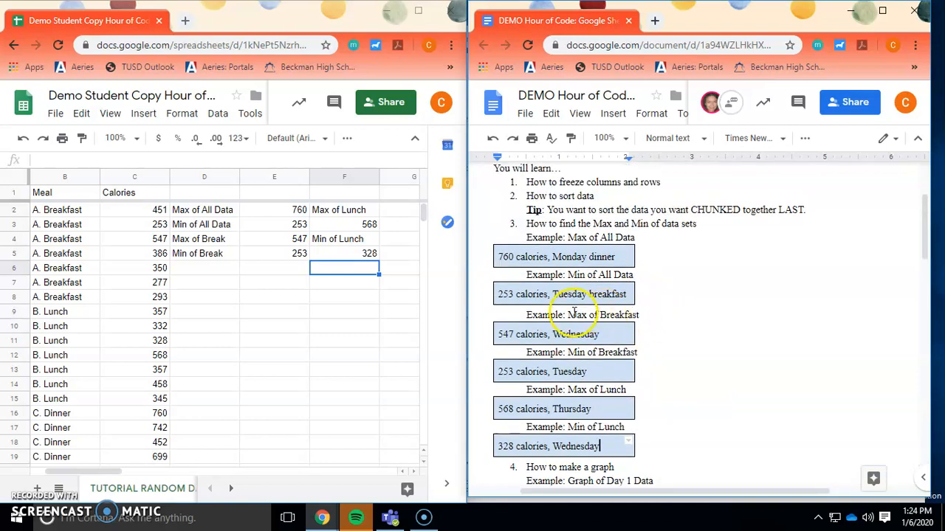
mouse_move(687, 313)
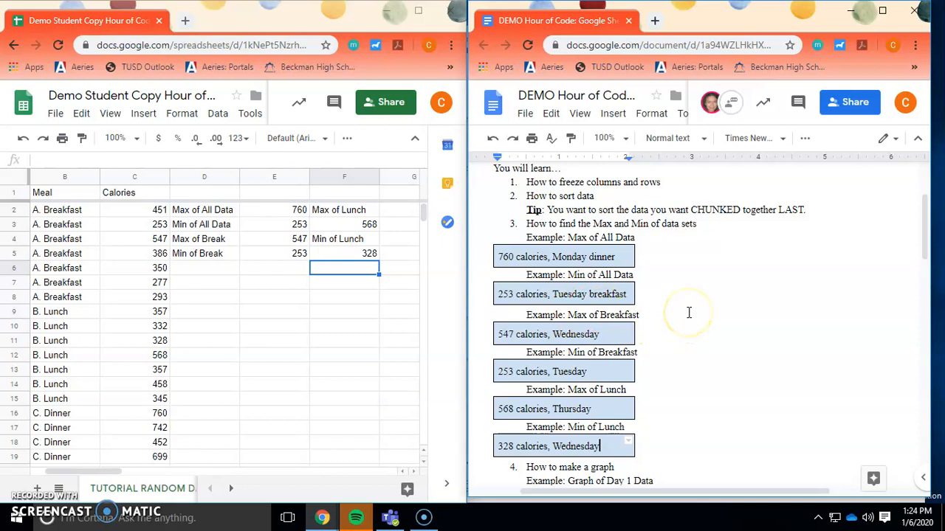
mouse_move(688, 313)
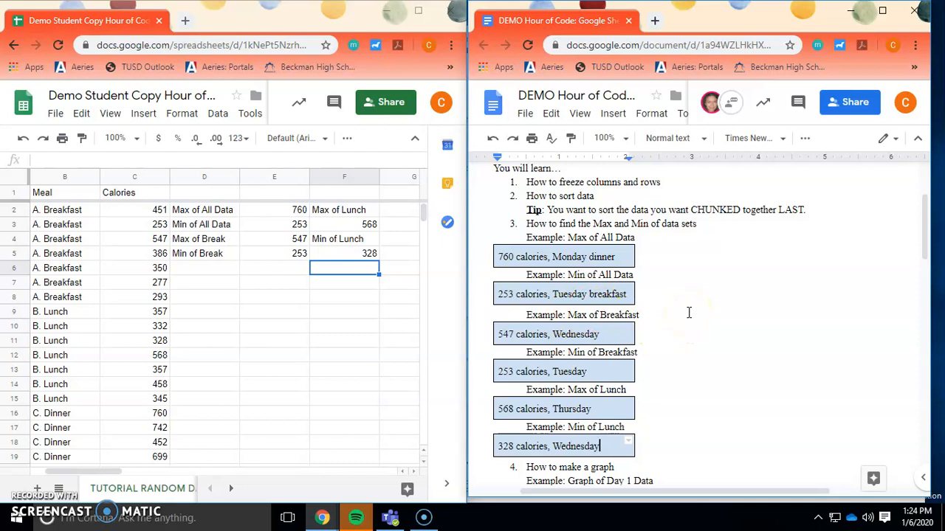
mouse_move(682, 305)
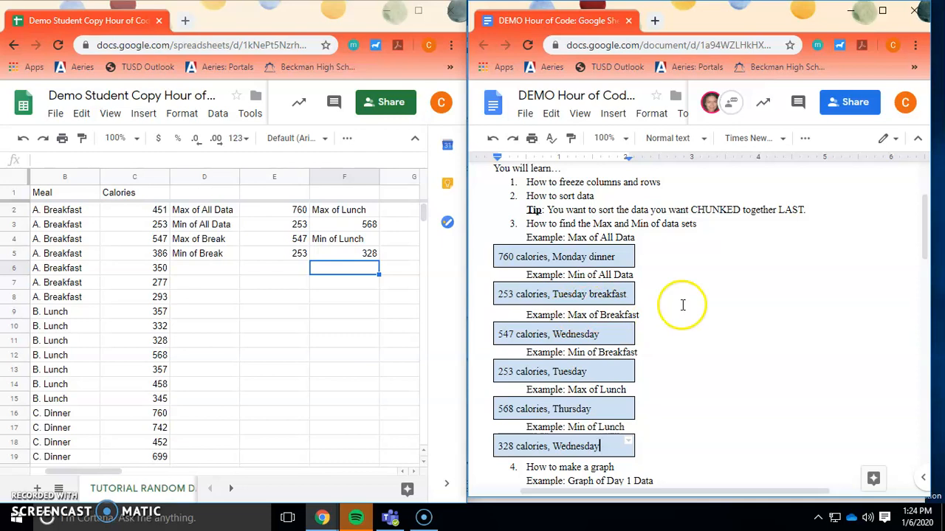
mouse_move(652, 314)
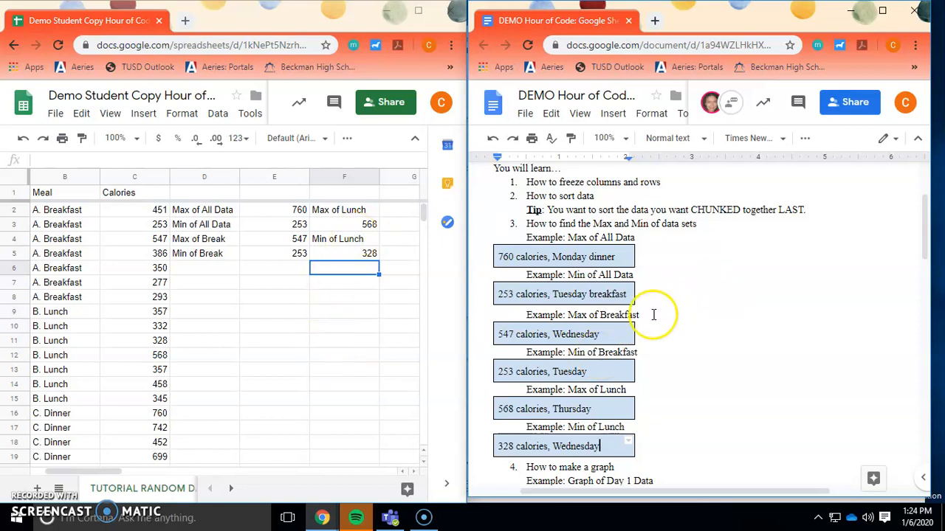
Scroll the Doc down to section 4, How to make a graph, with its Day 1 graph box
scroll("down", 3)
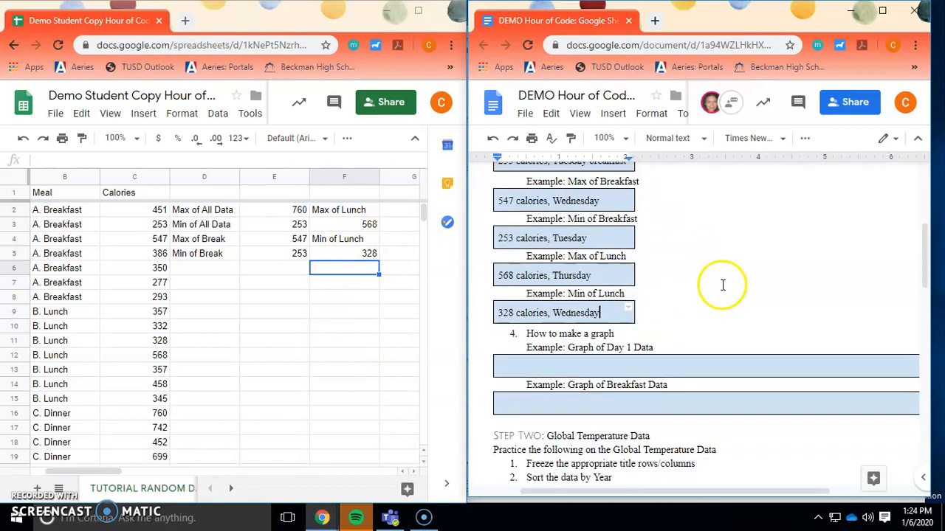
scroll("down", 3)
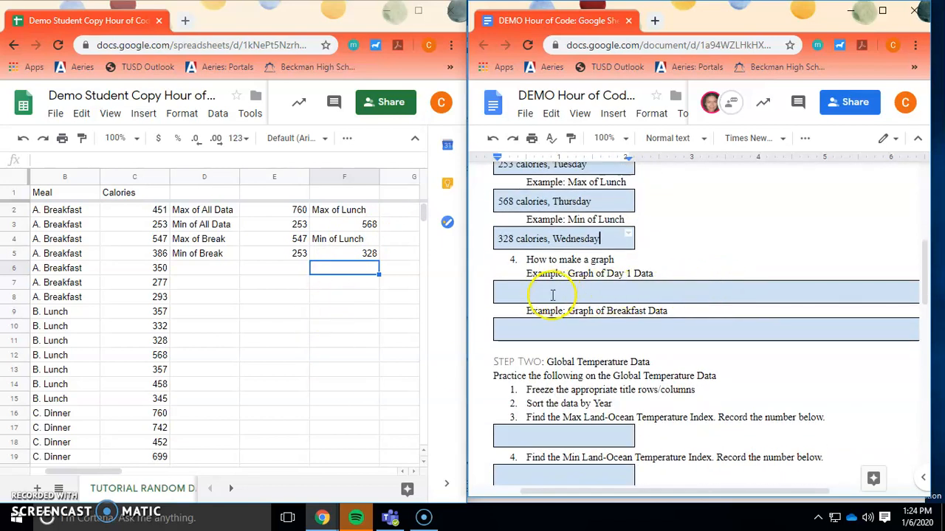
mouse_move(582, 295)
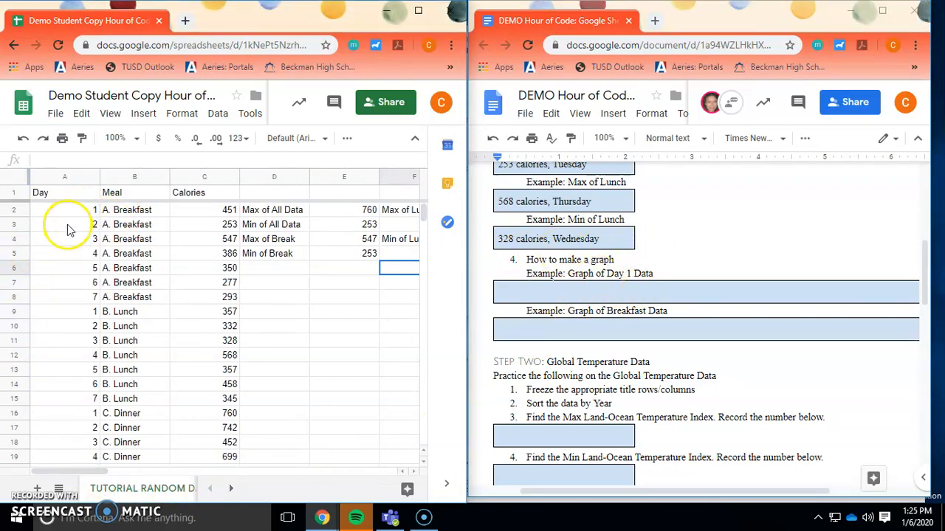
mouse_move(96, 214)
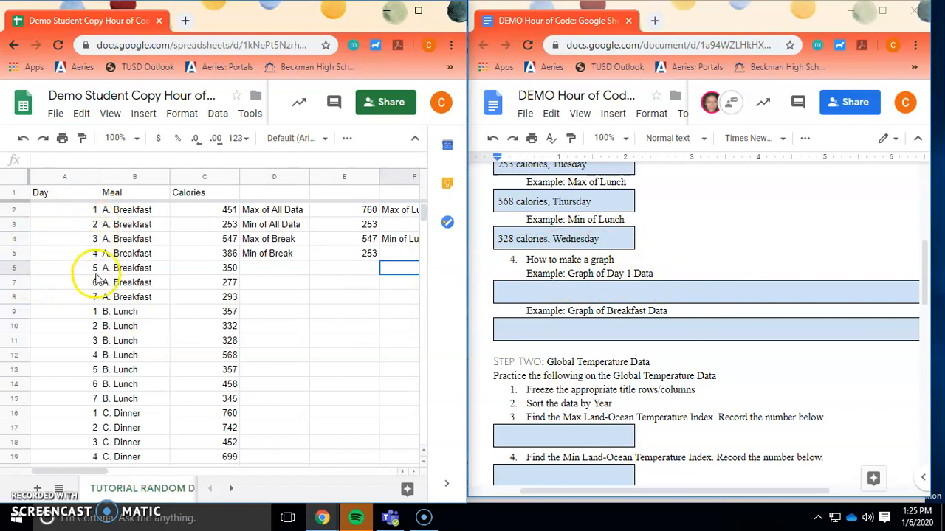
mouse_move(155, 195)
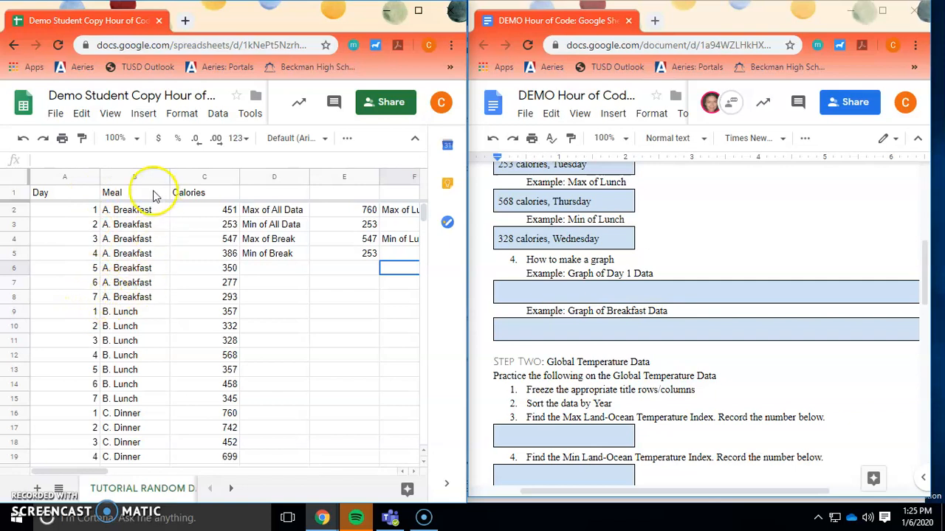
mouse_move(178, 420)
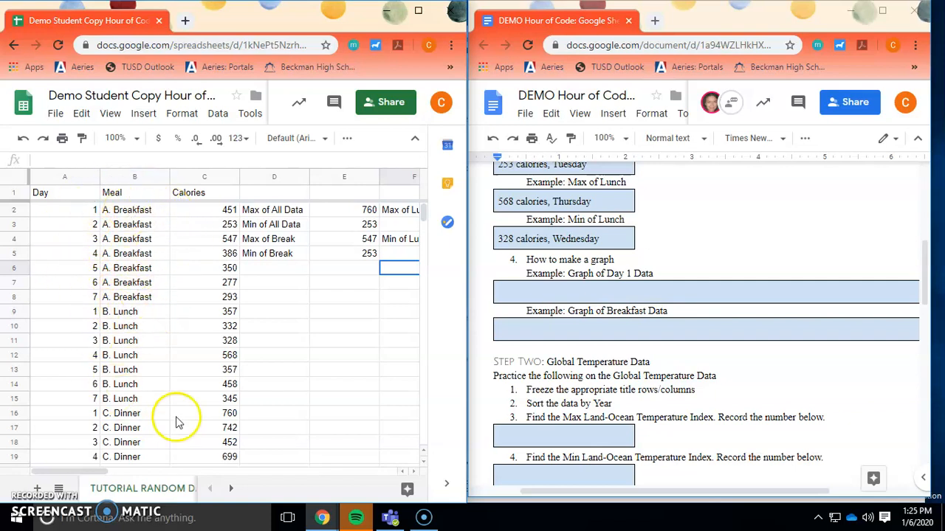
Sort the whole sheet A to Z by the Day column so each day's meals group together
left_click(64, 177)
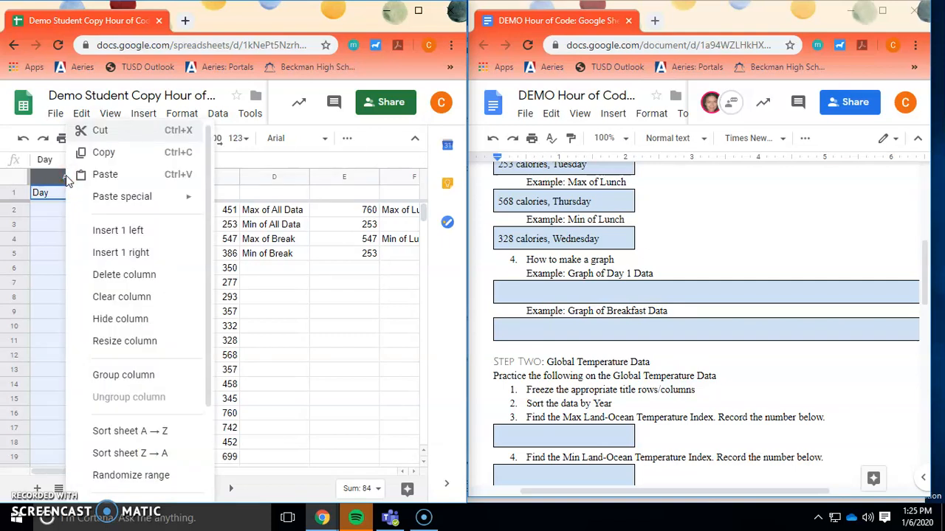
mouse_move(130, 431)
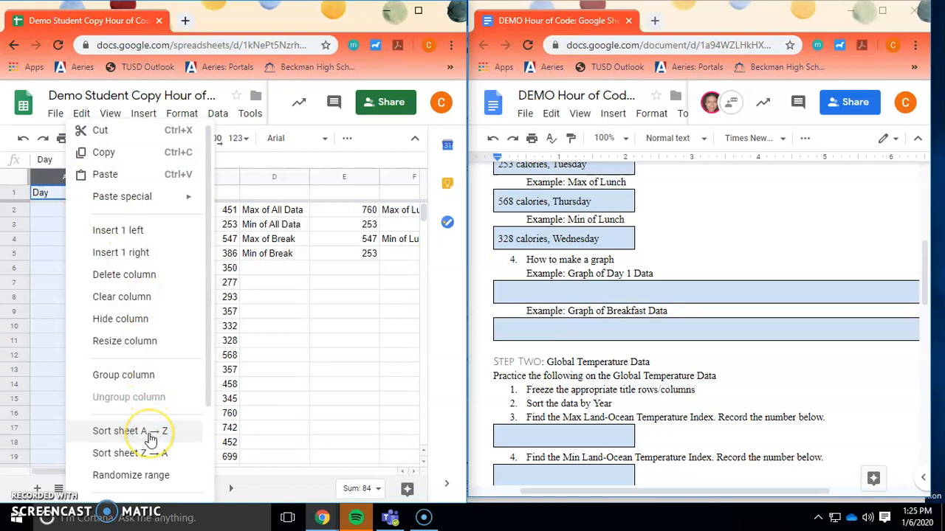
left_click(130, 431)
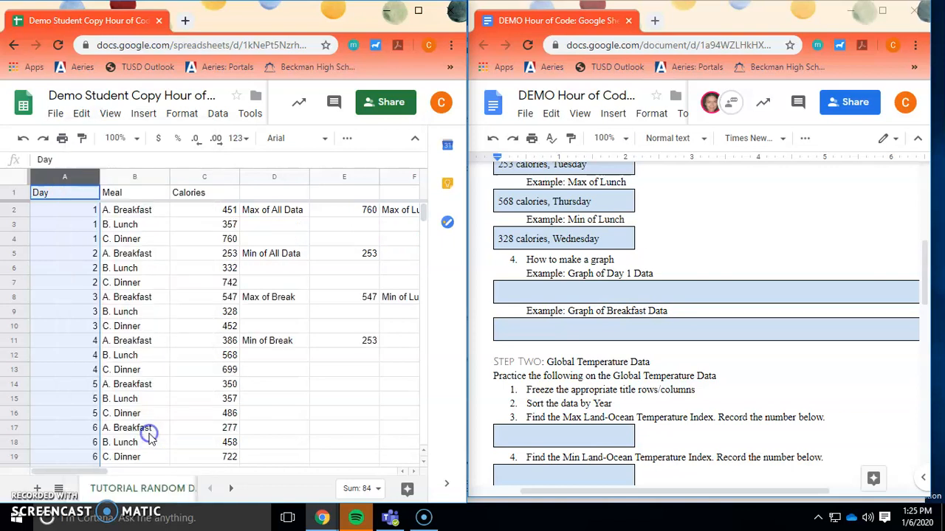
left_click(135, 310)
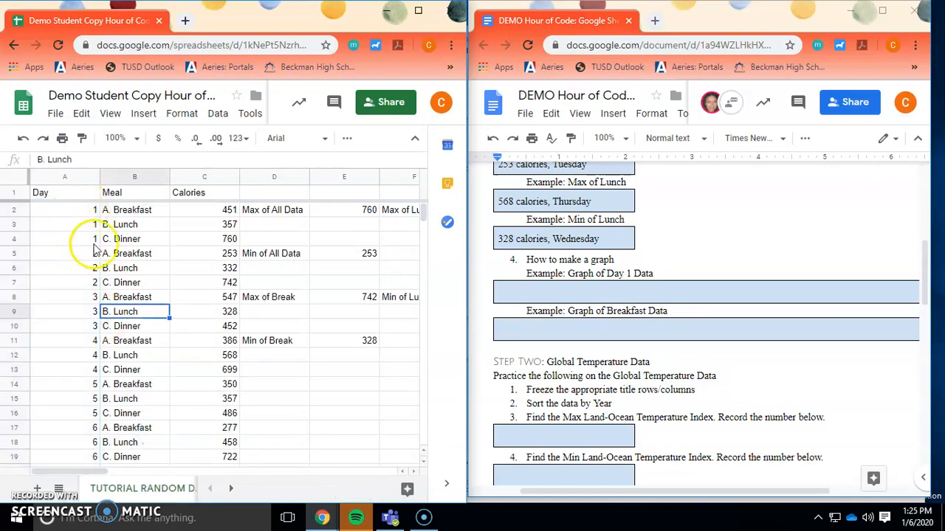
mouse_move(82, 390)
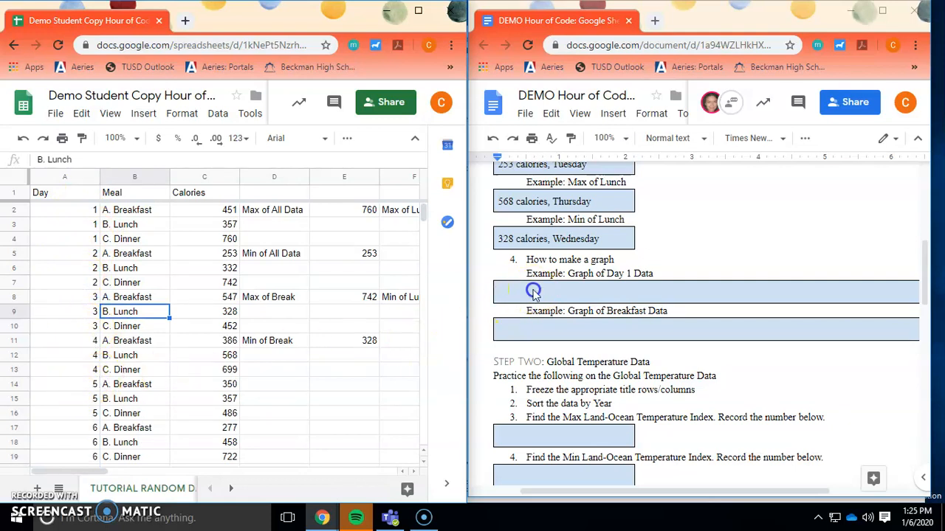
left_click(65, 209)
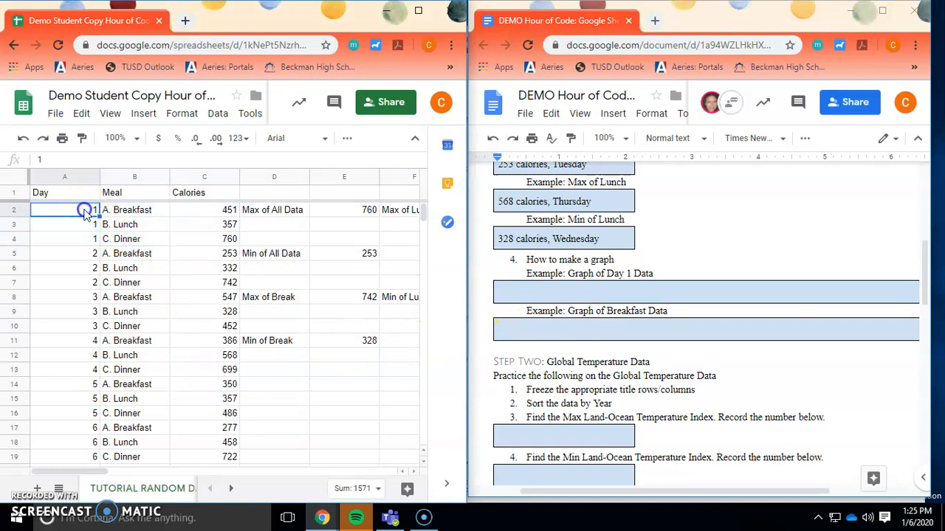
mouse_move(87, 245)
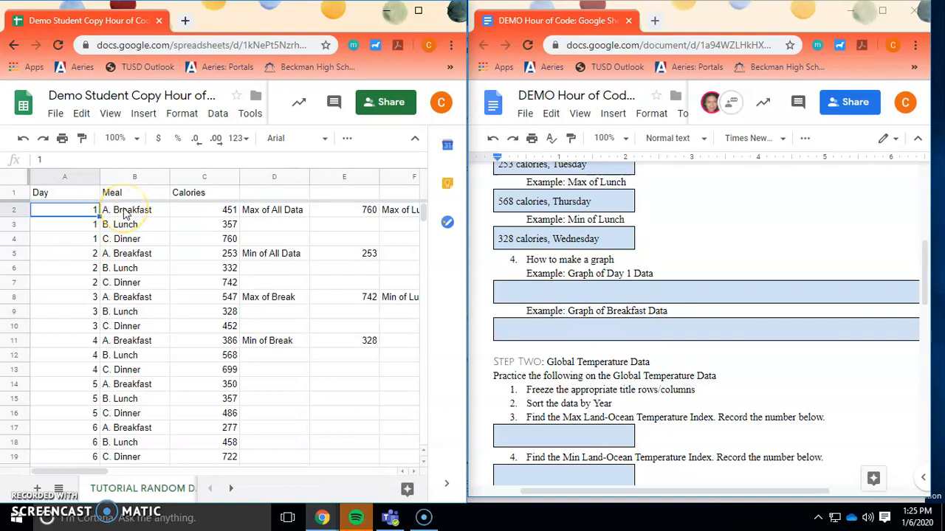
left_click(135, 210)
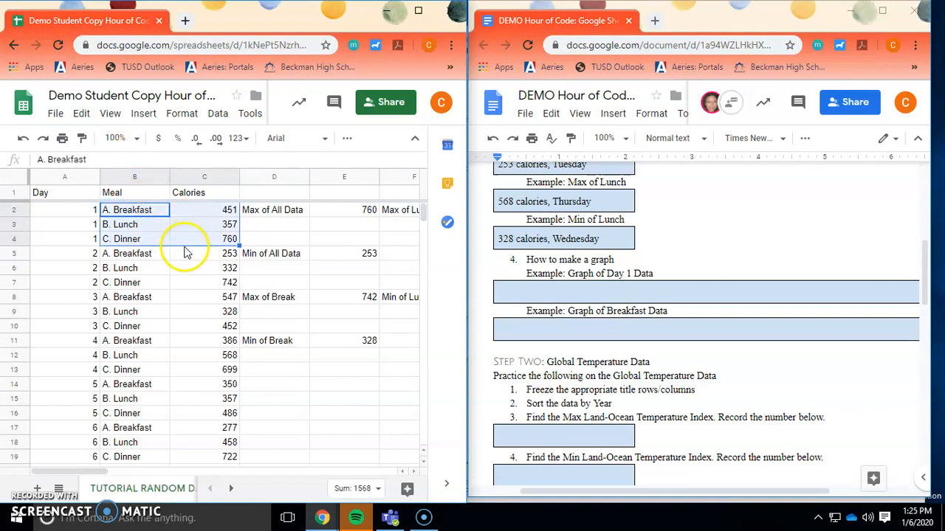
Insert a column chart from the Day 1 meals and calories in B2:C4
left_click(204, 267)
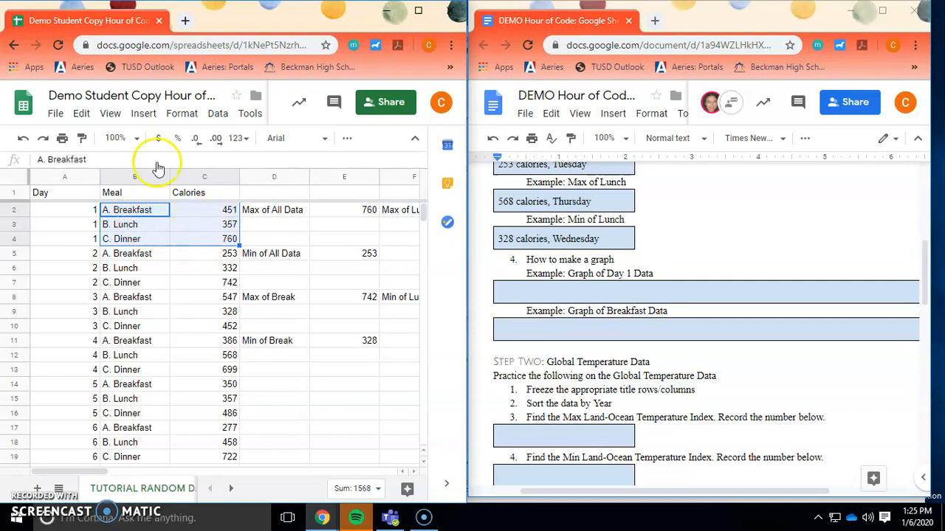
left_click(143, 112)
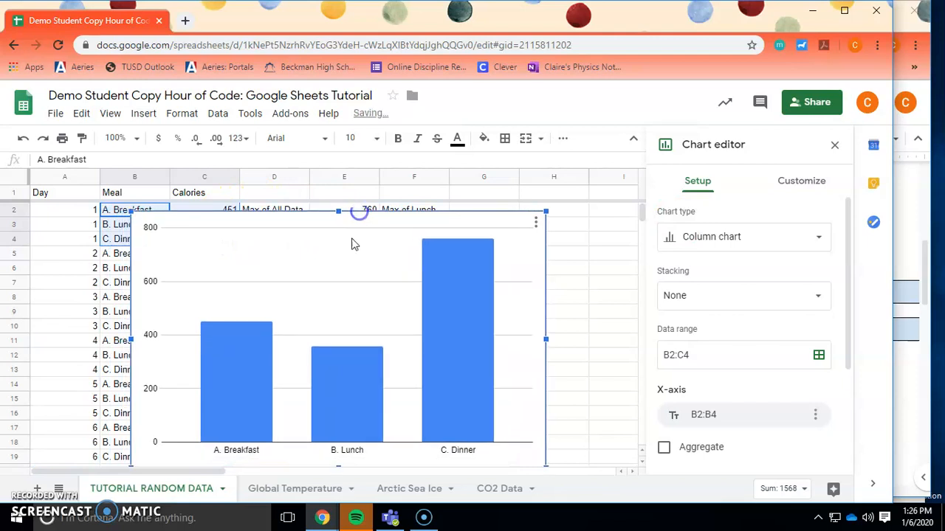
mouse_move(287, 399)
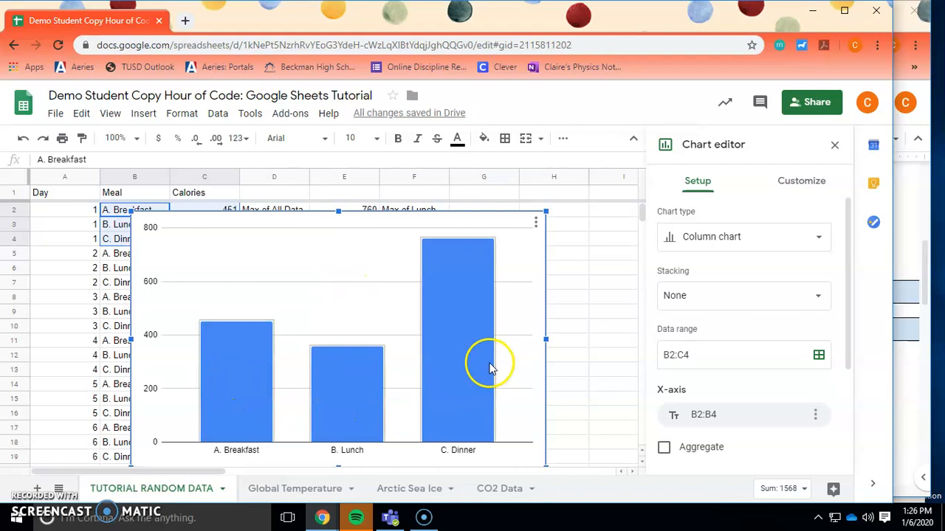
mouse_move(165, 352)
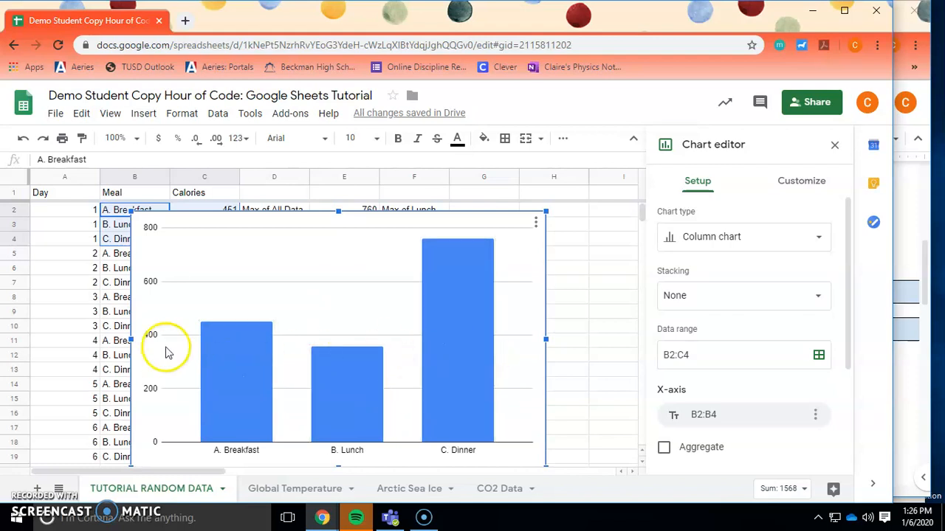
mouse_move(136, 461)
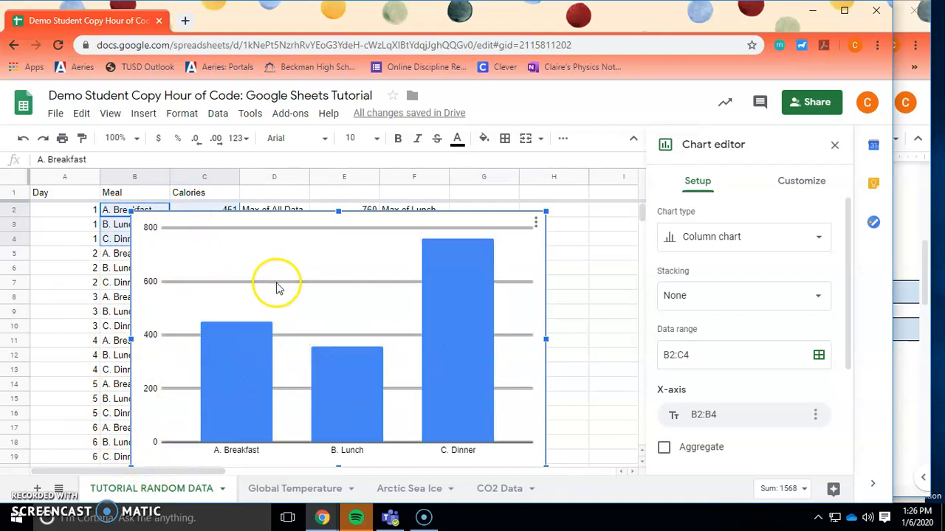
Under Customize, enter the chart title 'Caloric Consumption per Meal on Mondays'
left_click(800, 180)
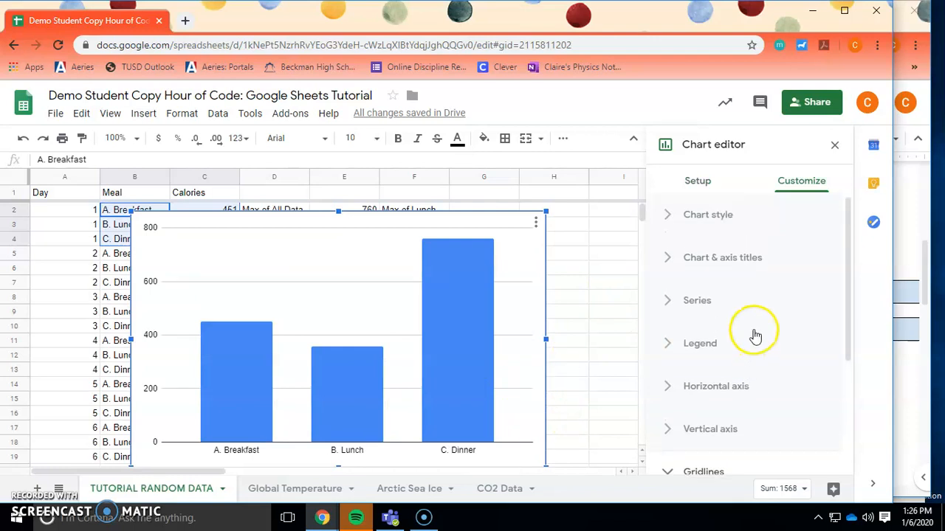
mouse_move(537, 328)
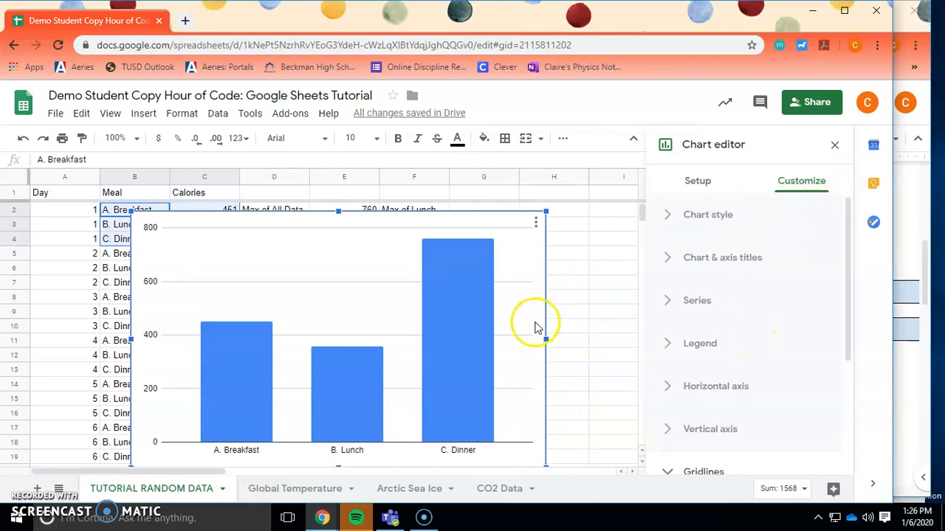
mouse_move(452, 399)
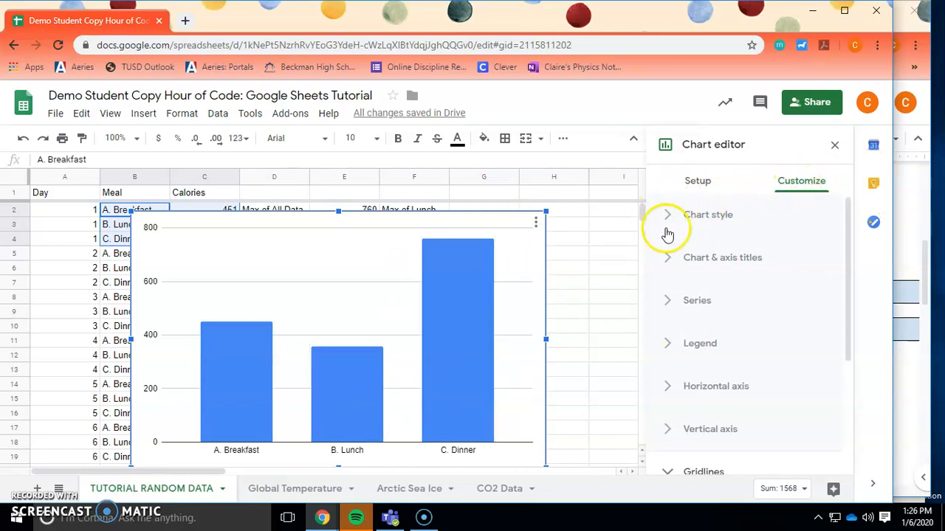
mouse_move(664, 346)
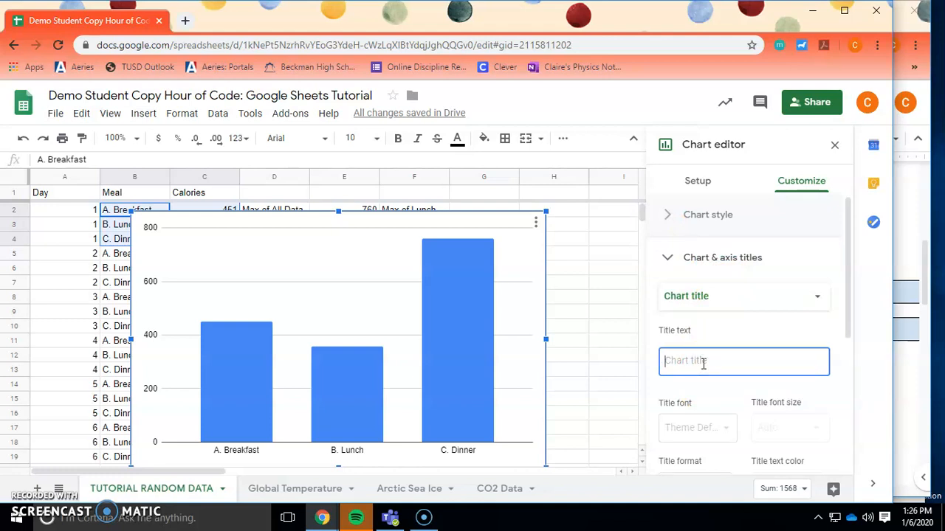
type("Cal")
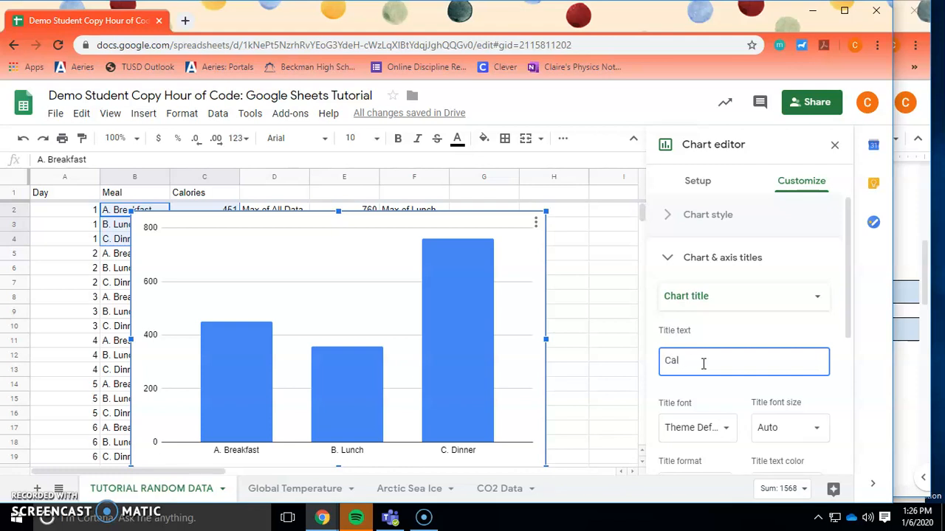
type("oric")
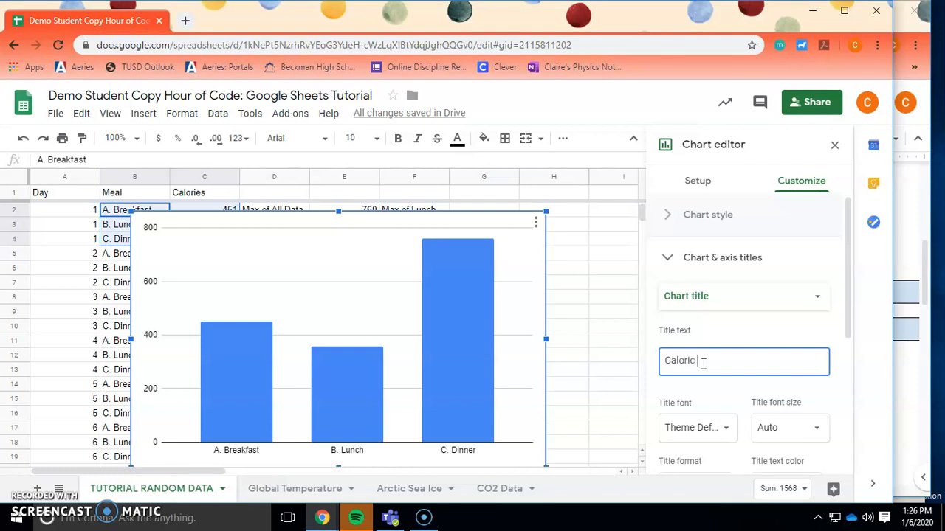
type("Consump")
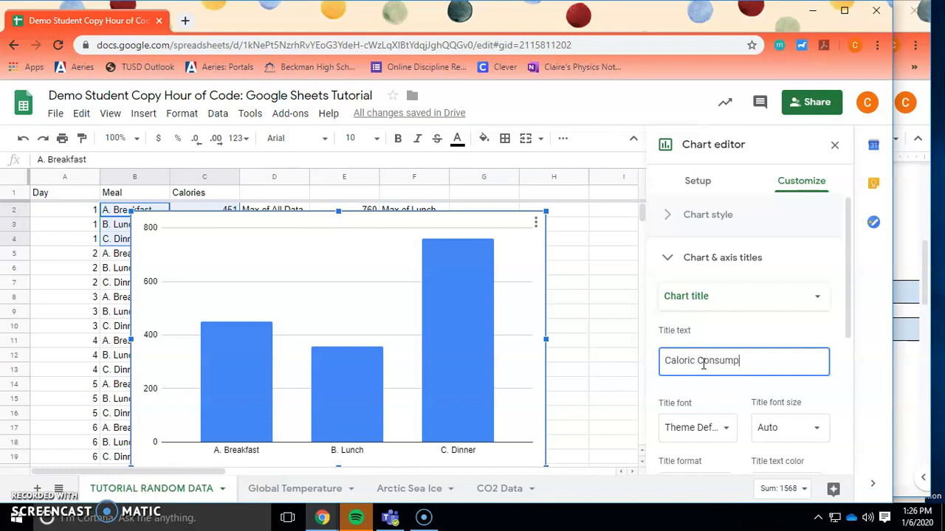
type("tion per Meal o")
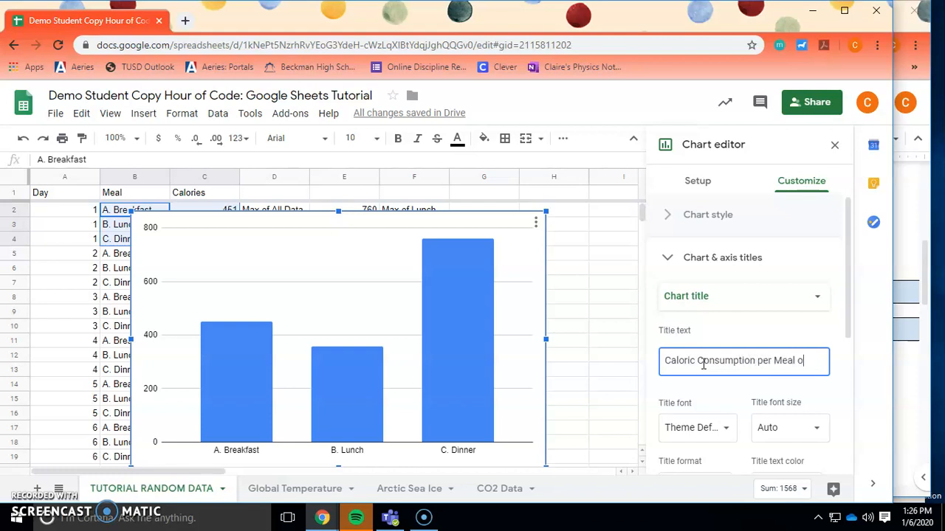
type("n Mondays")
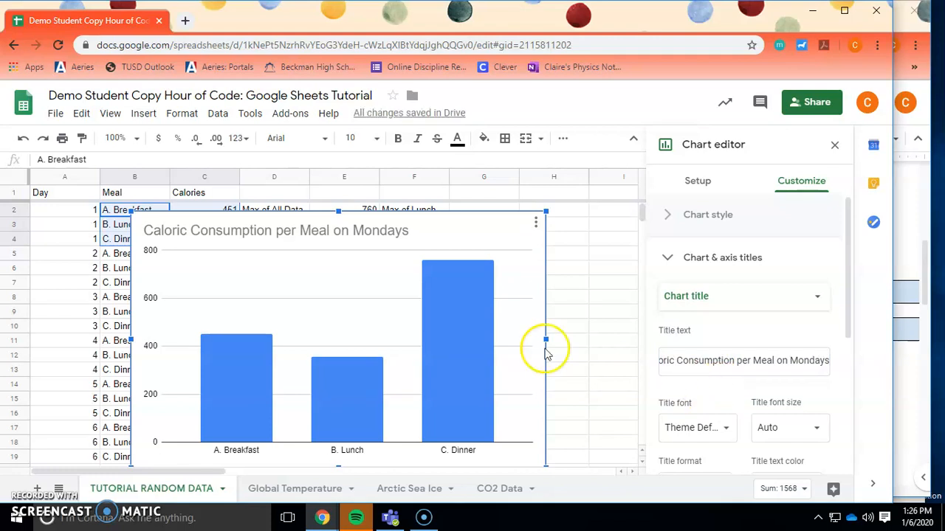
mouse_move(210, 265)
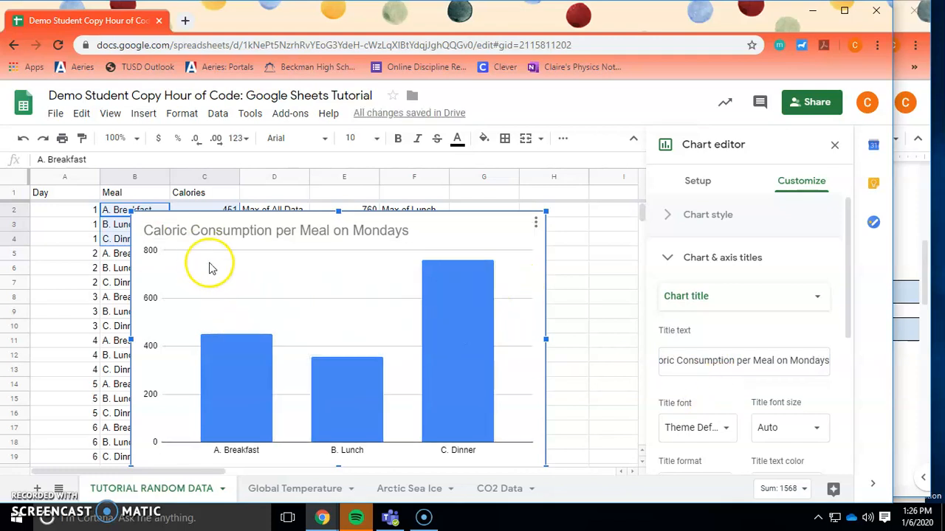
mouse_move(347, 391)
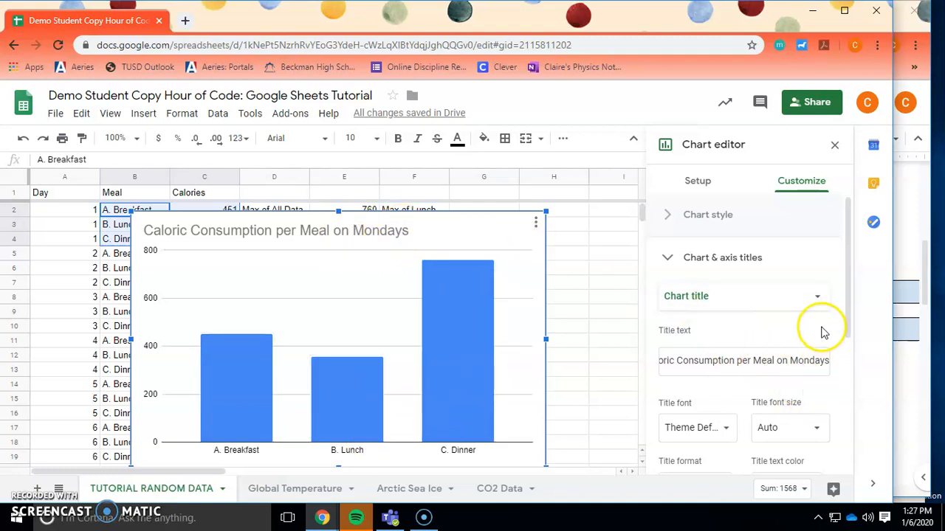
Set the horizontal axis title to 'Meals'
scroll("down", 3)
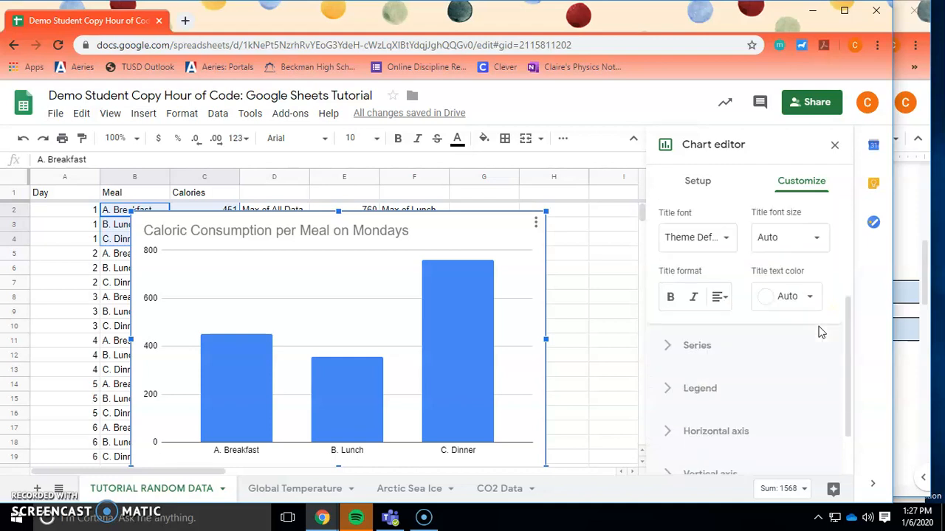
left_click(721, 213)
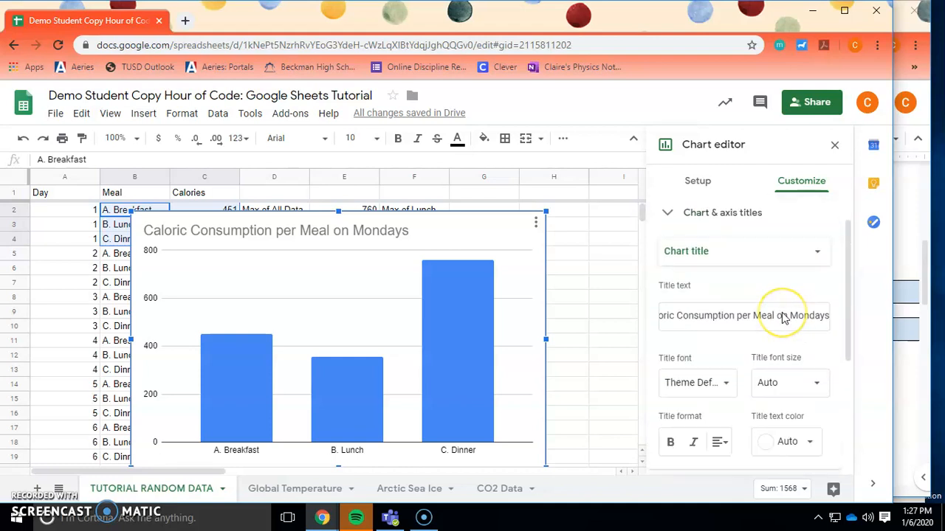
scroll("down", 3)
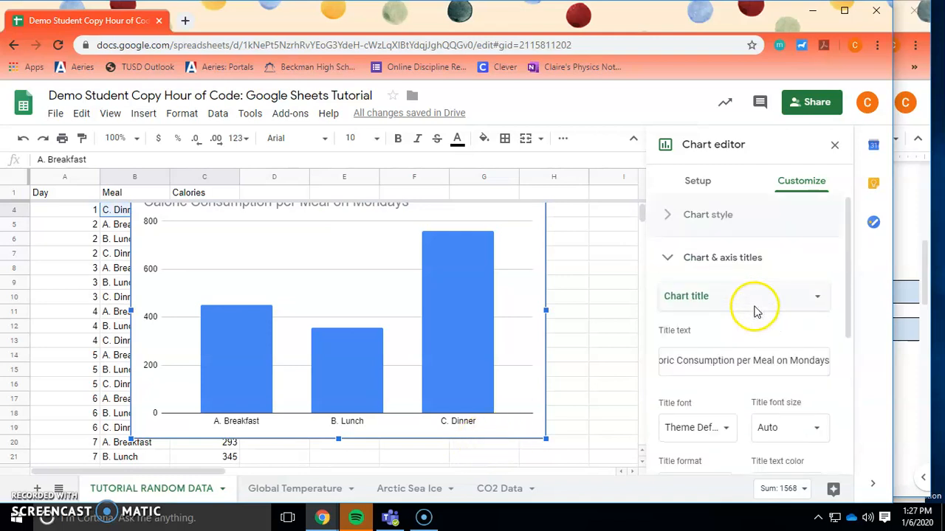
mouse_move(649, 313)
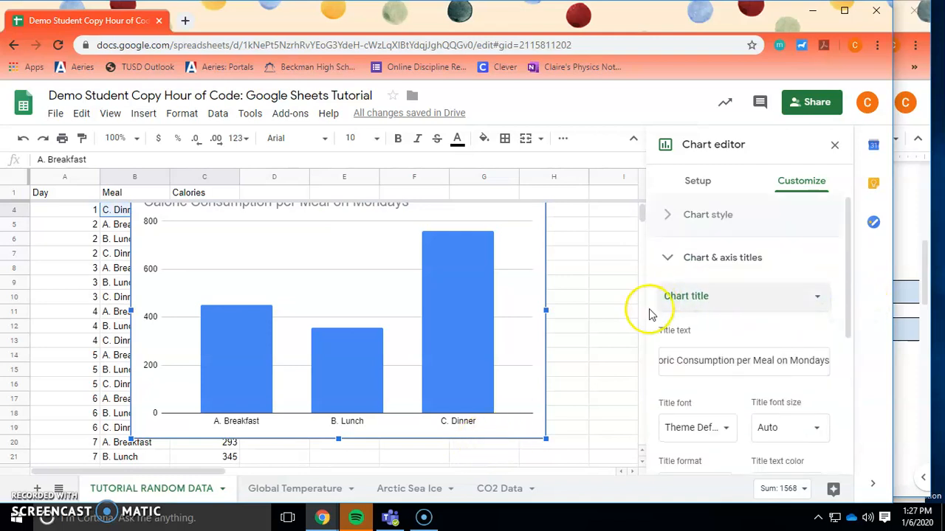
left_click(816, 295)
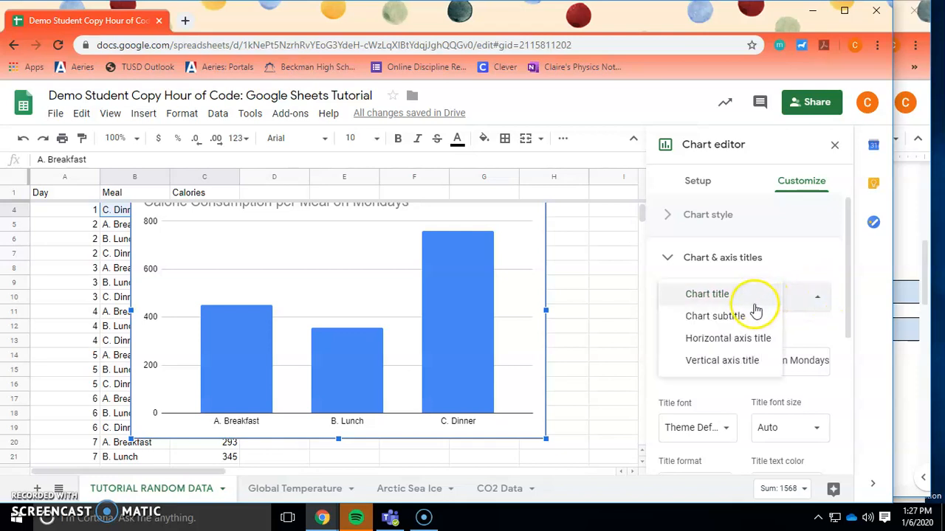
mouse_move(722, 360)
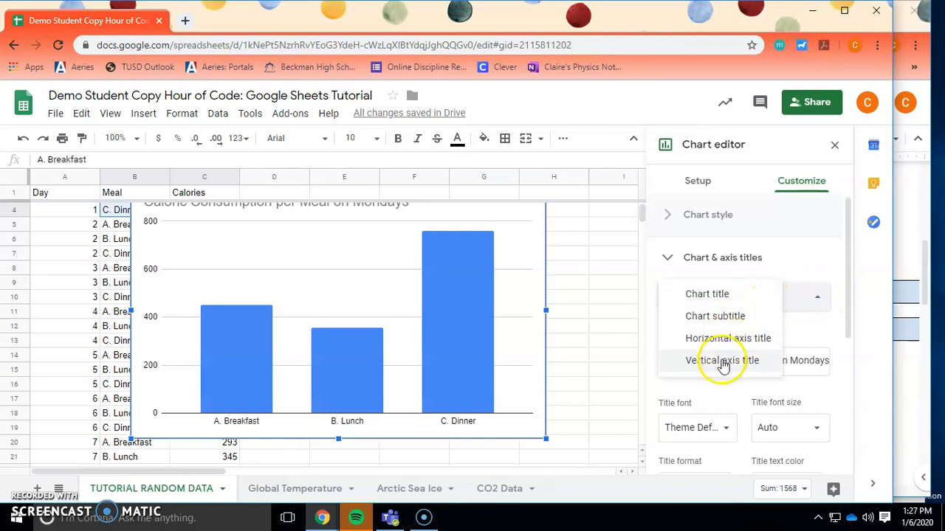
mouse_move(727, 338)
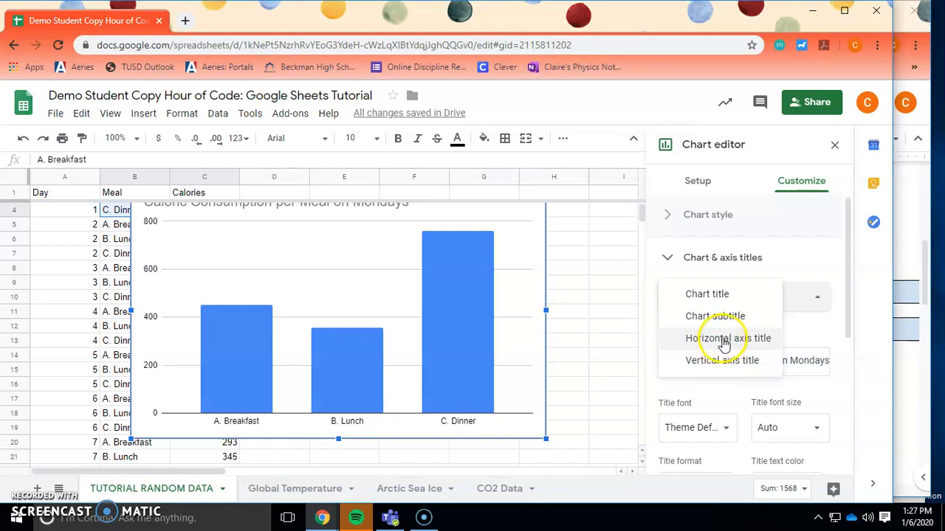
left_click(729, 338)
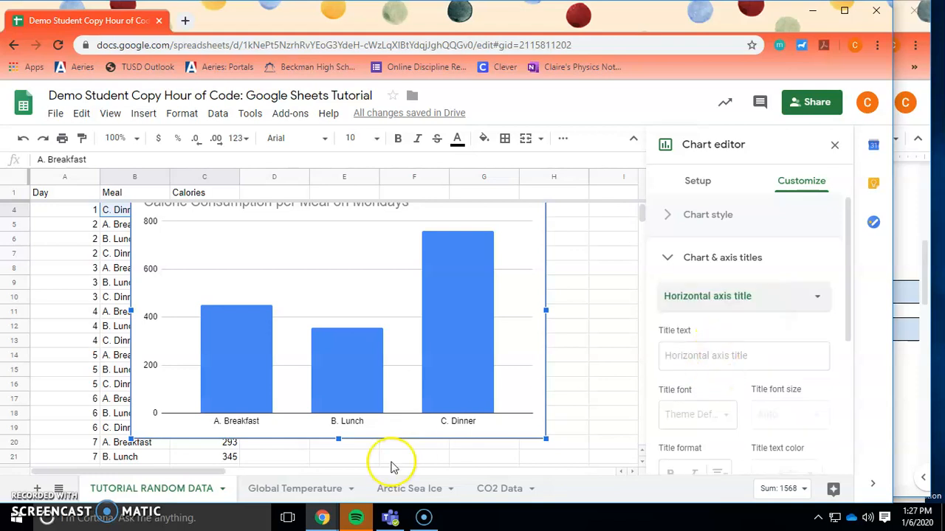
left_click(744, 355)
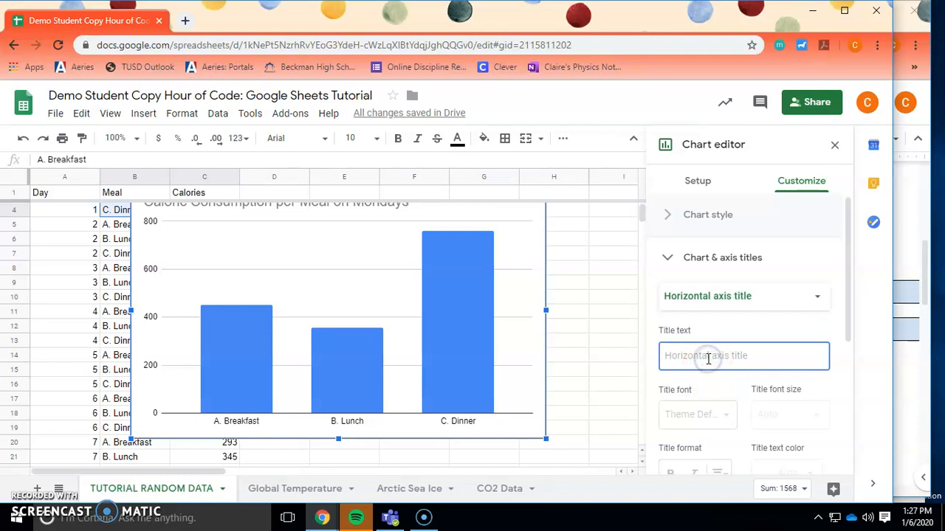
type("Meals")
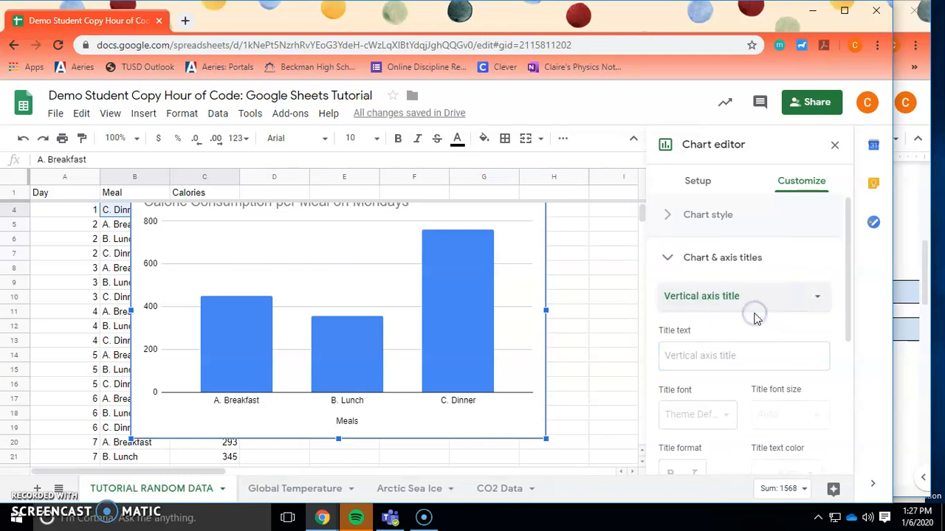
Set the vertical axis title to 'Calories Consumed (cal)'
left_click(744, 355)
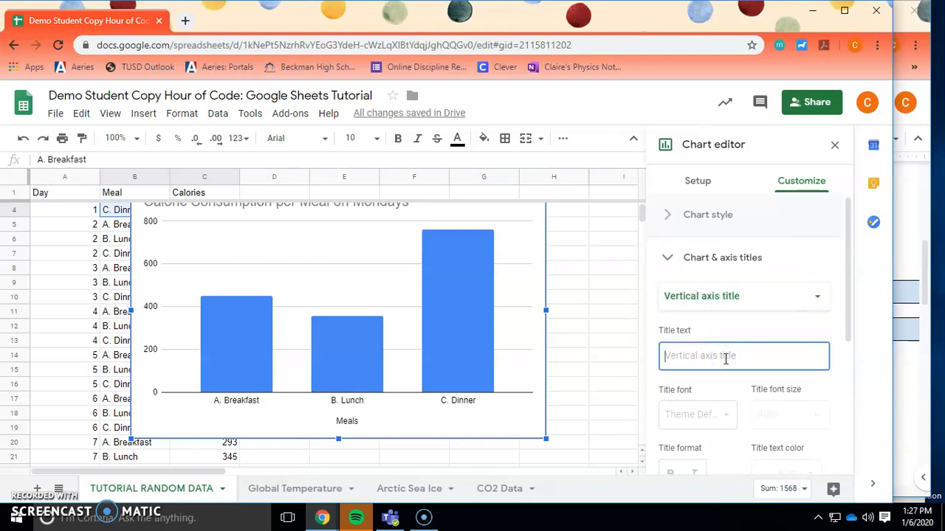
type("Calories")
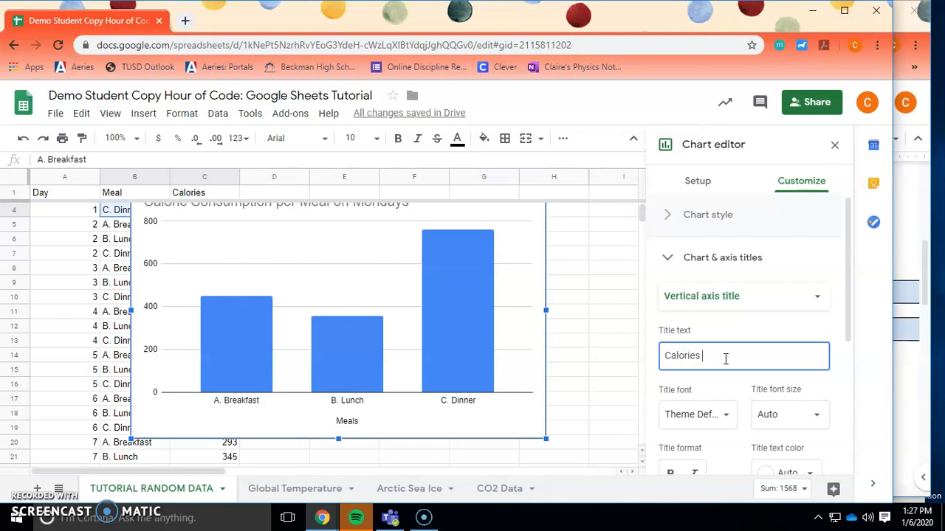
type("Consumed")
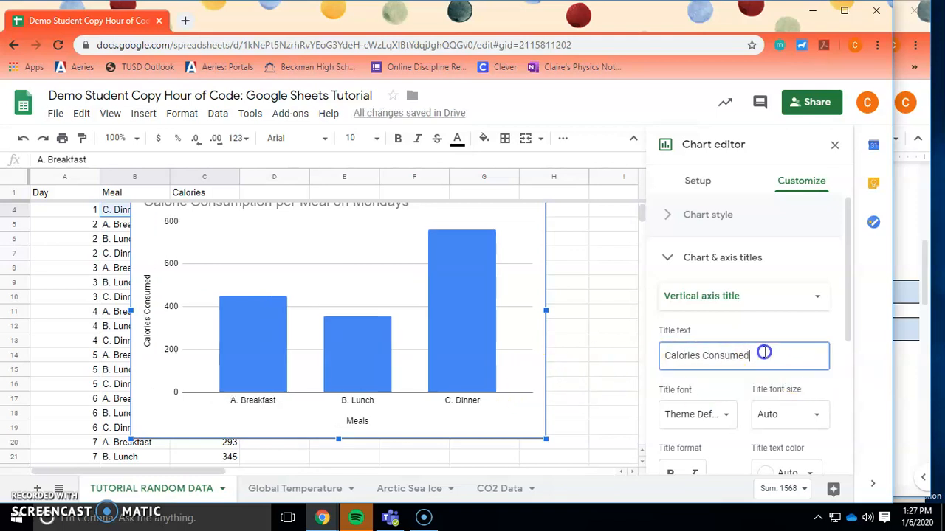
type("(unit")
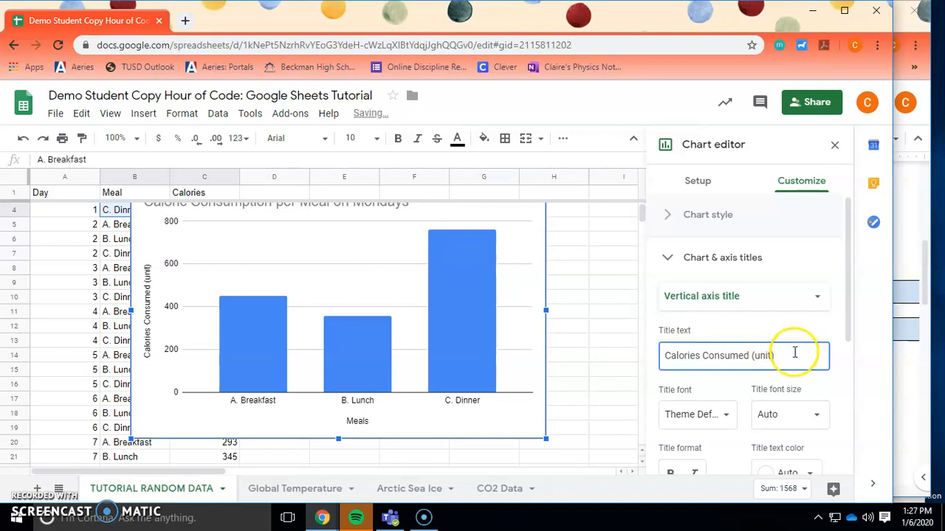
type("cal")
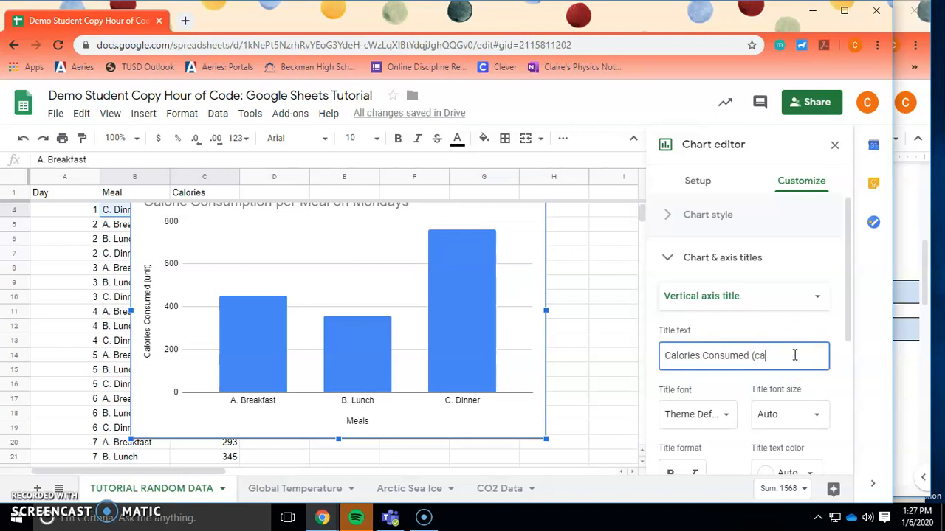
type("l)")
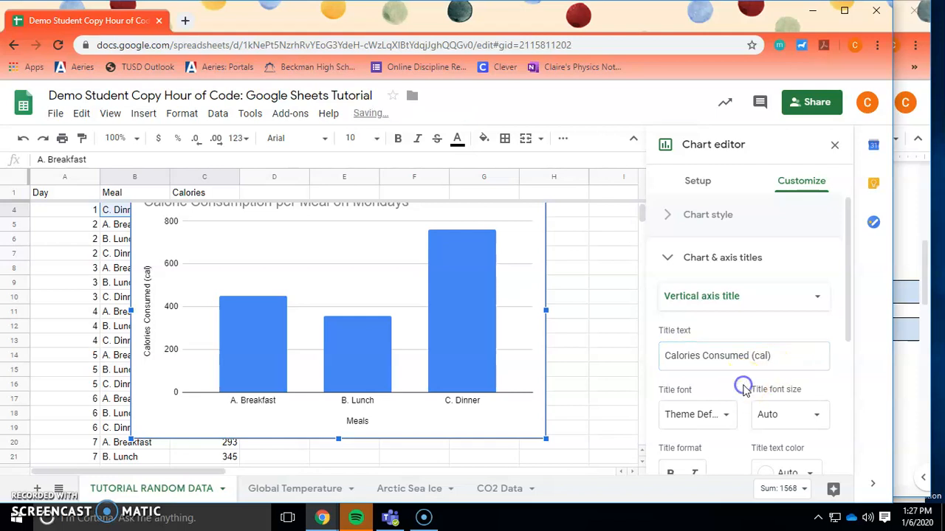
mouse_move(189, 351)
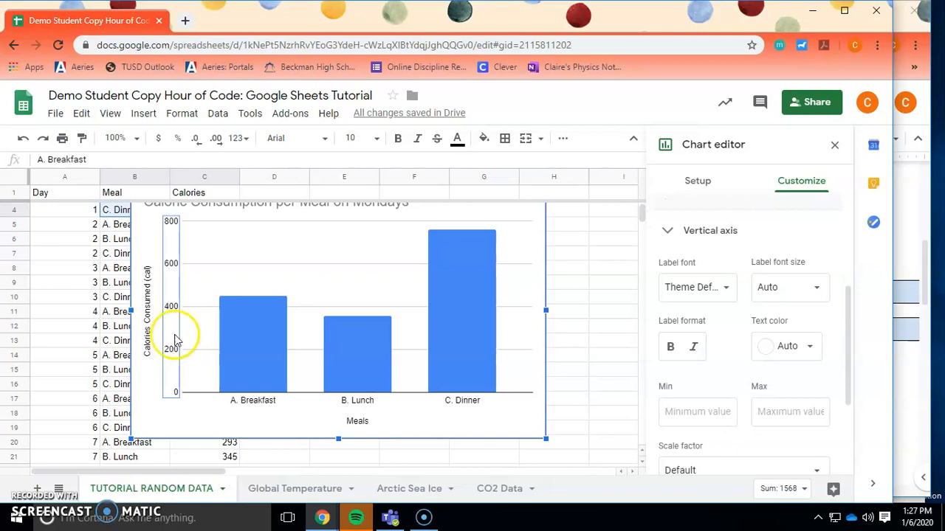
mouse_move(176, 398)
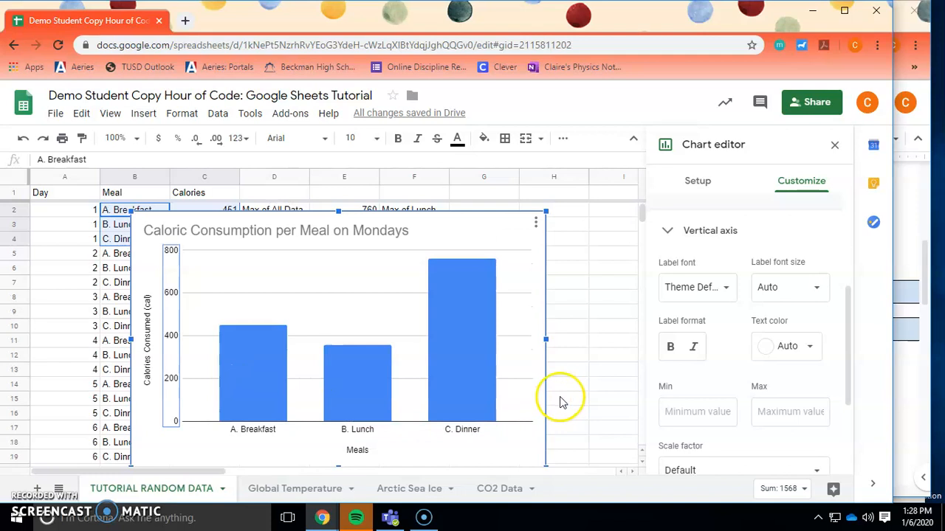
mouse_move(771, 334)
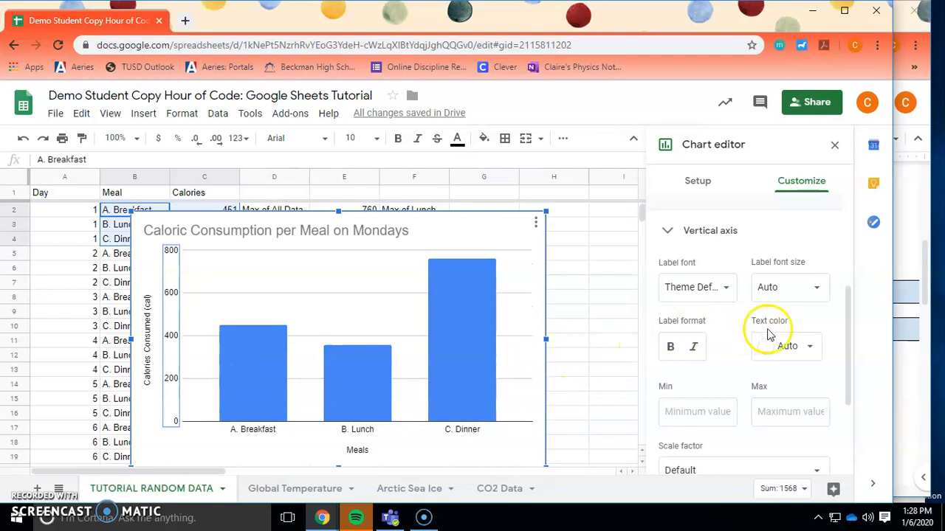
In the Vertical axis options, enter a minimum bound of 0
scroll("down", 3)
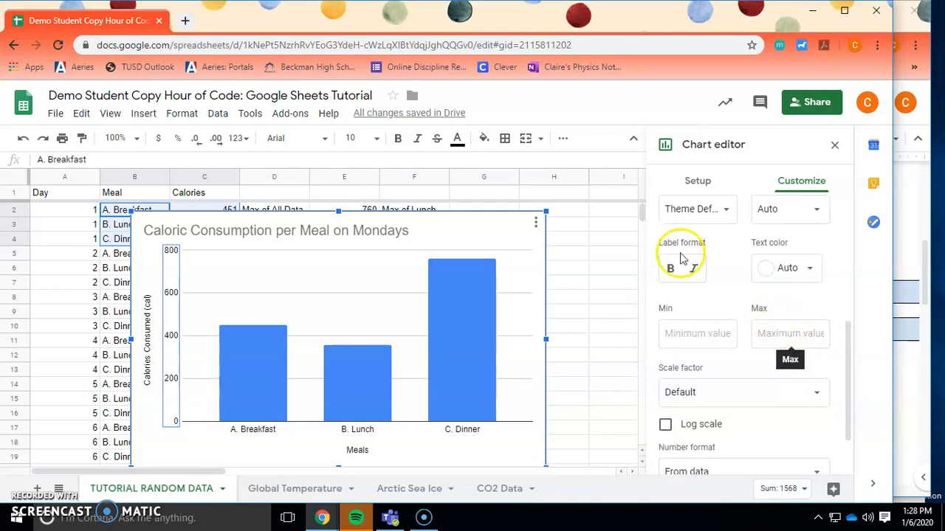
mouse_move(697, 334)
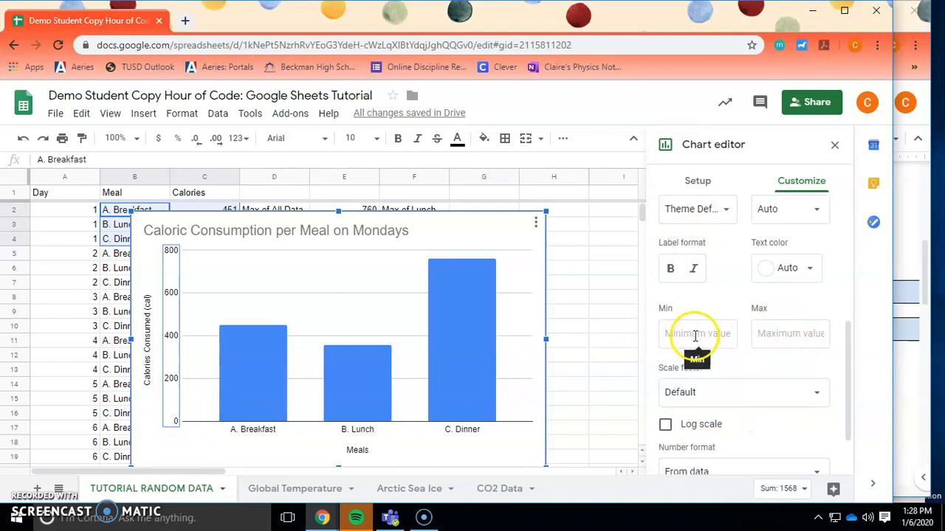
scroll("up", 3)
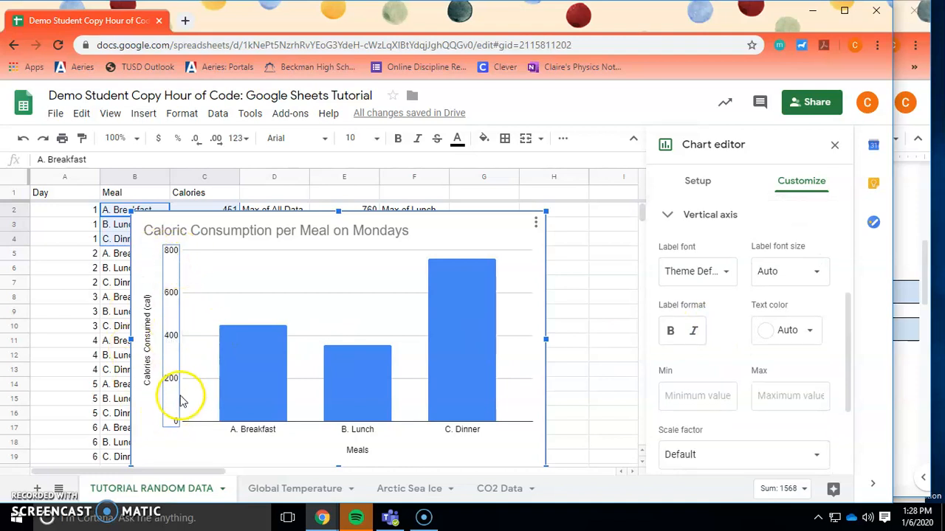
mouse_move(661, 372)
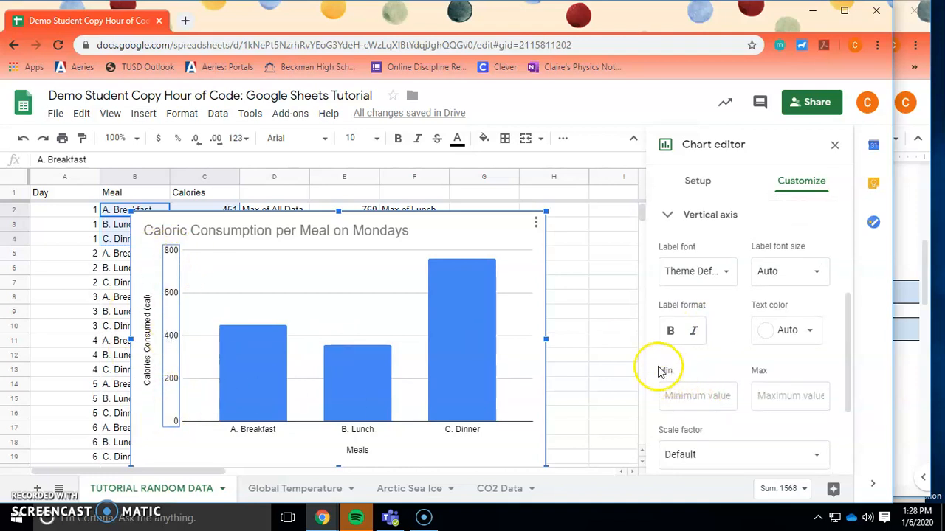
left_click(696, 395)
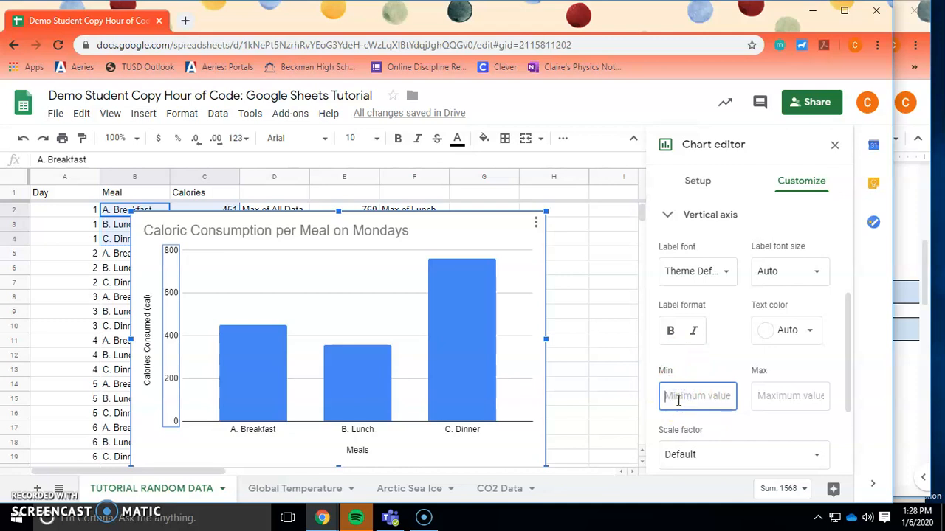
type("0")
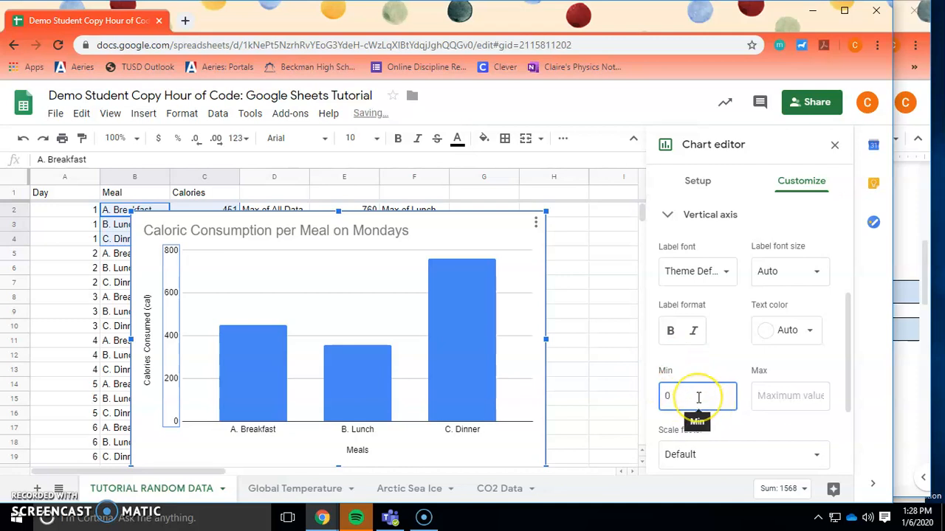
type("100")
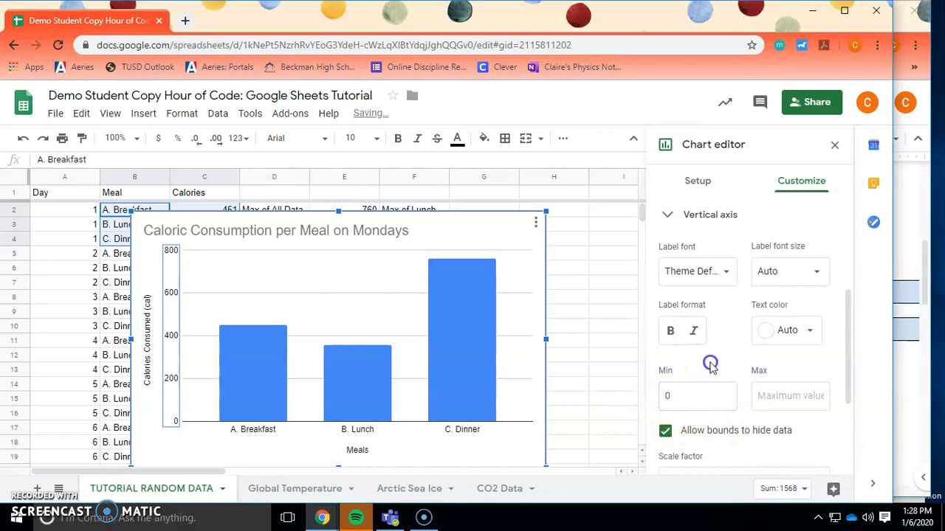
mouse_move(710, 363)
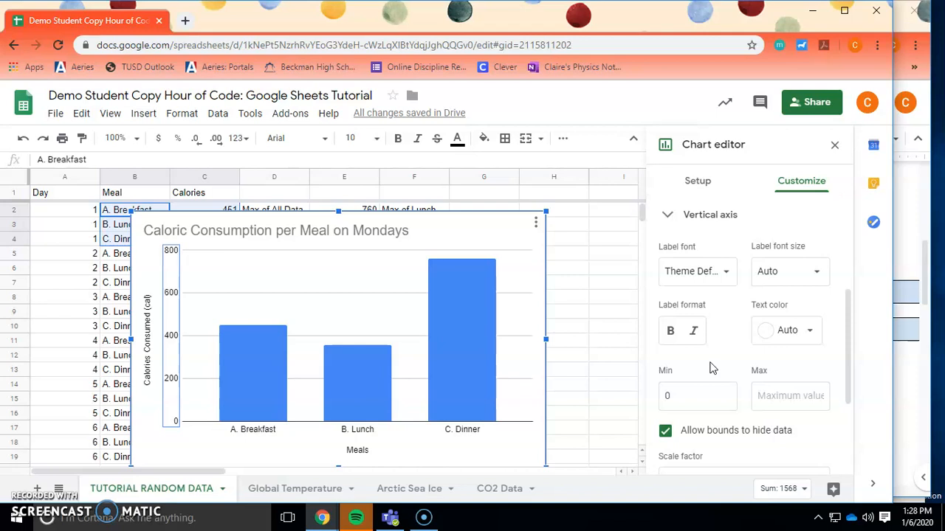
mouse_move(602, 288)
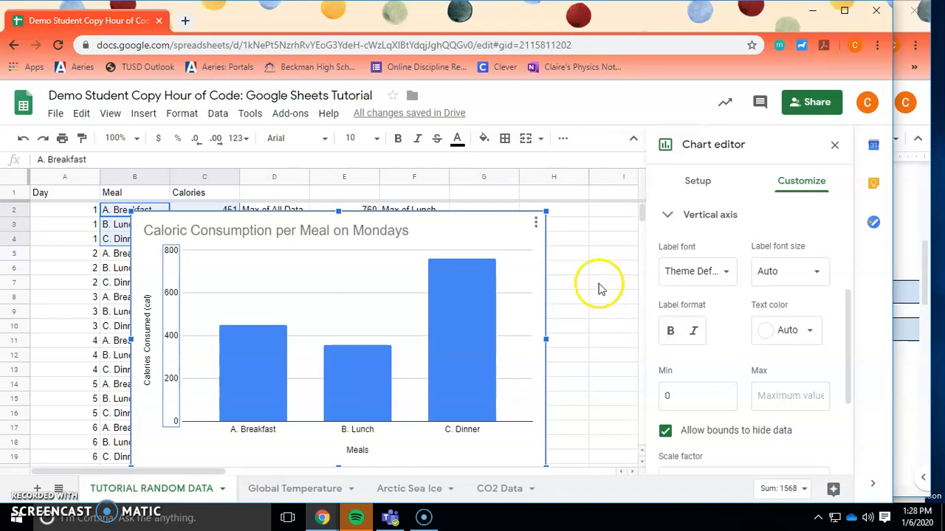
Copy the chart and paste it into the Google Doc, linked to the spreadsheet, above the example caption
left_click(535, 221)
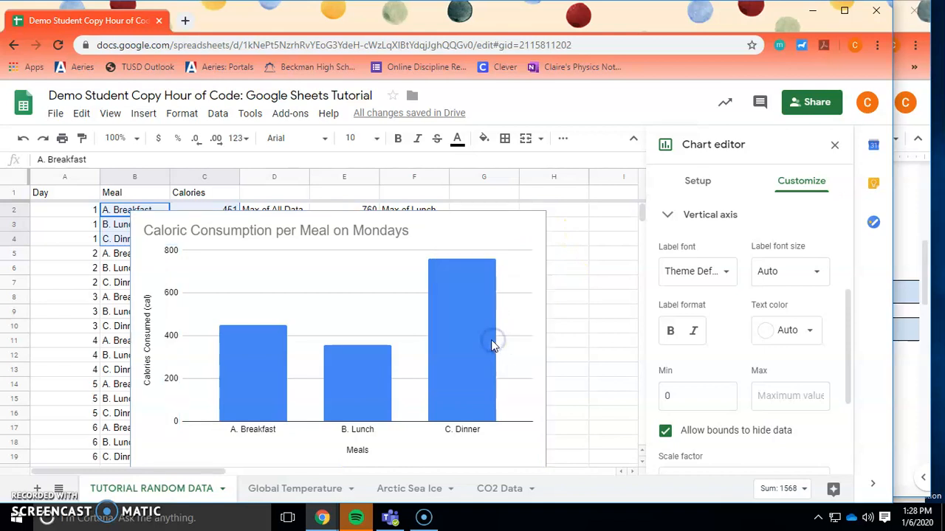
mouse_move(893, 174)
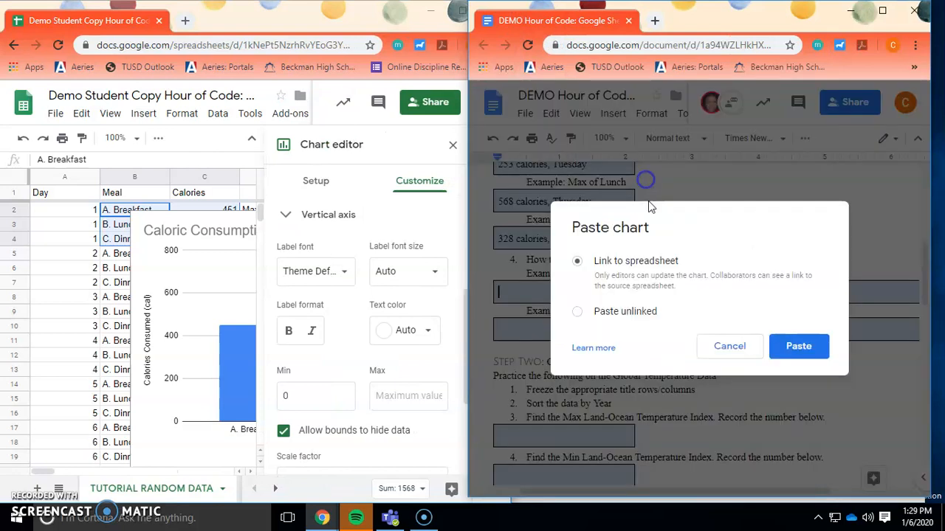
left_click(797, 345)
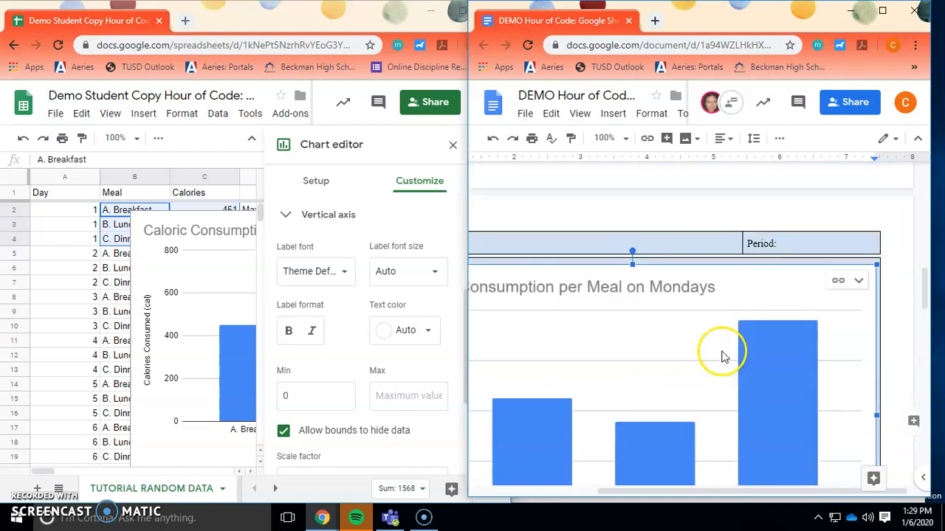
scroll("down", 3)
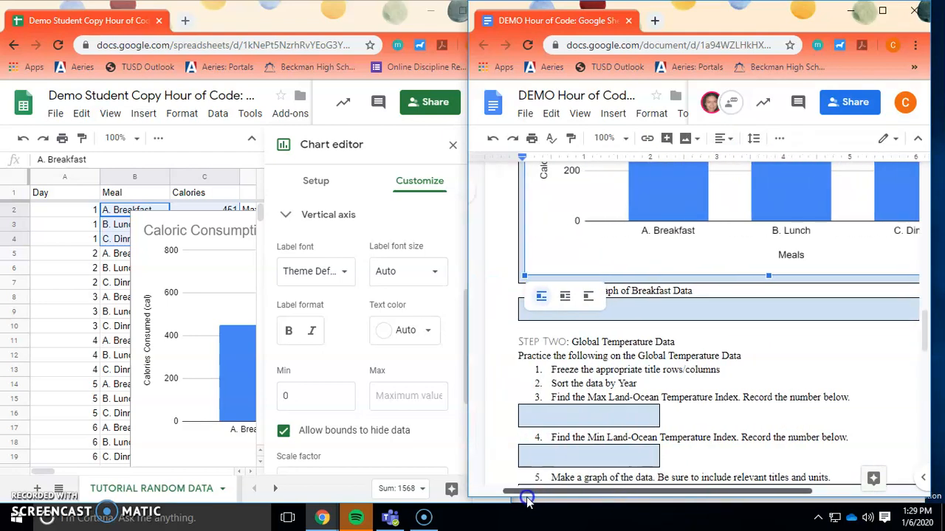
left_click(716, 309)
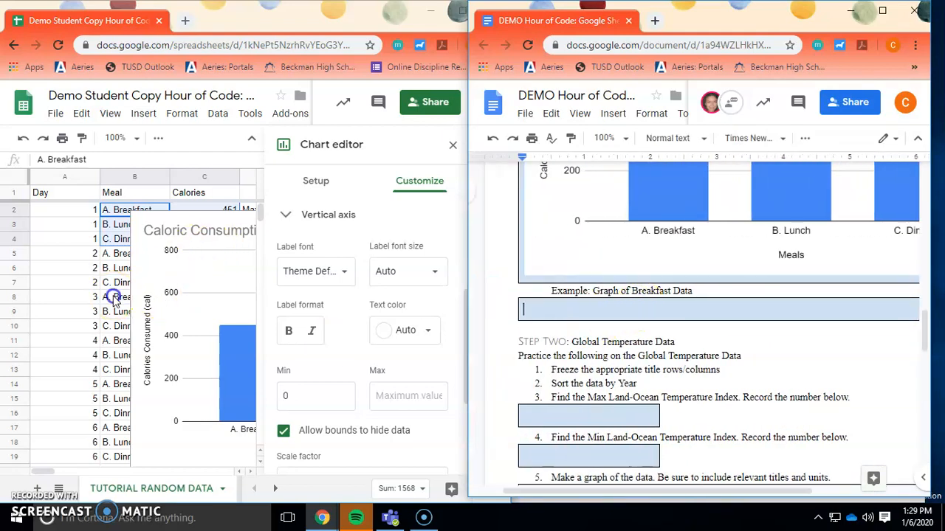